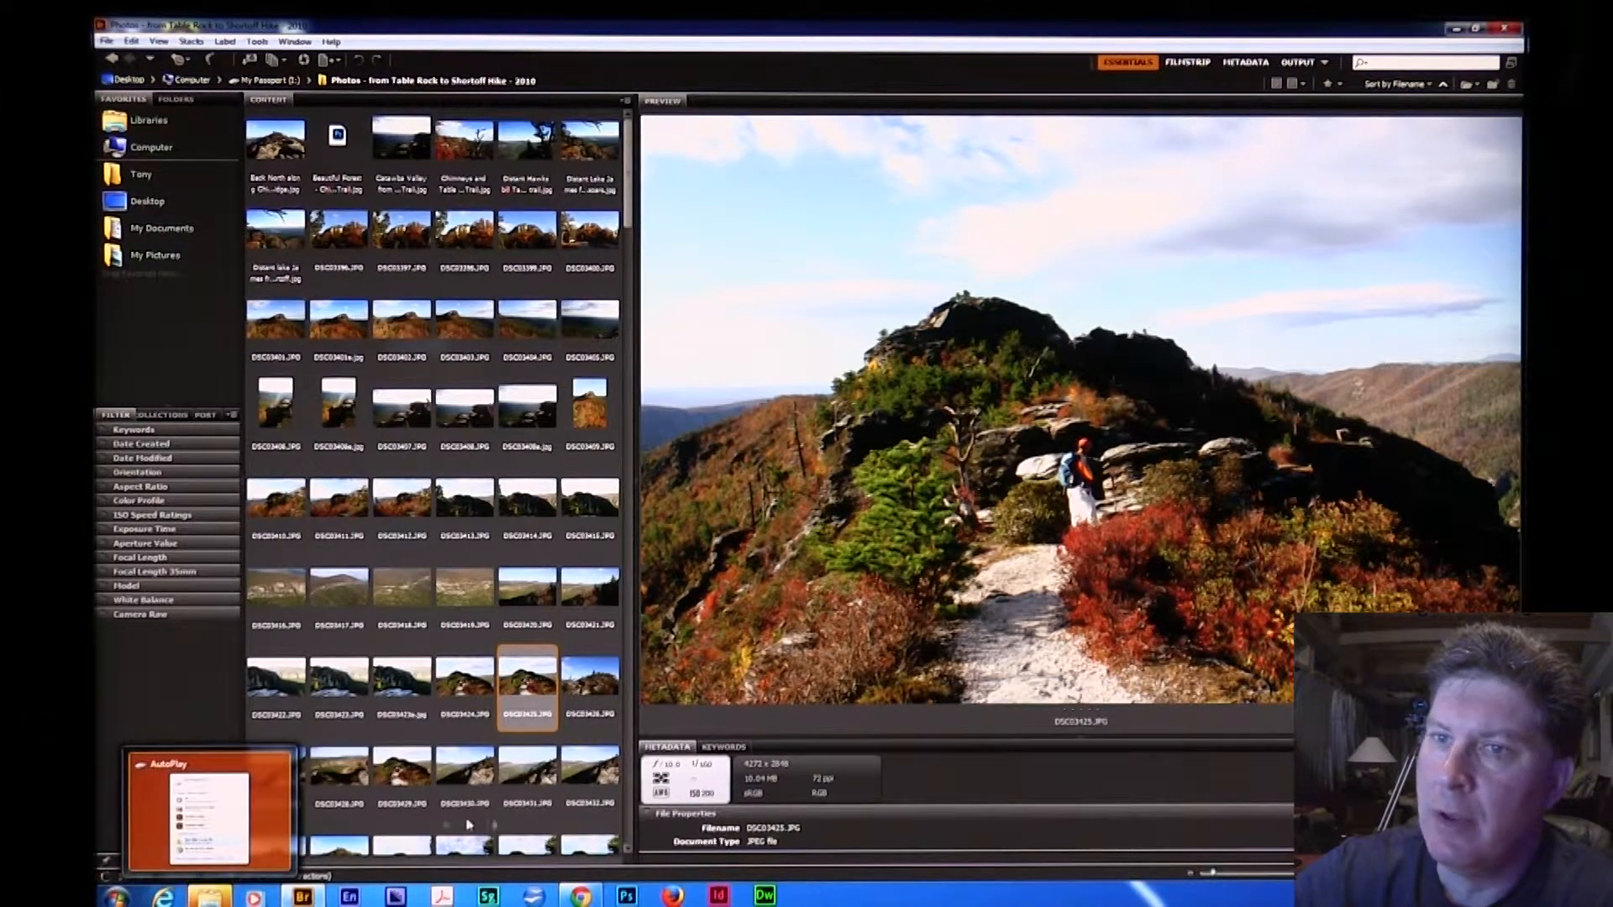
Select the DSC03422.JPG gorge overlook thumbnail so it shows in the Preview panel
click(274, 678)
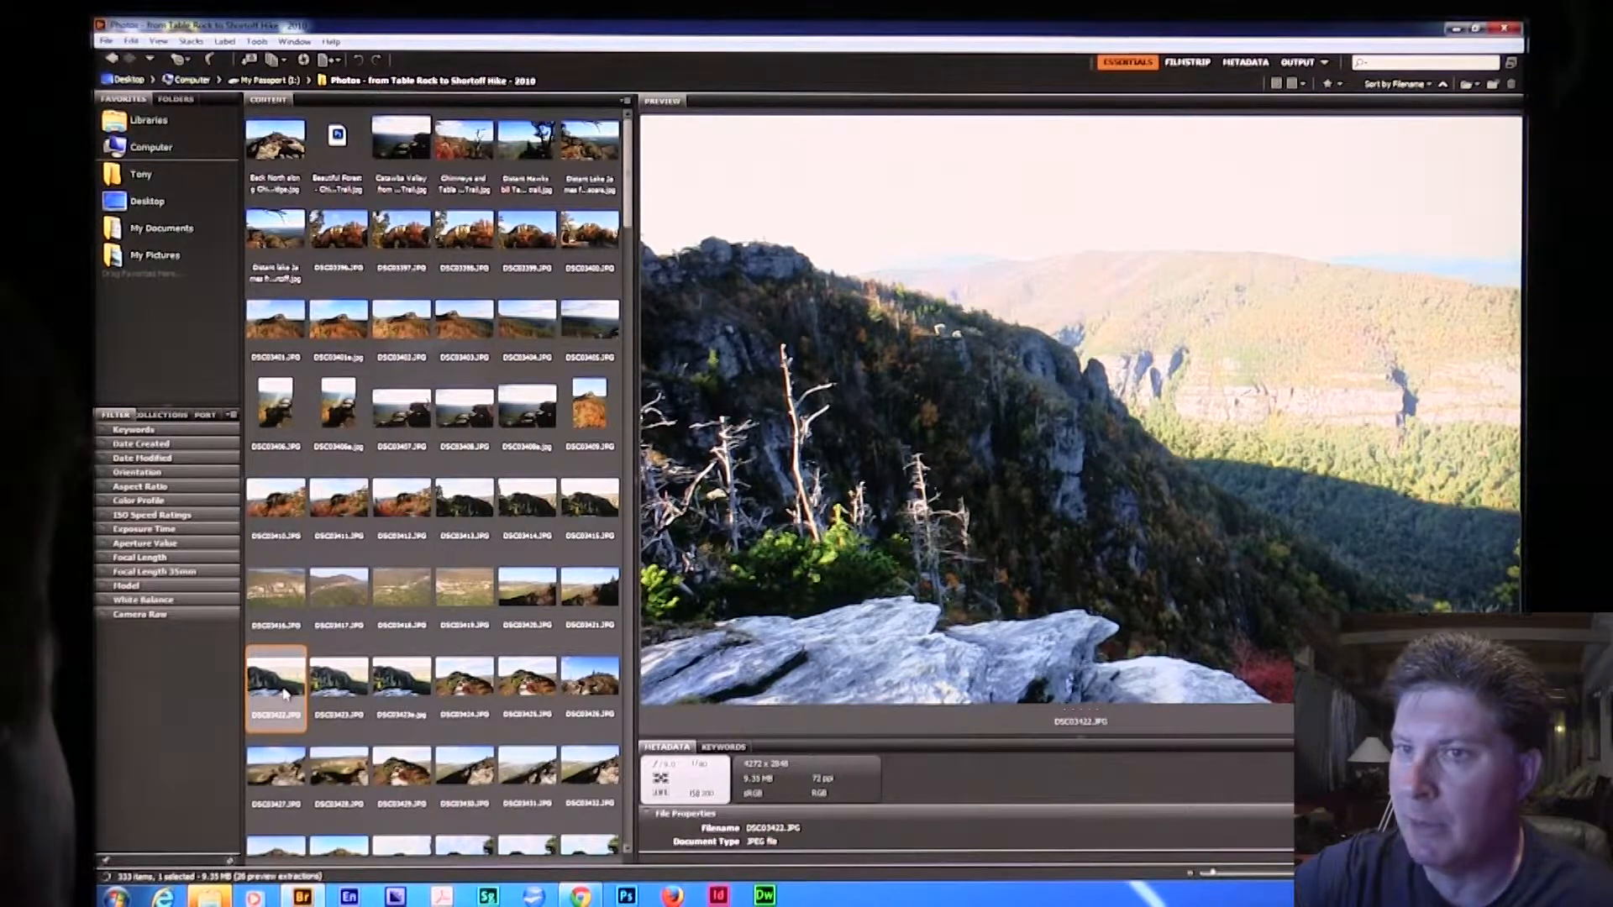
Open DSC03422.JPG in Photoshop and make the new Background copy layer active
click(626, 895)
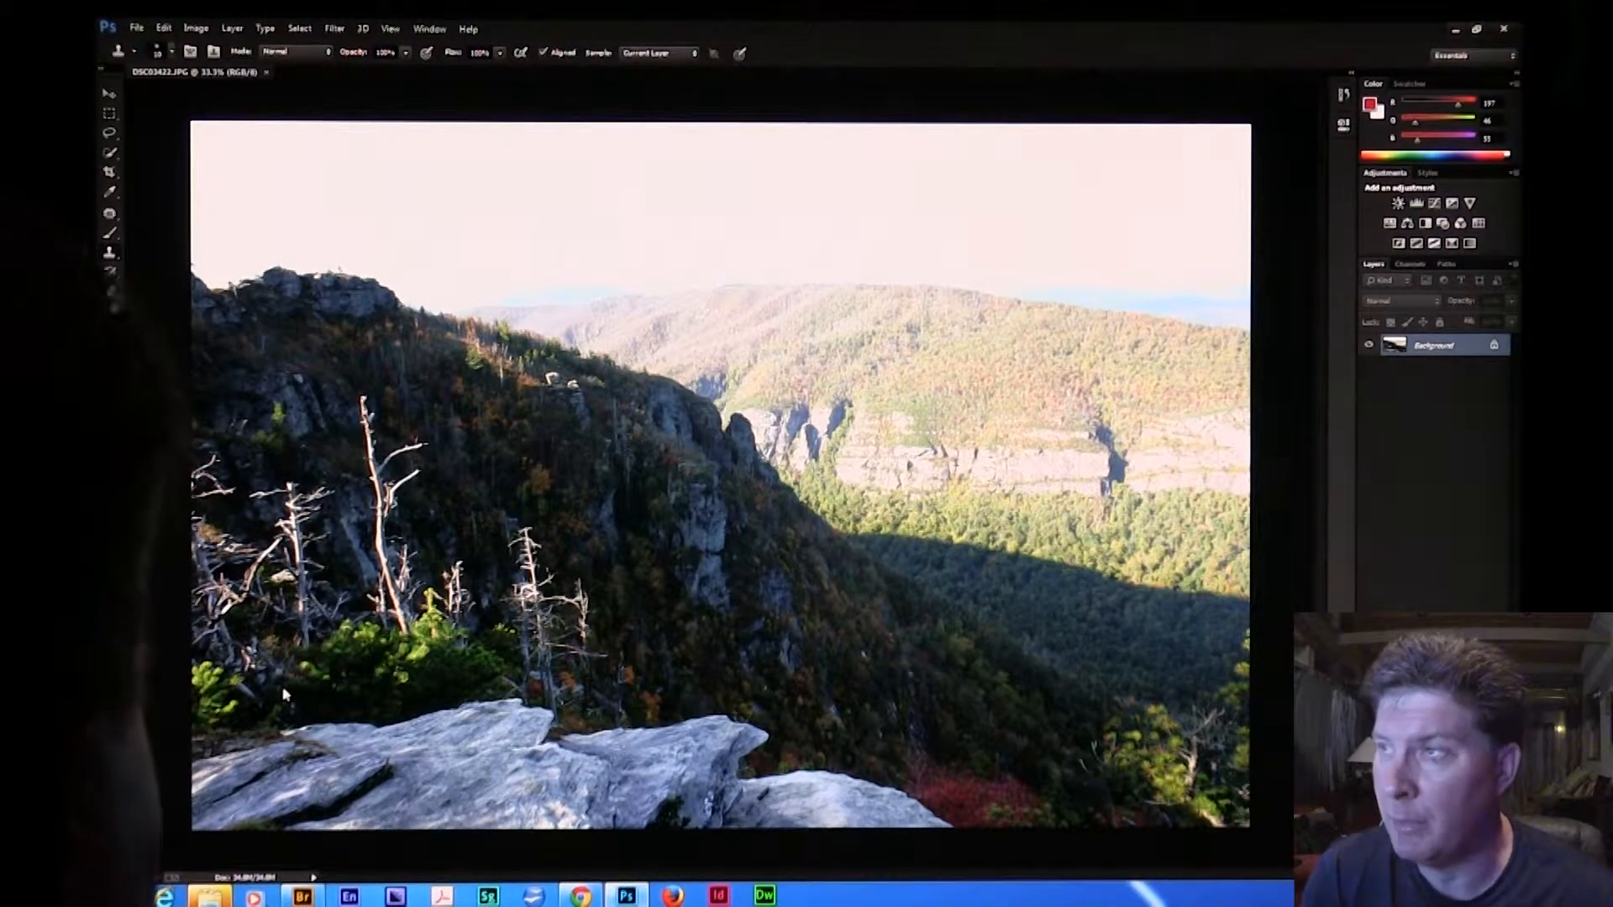
mouse_move(602, 561)
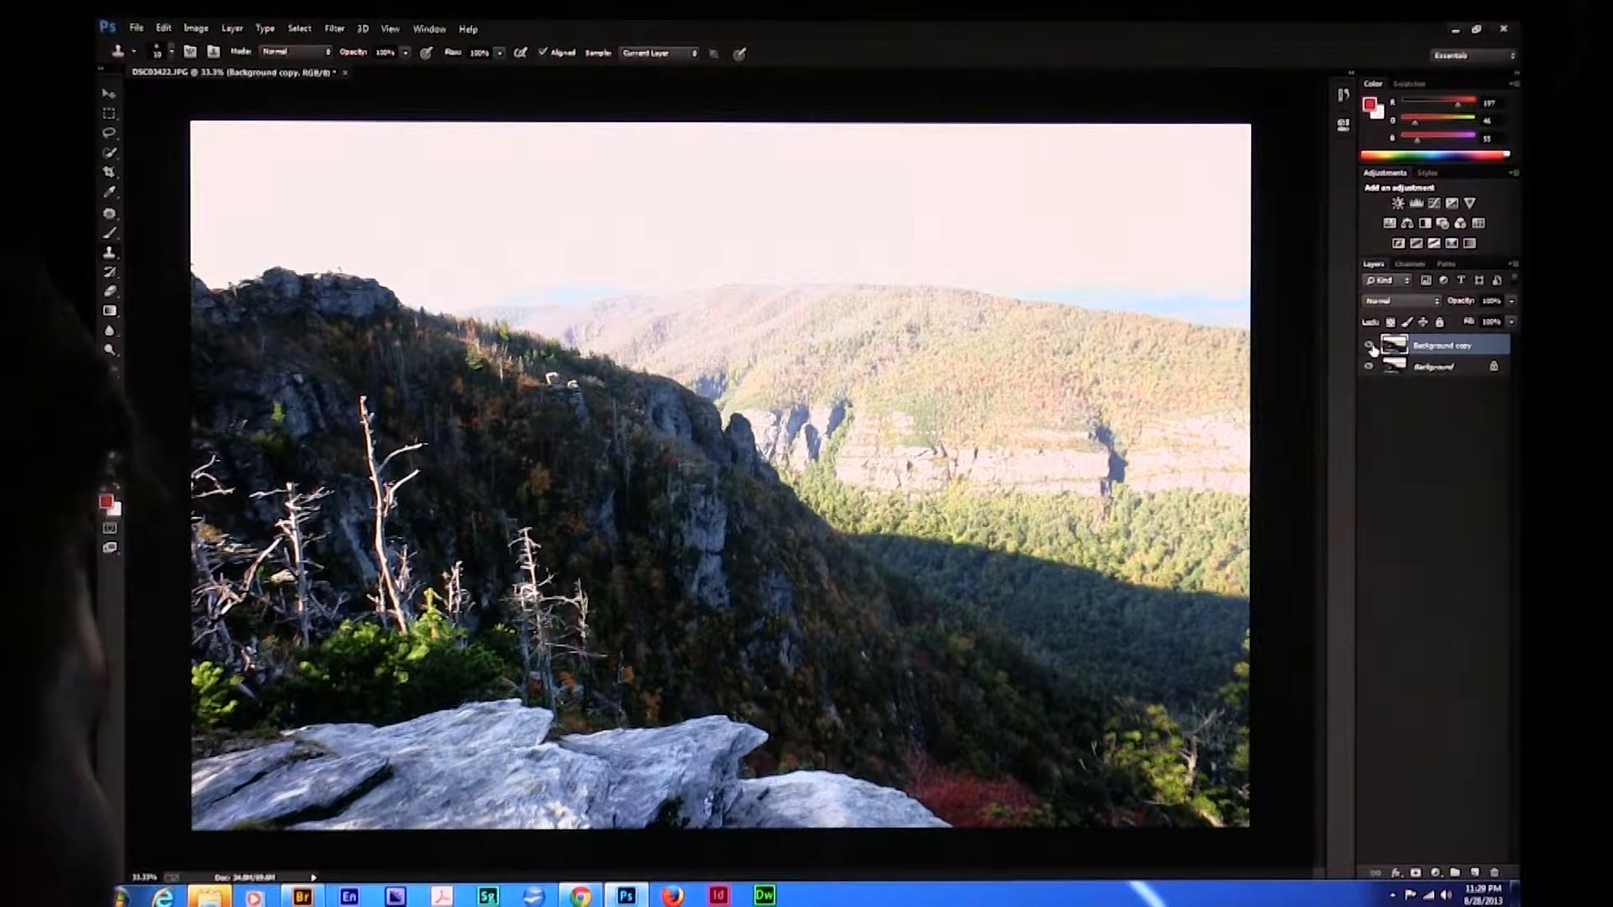
click(1369, 345)
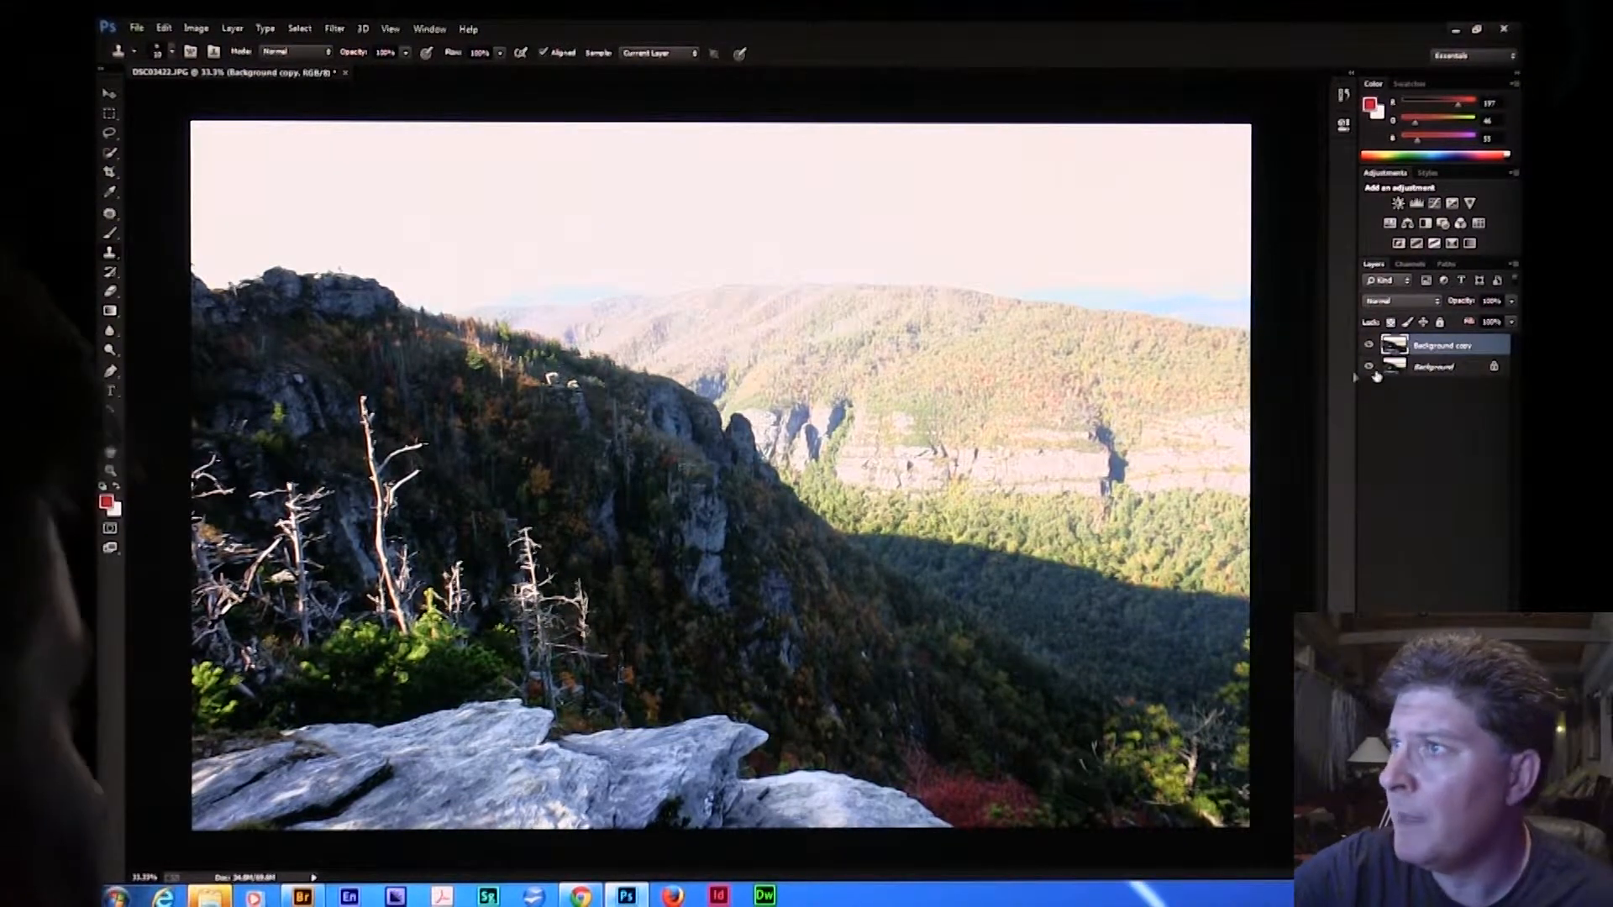
Brighten Background copy and raise its contrast with Brightness/Contrast to reveal the sky
click(195, 28)
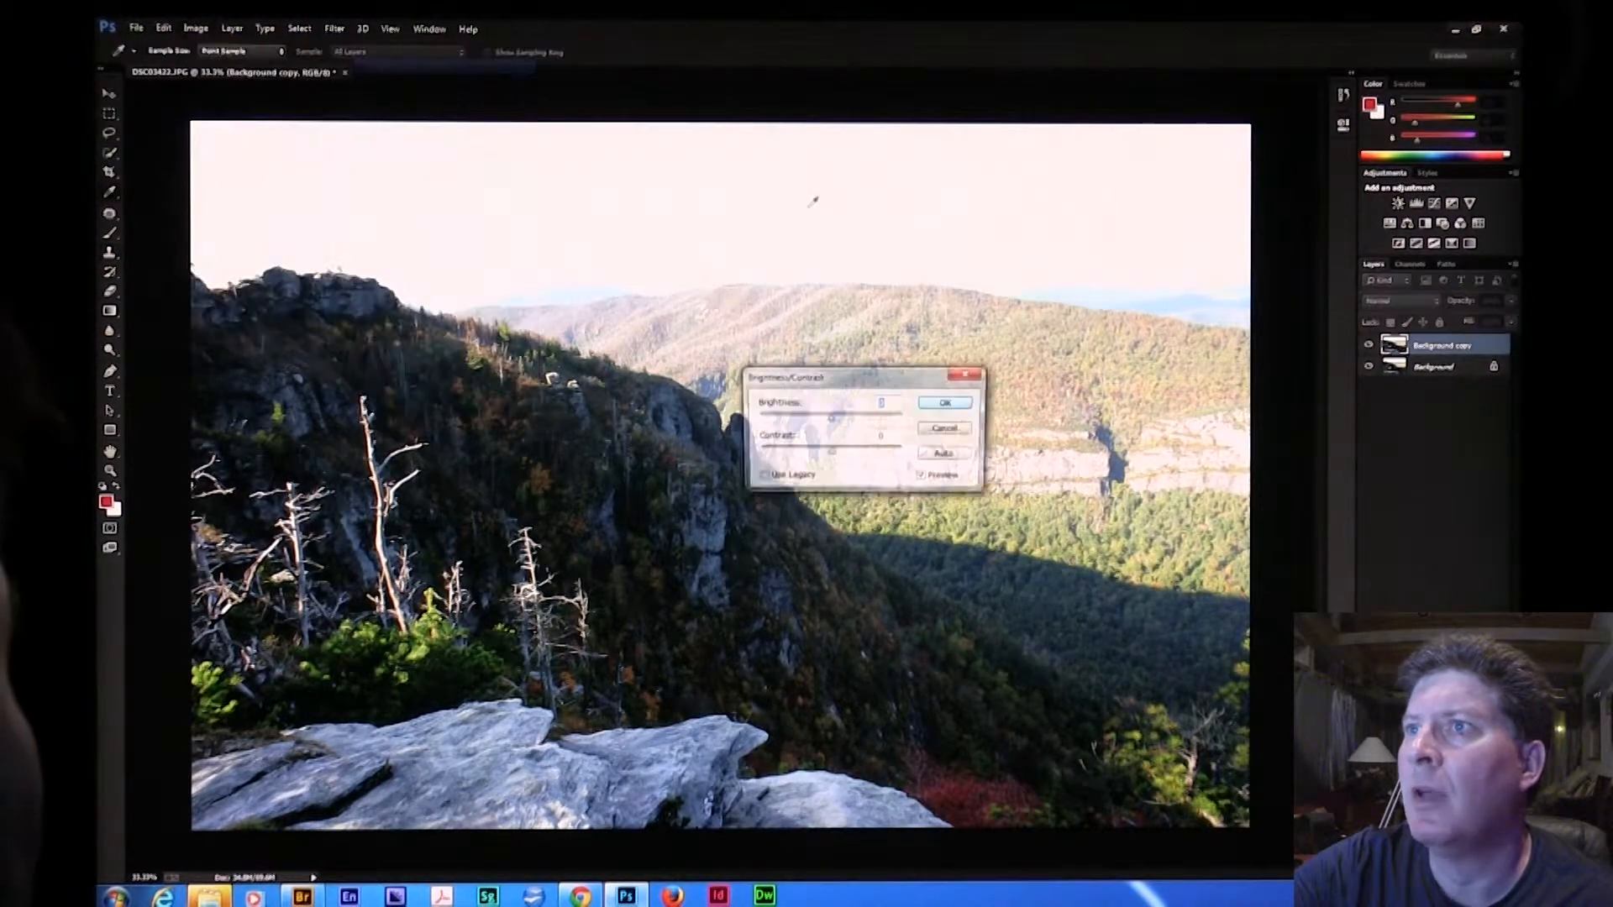
drag(853, 415, 823, 415)
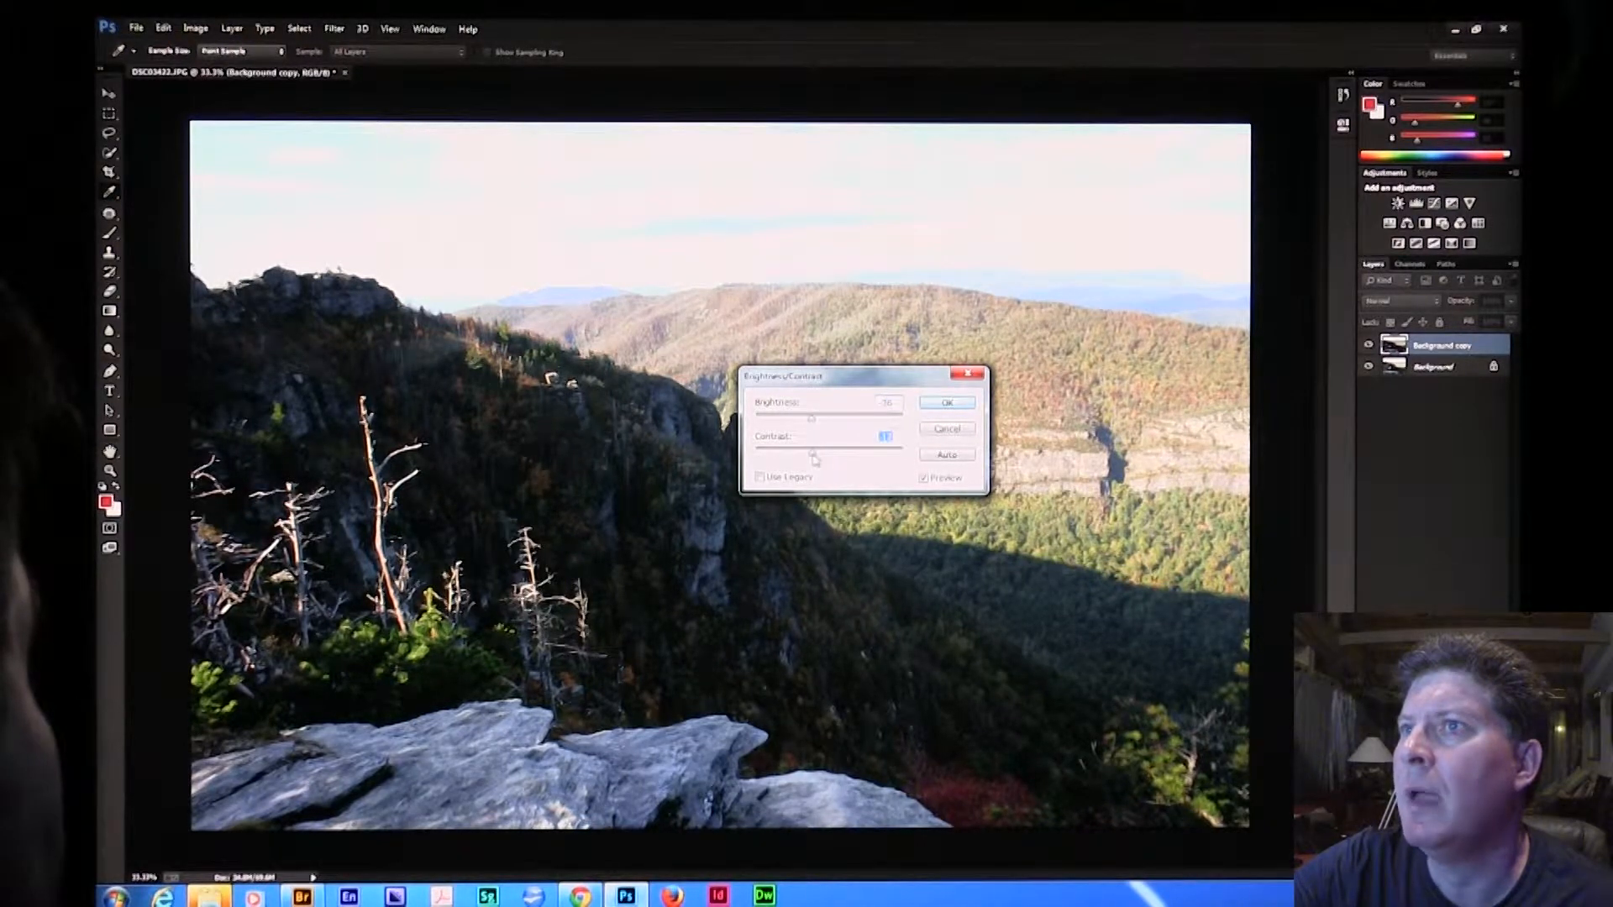
drag(813, 455, 843, 455)
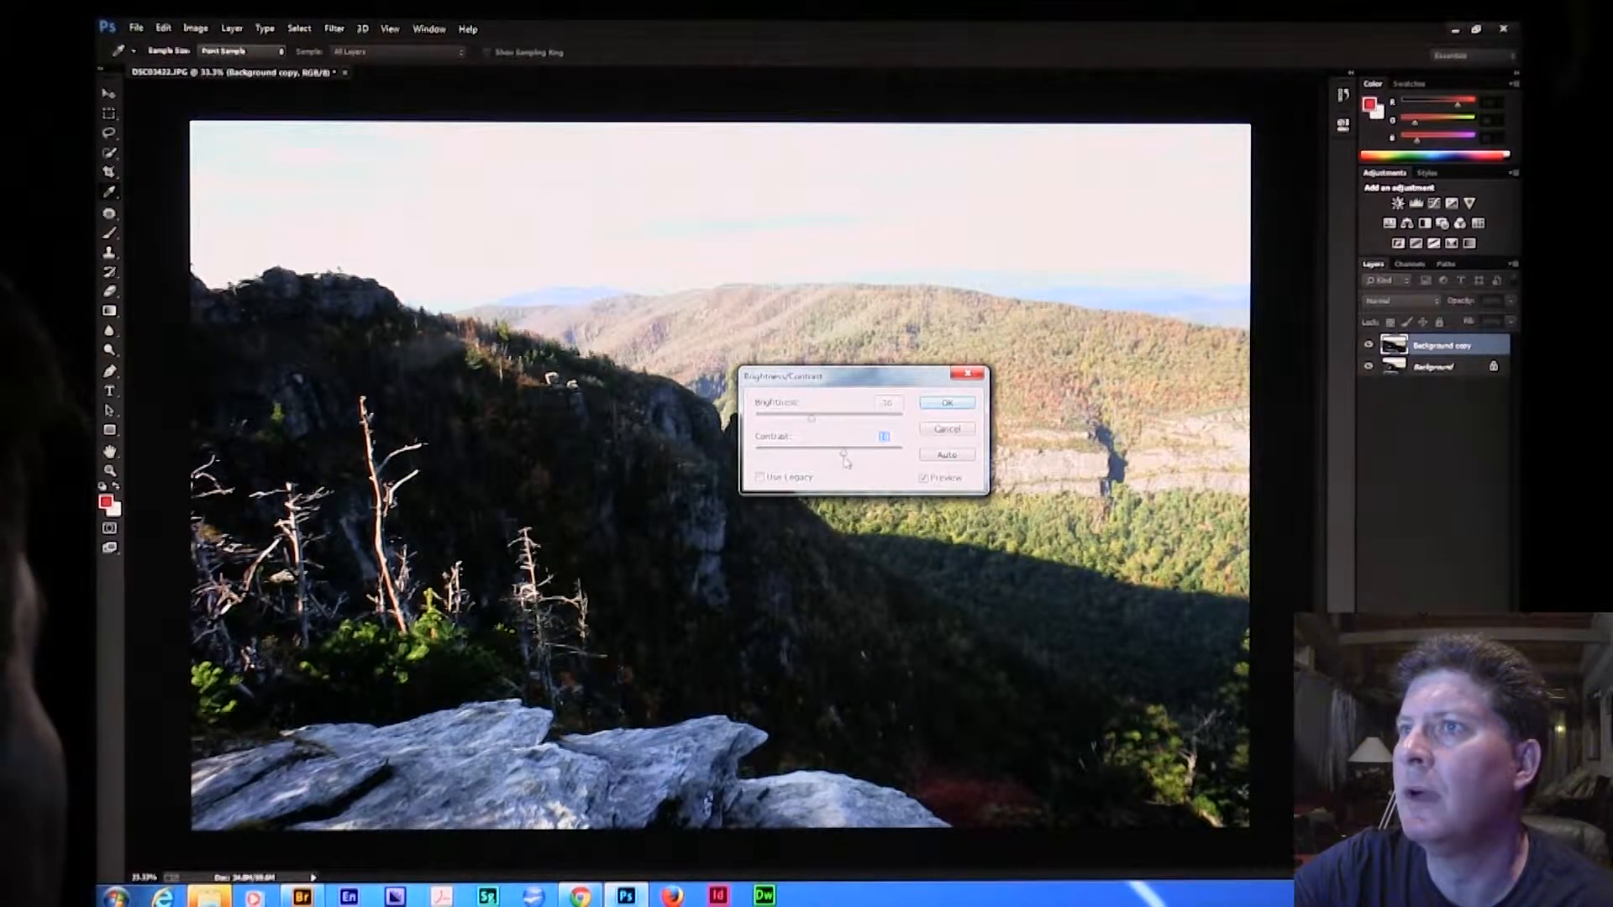
drag(813, 418, 879, 418)
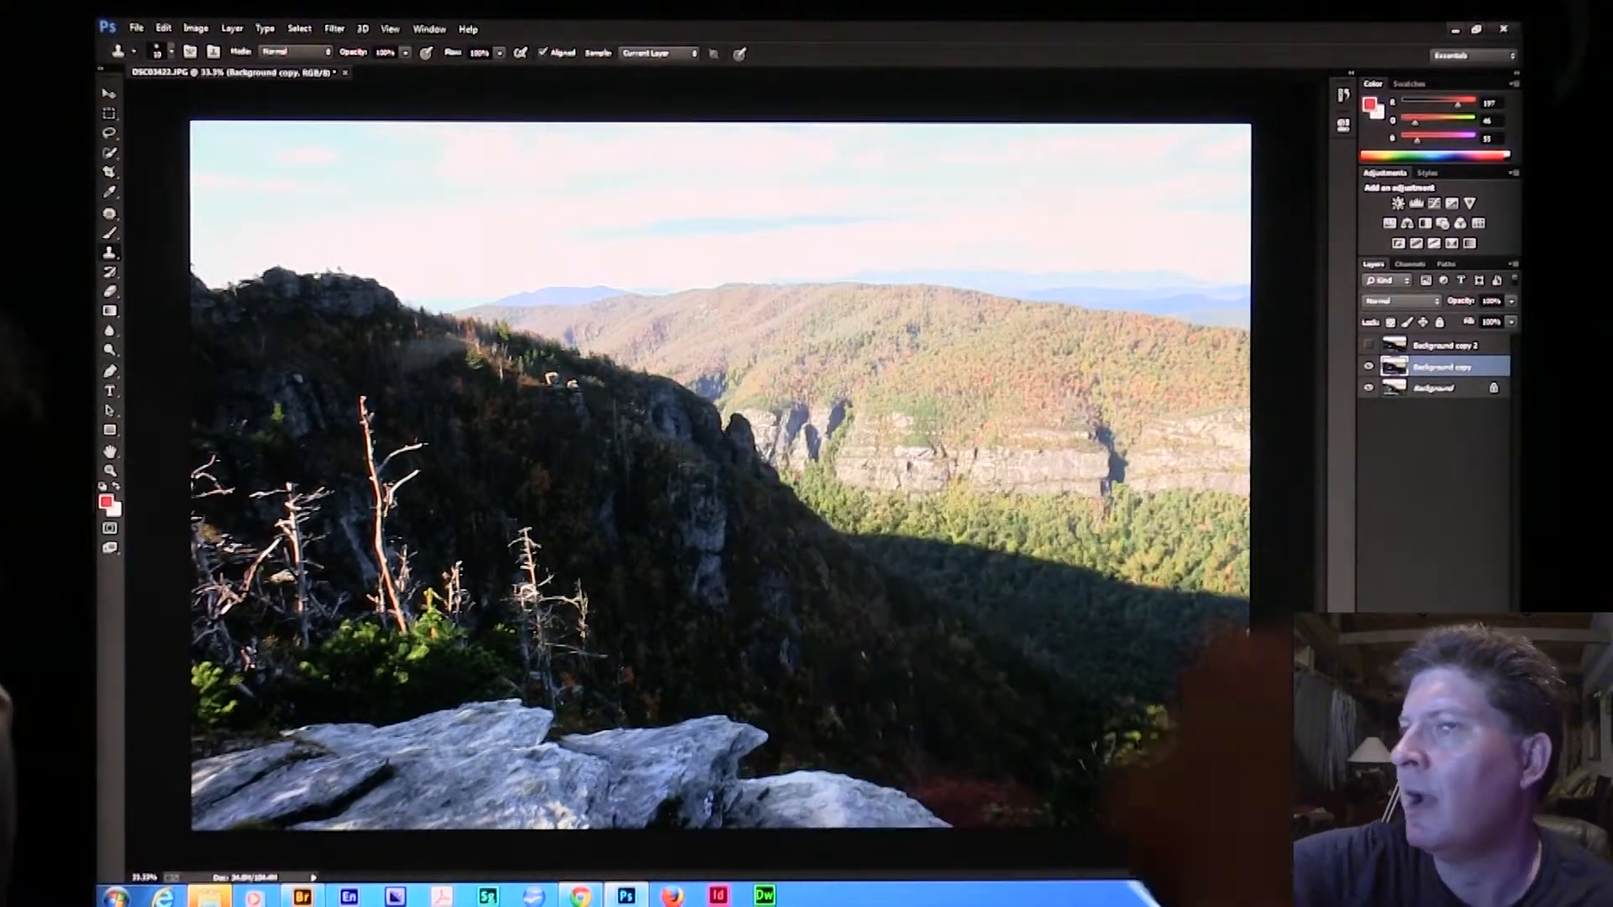
Boost Hue/Saturation's Saturation on Background copy to make the autumn foliage vivid
click(195, 29)
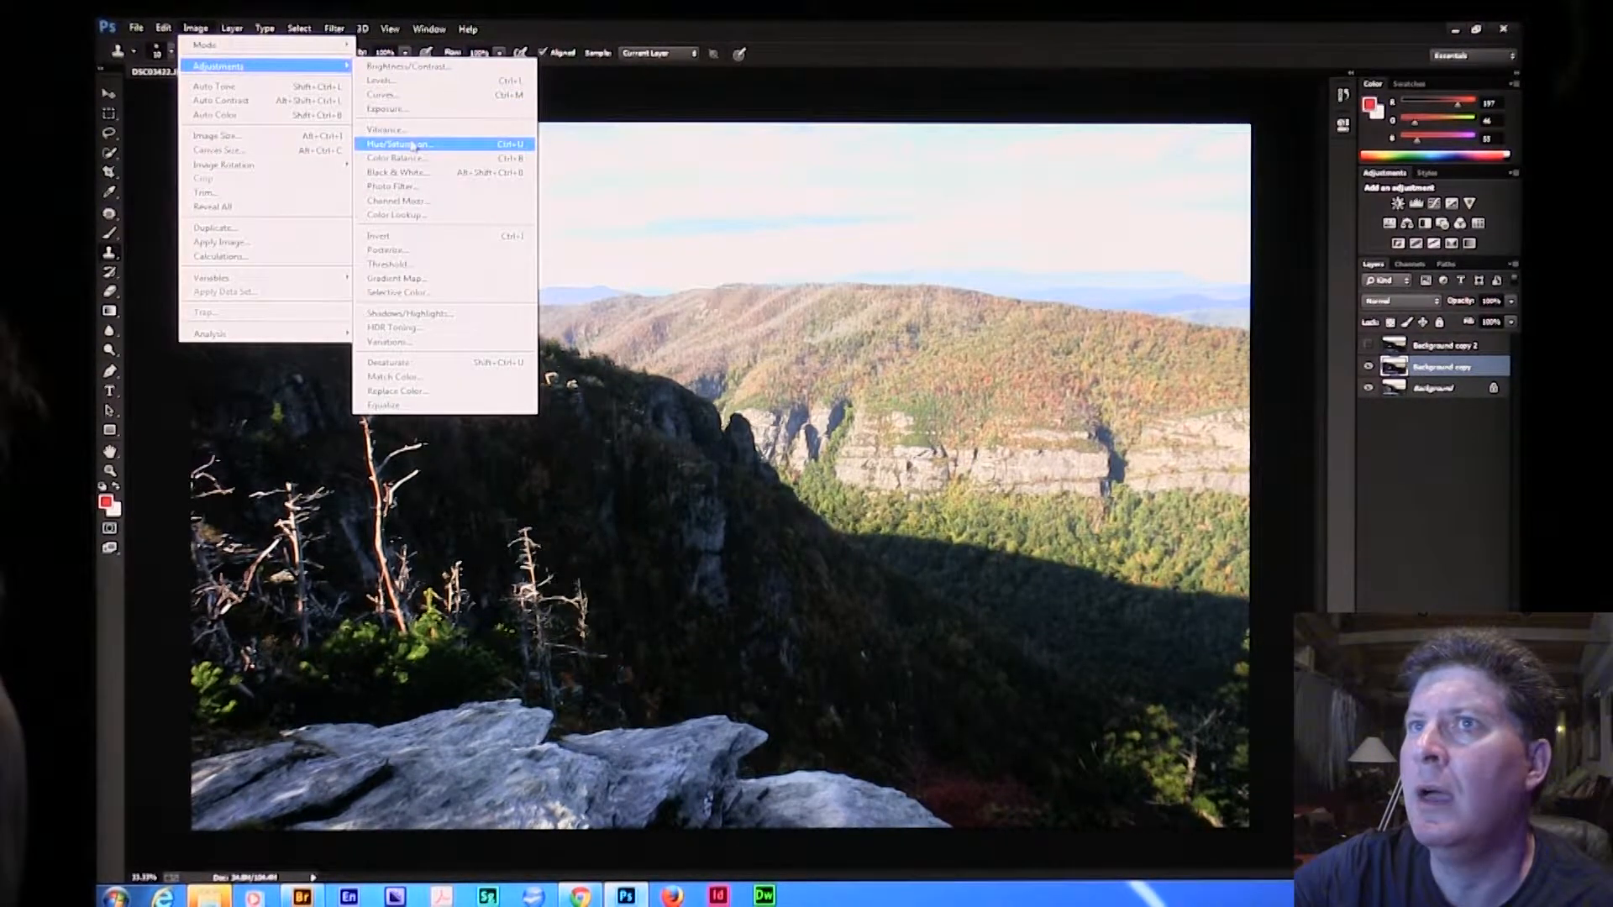
click(401, 142)
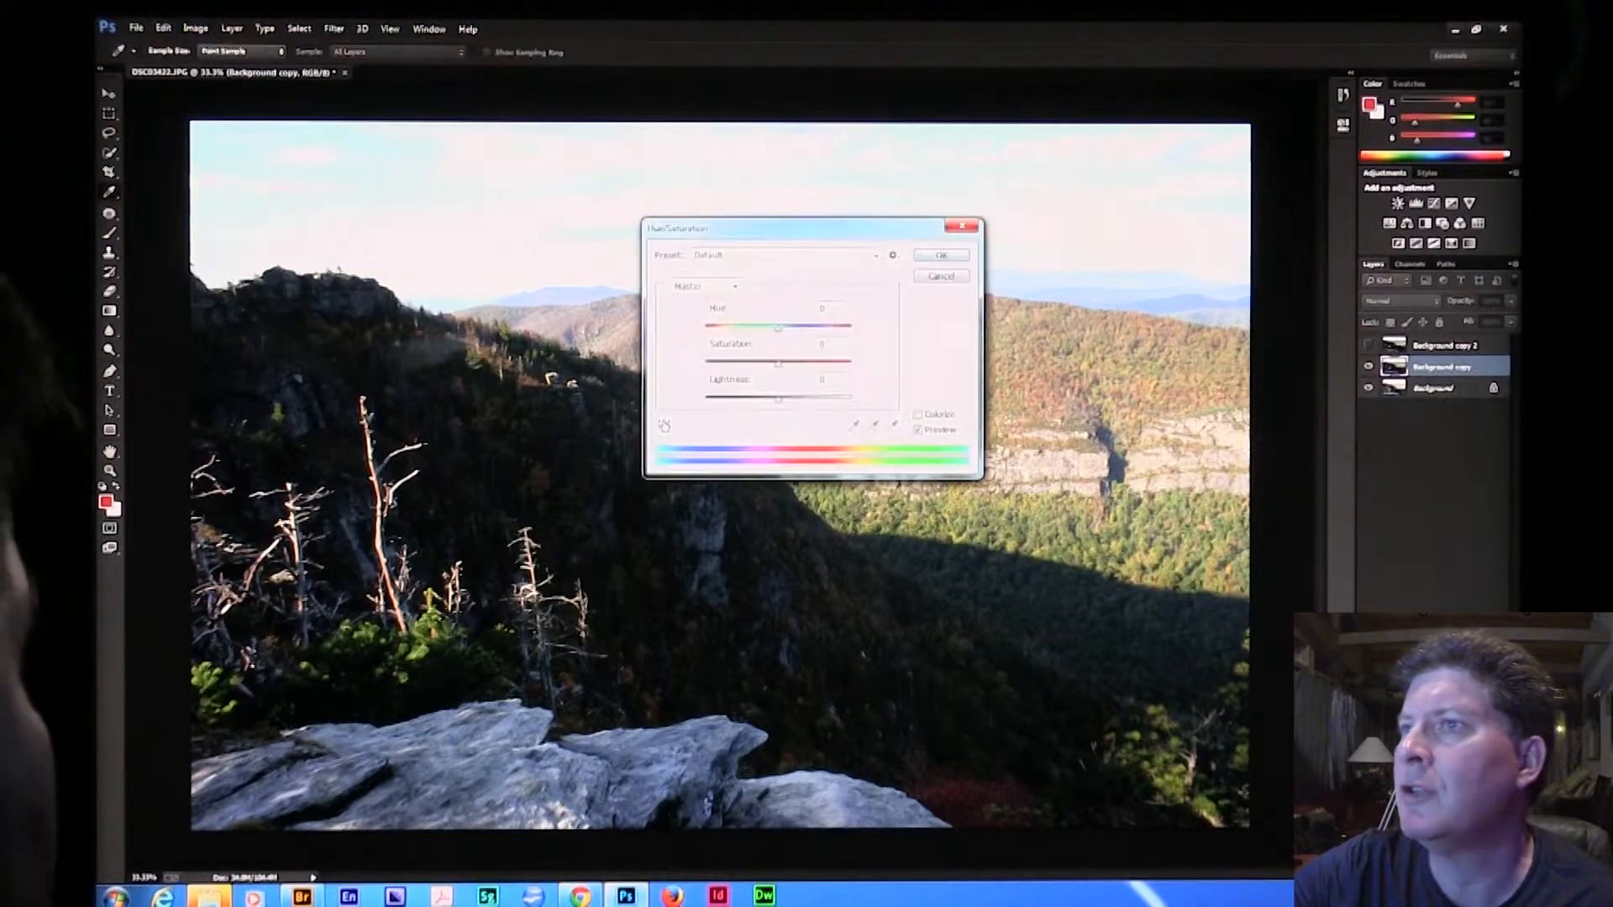
drag(813, 227, 452, 274)
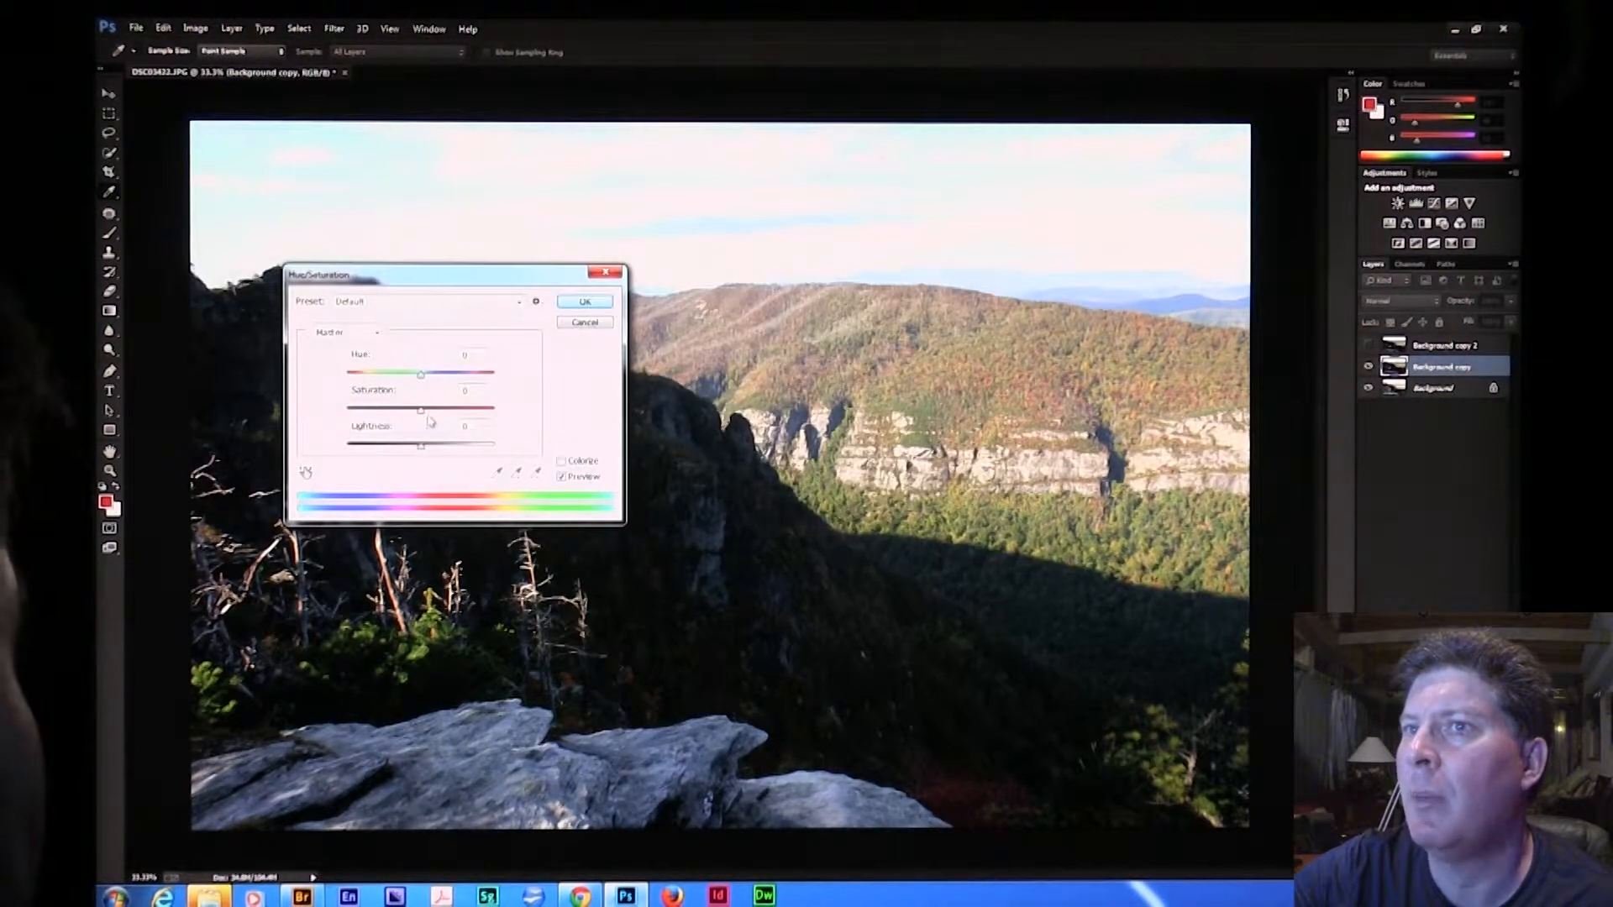
drag(421, 408, 457, 408)
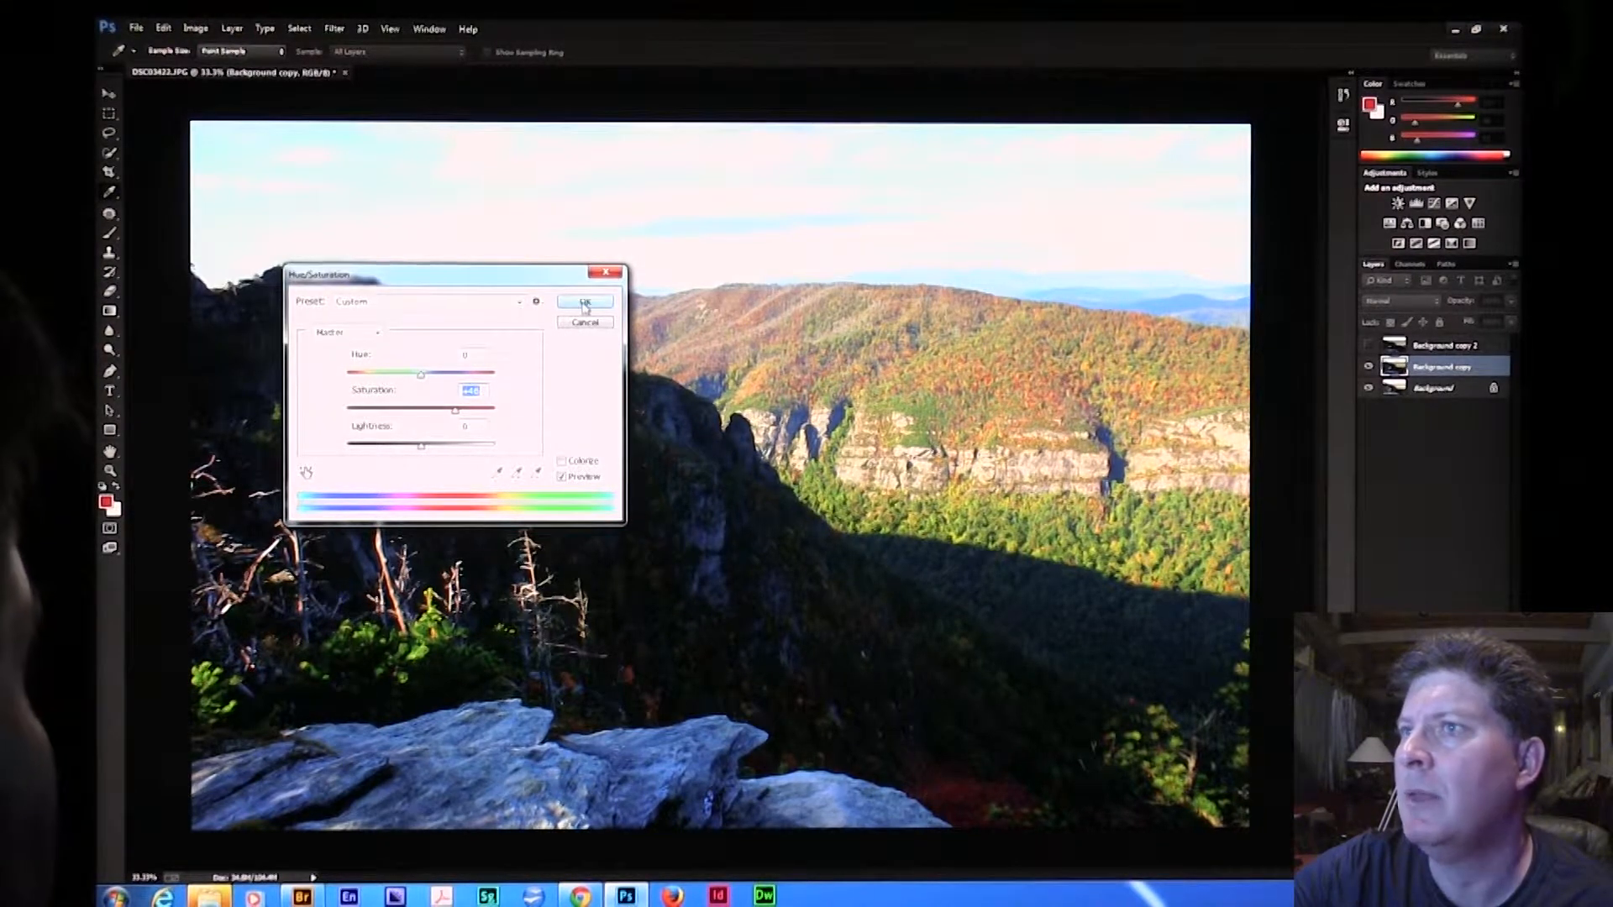
click(584, 302)
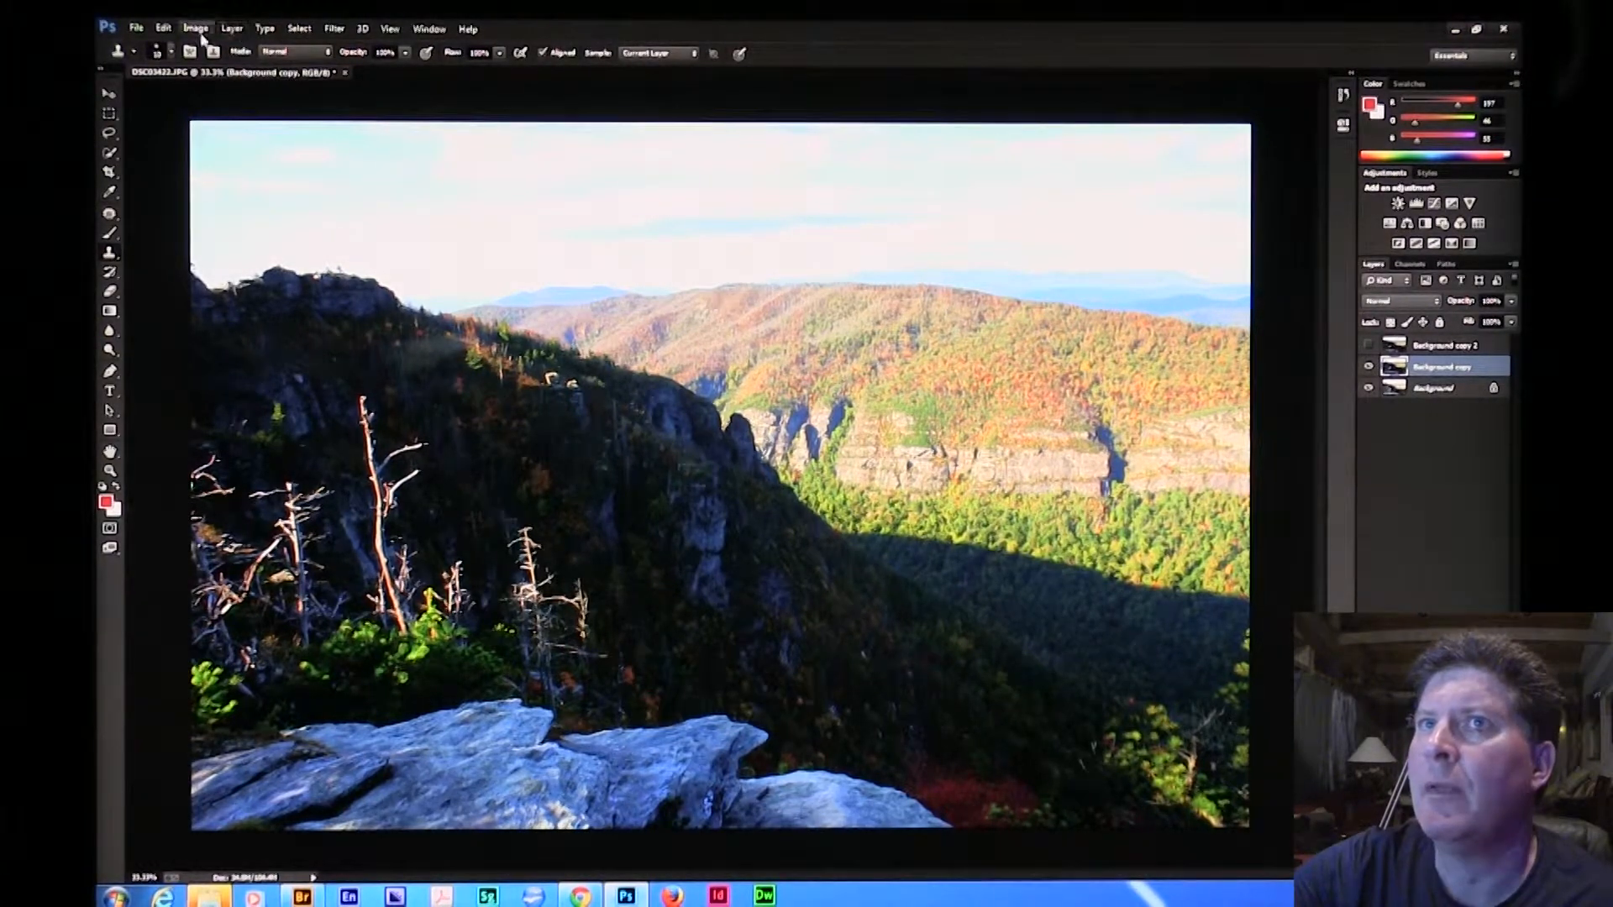
Apply a further Brightness/Contrast contrast increase to Background copy
click(194, 28)
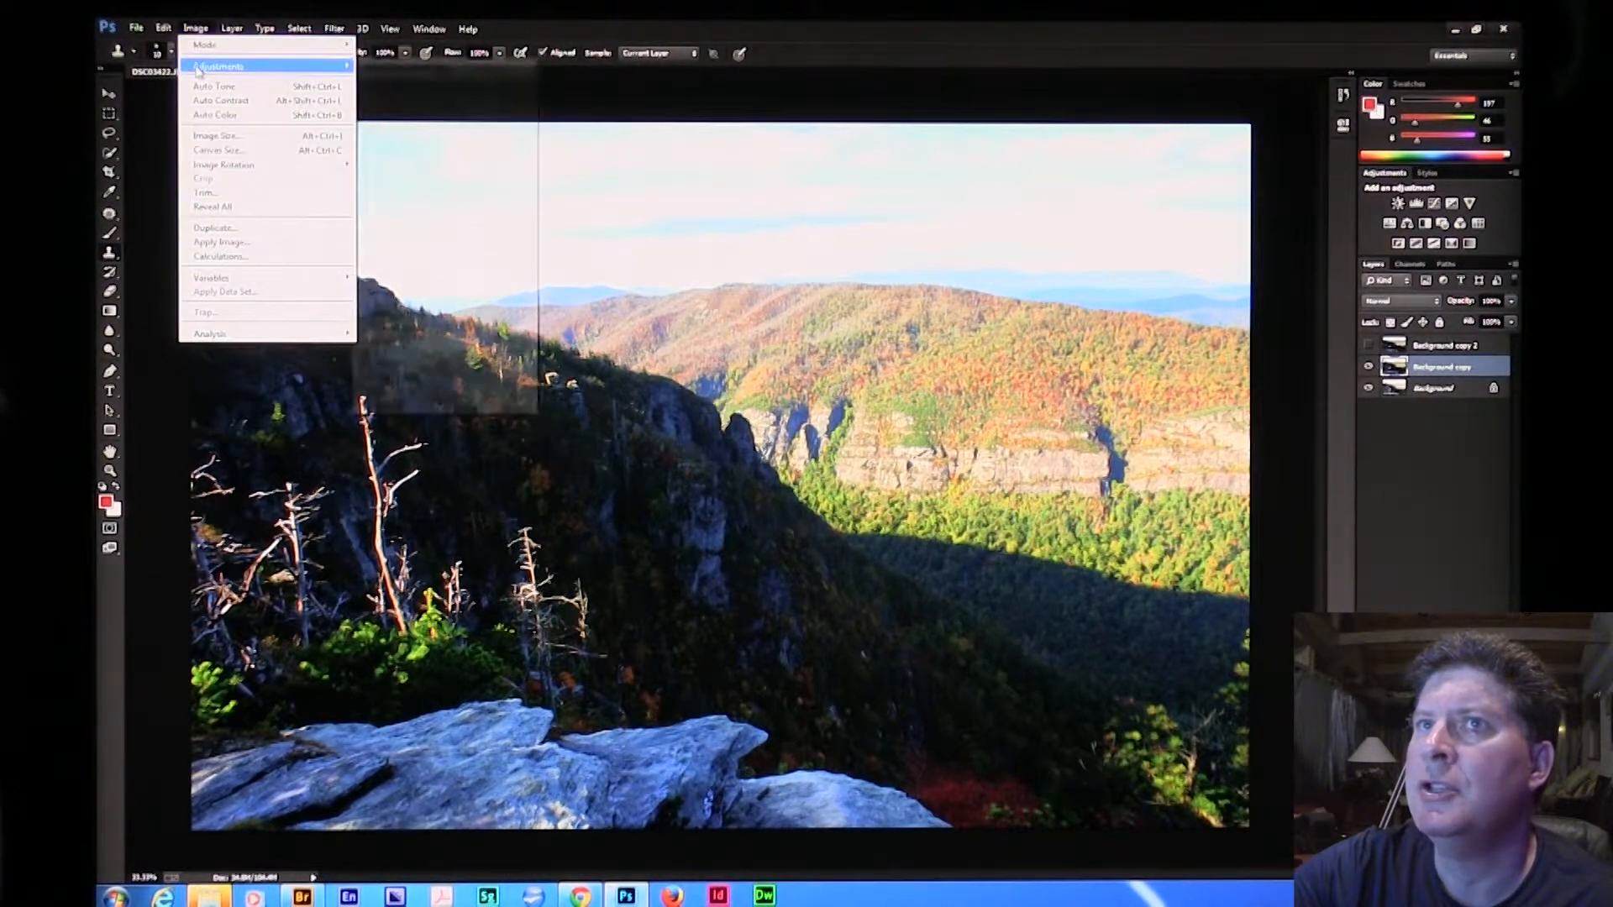
click(219, 65)
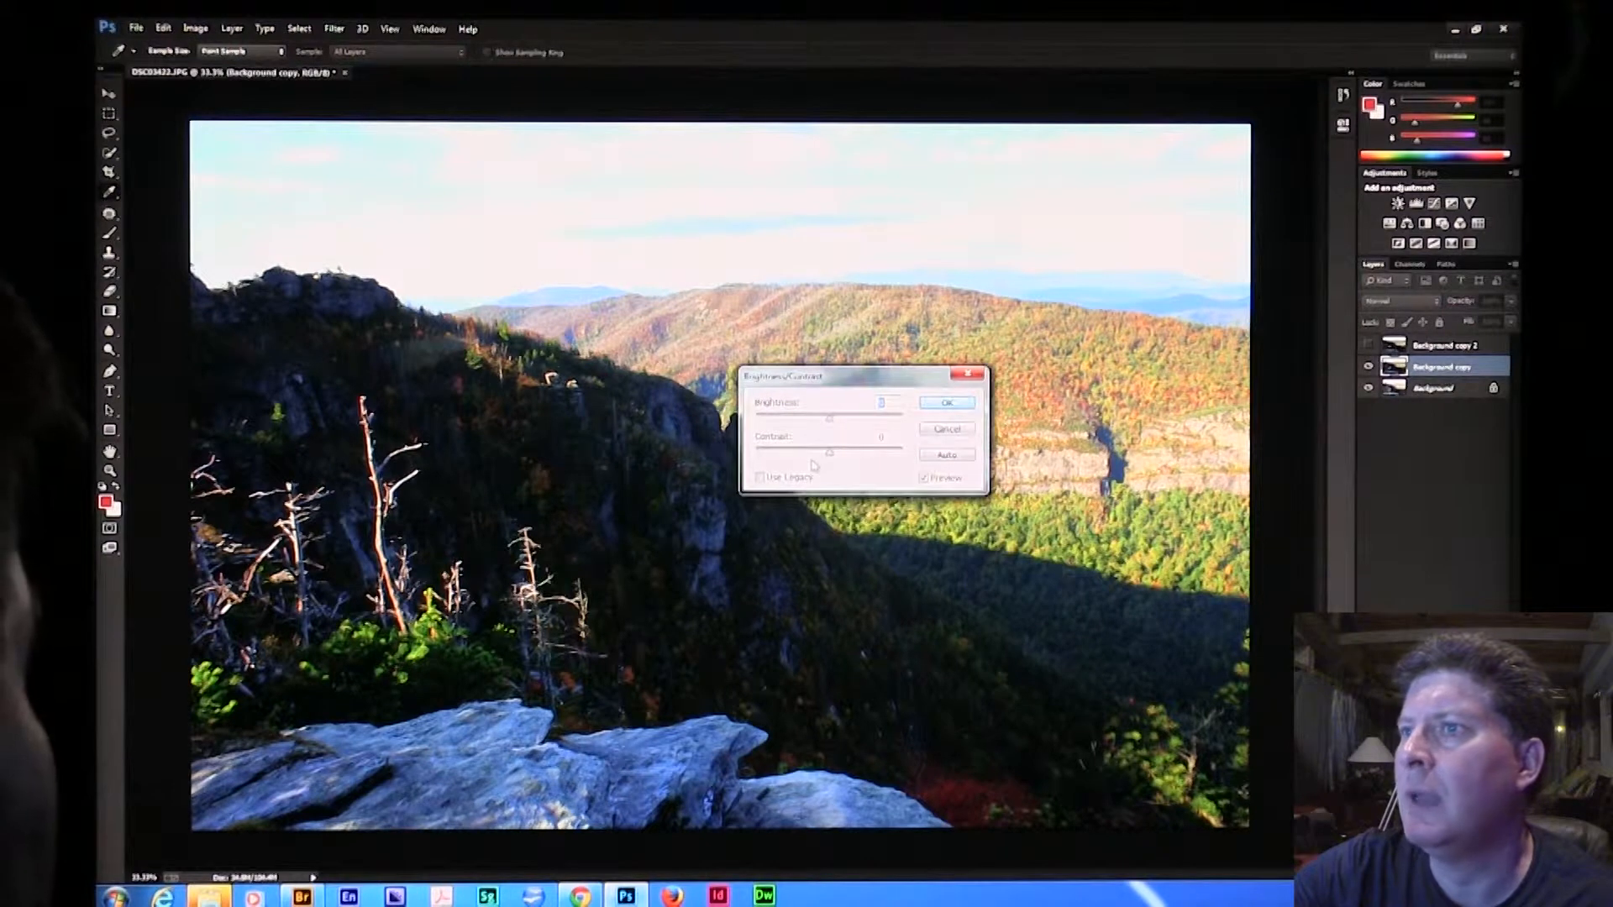
drag(830, 449, 873, 449)
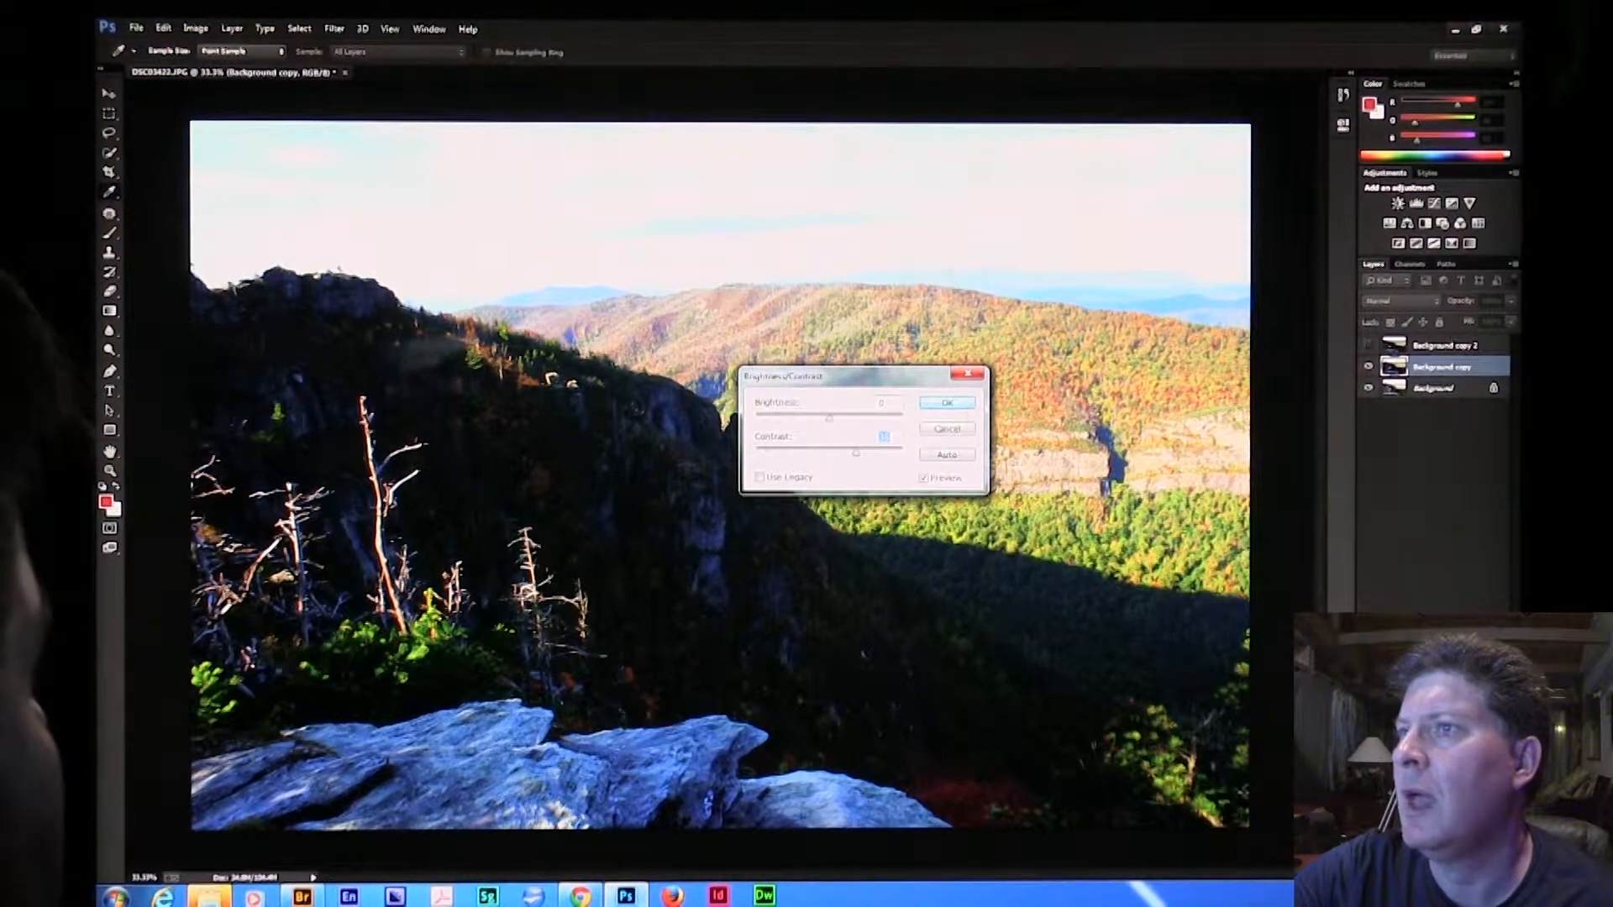
click(944, 402)
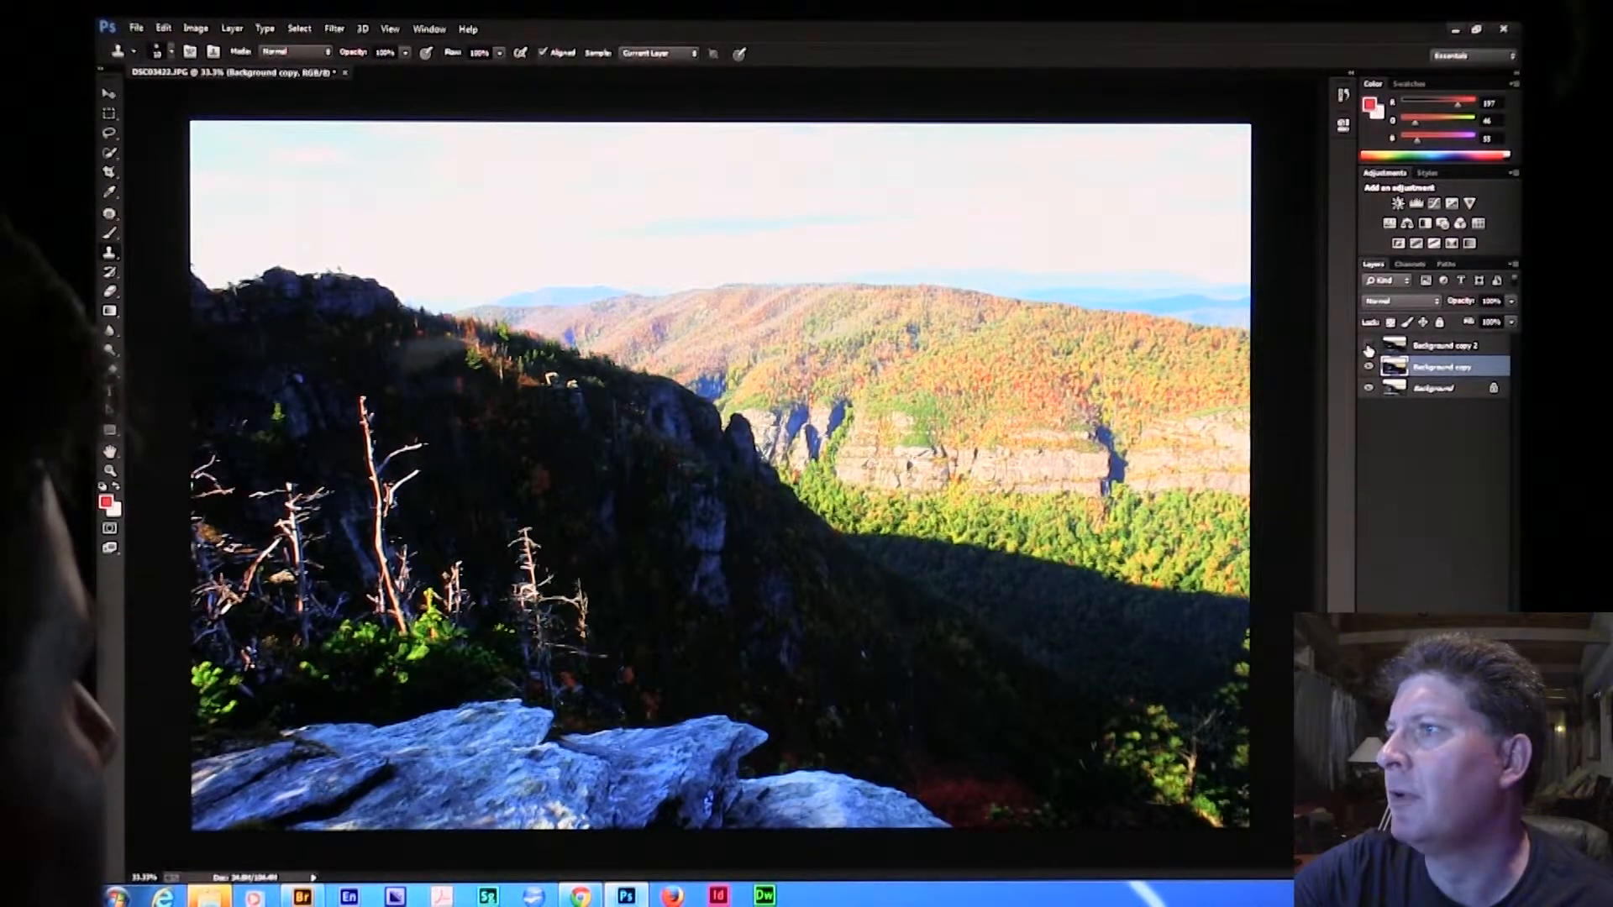
Make Background copy 2 active for erasing over the shadowed mountainside
click(1367, 367)
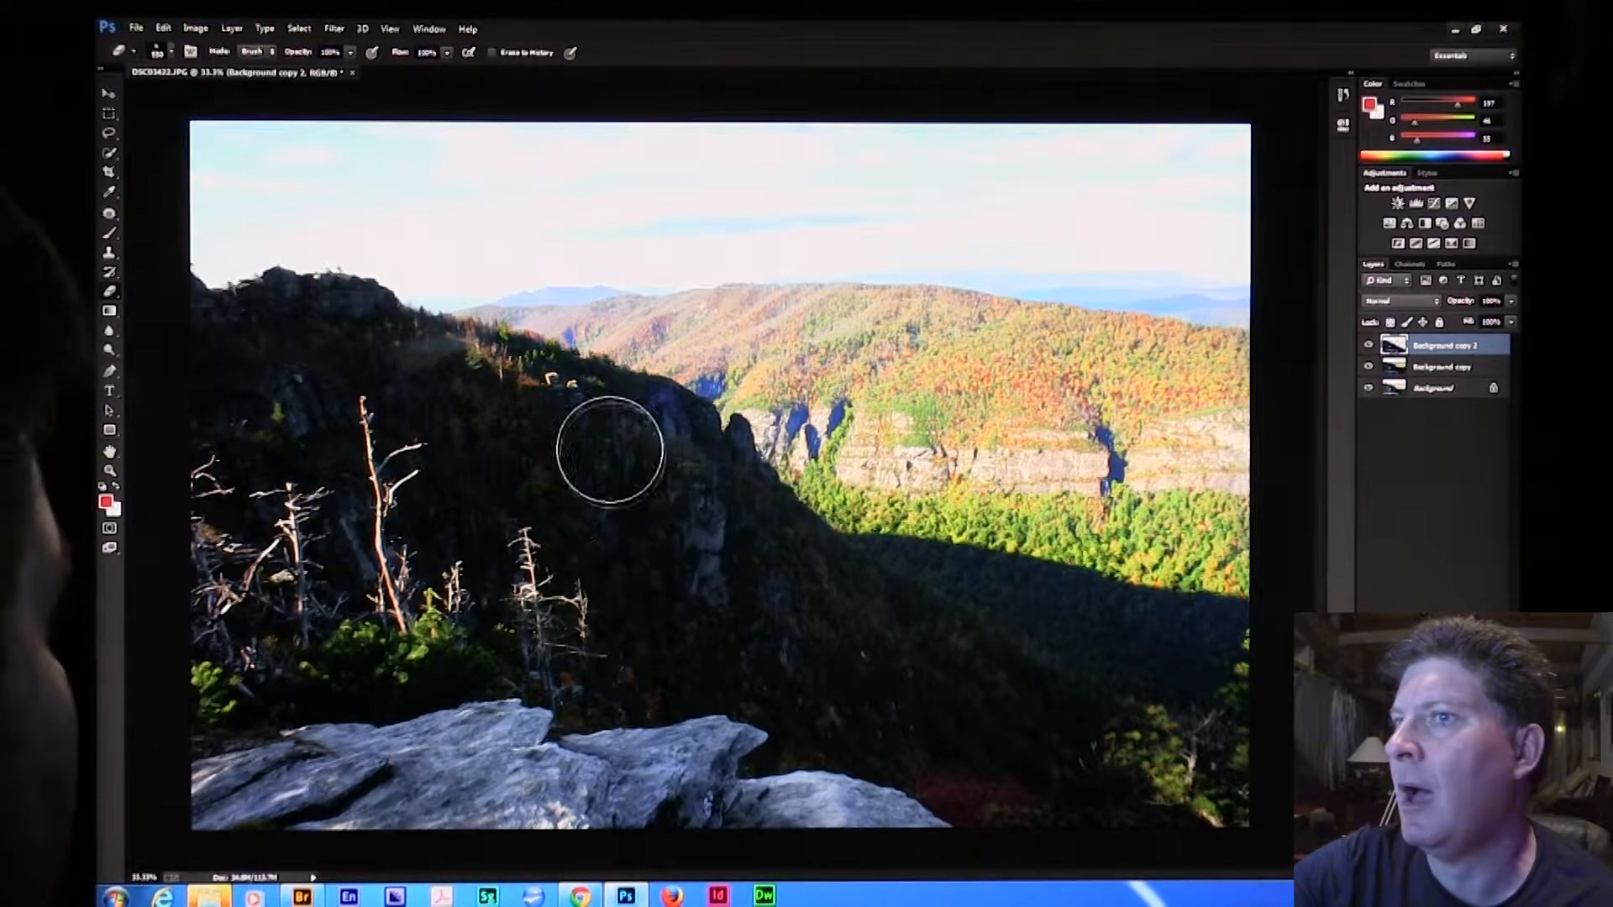
mouse_move(833, 654)
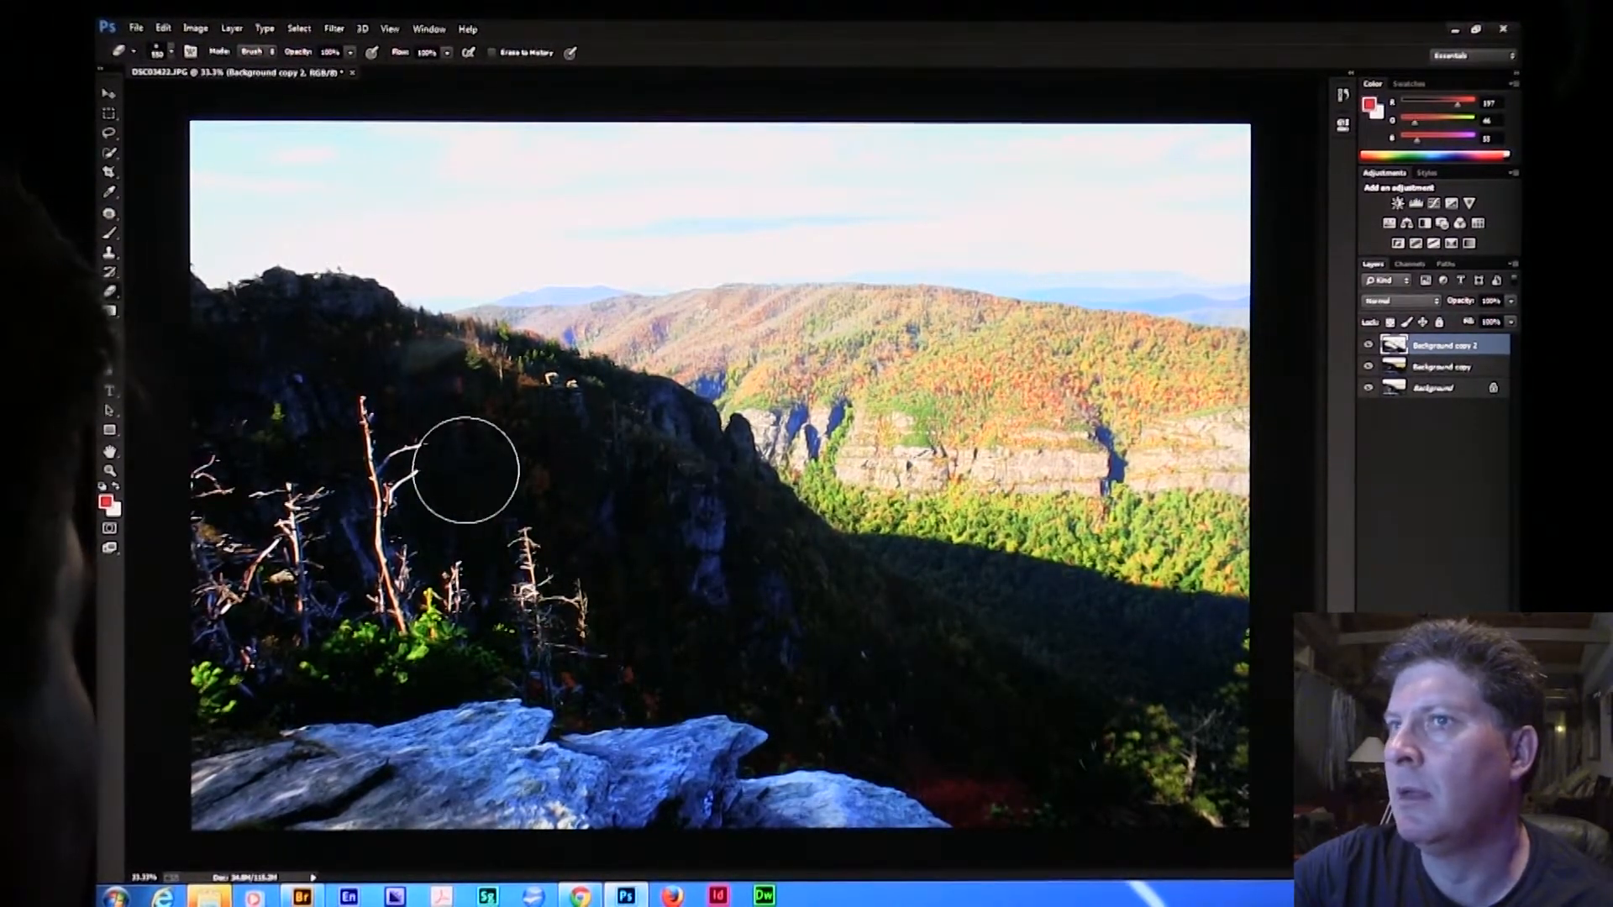
mouse_move(886, 704)
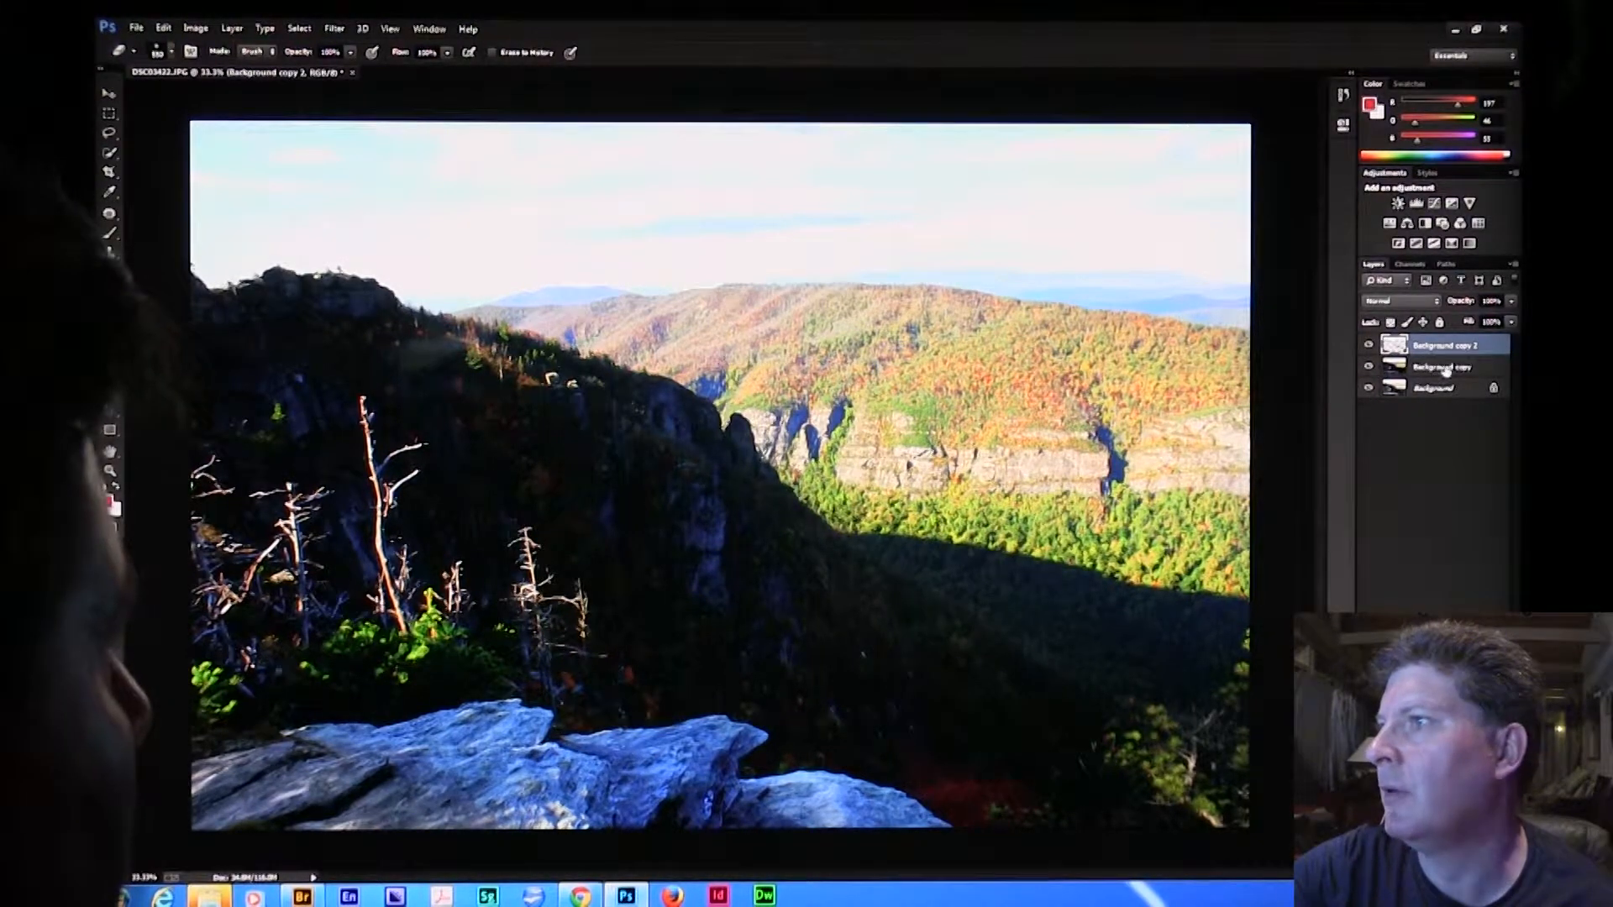
Erase the mountainside from Background copy, then make the original Background layer active
click(1433, 365)
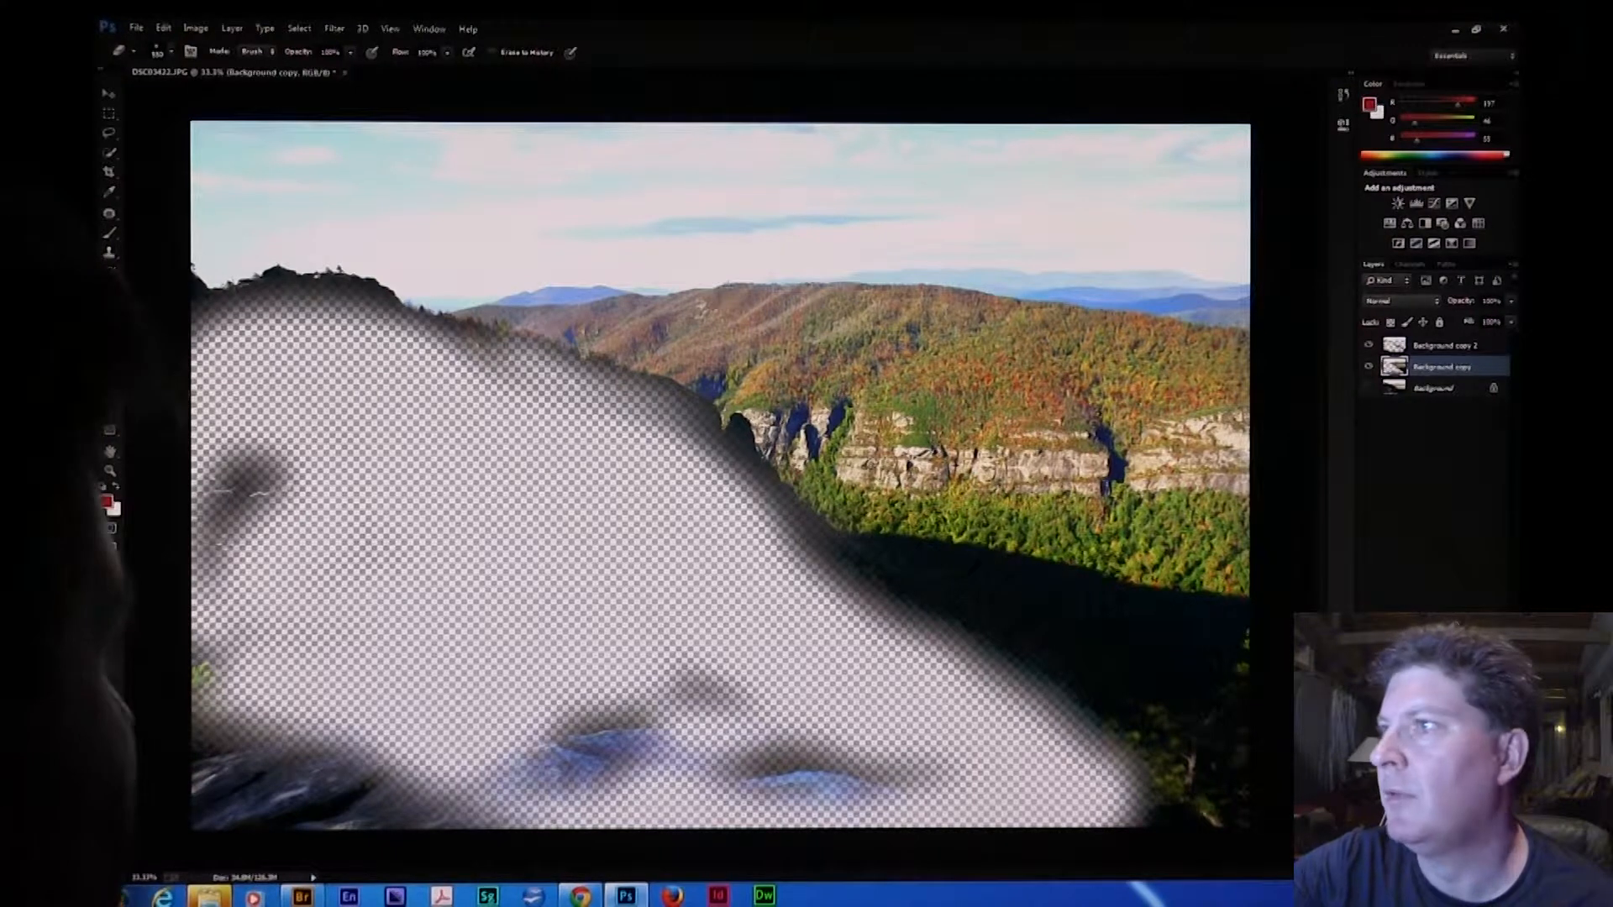
click(1440, 346)
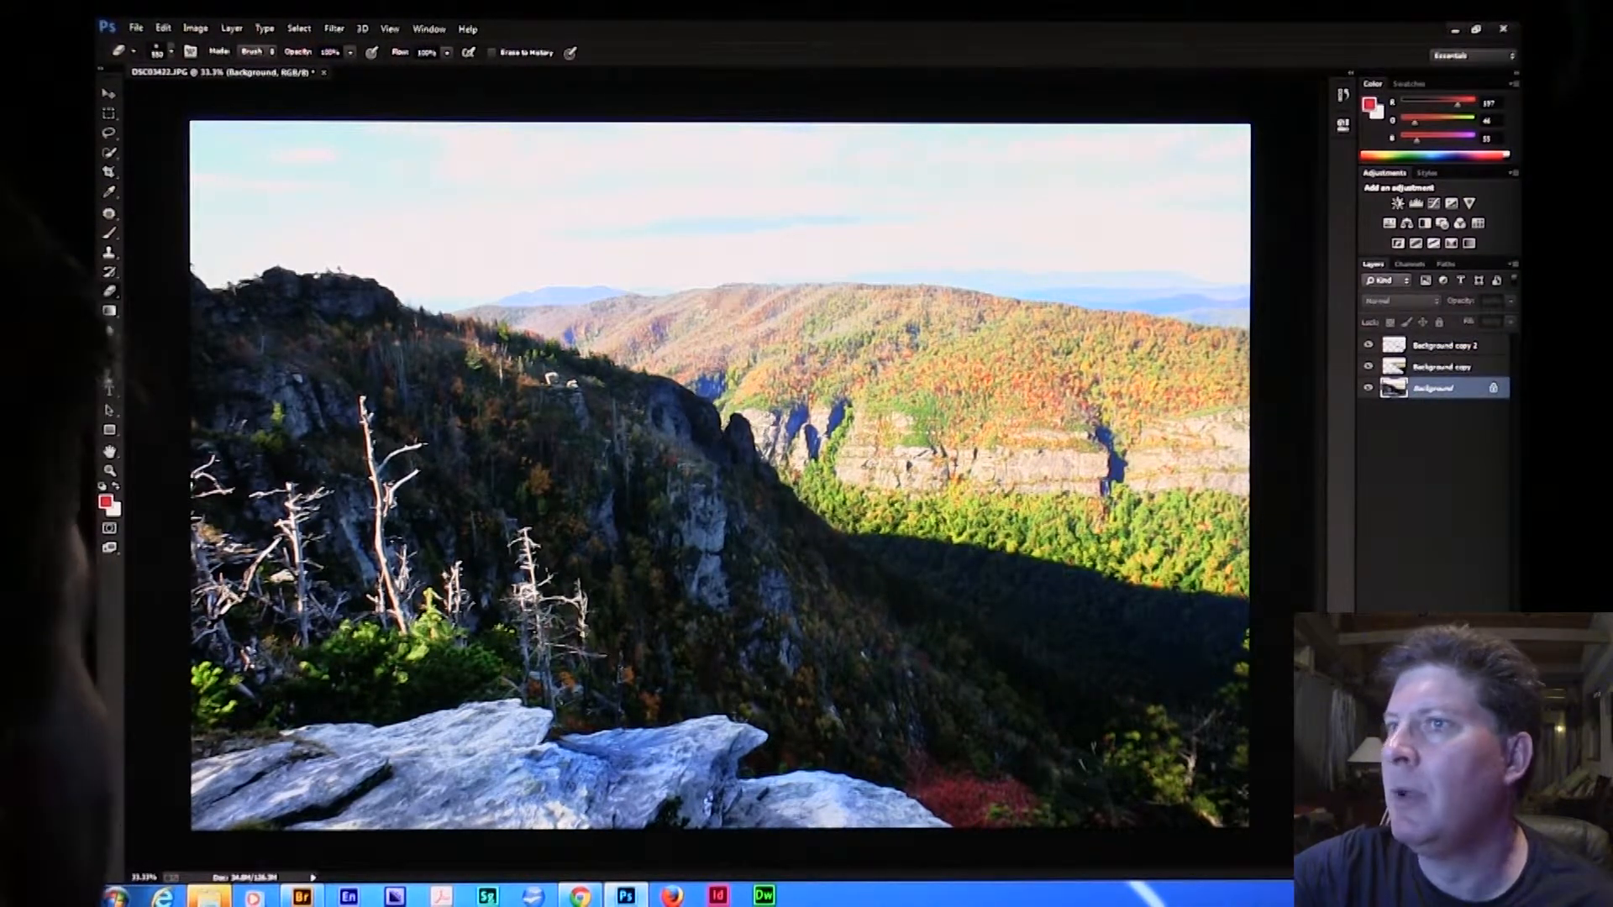
Apply a Levels adjustment to the Background layer to lighten the shaded mountainside
click(195, 29)
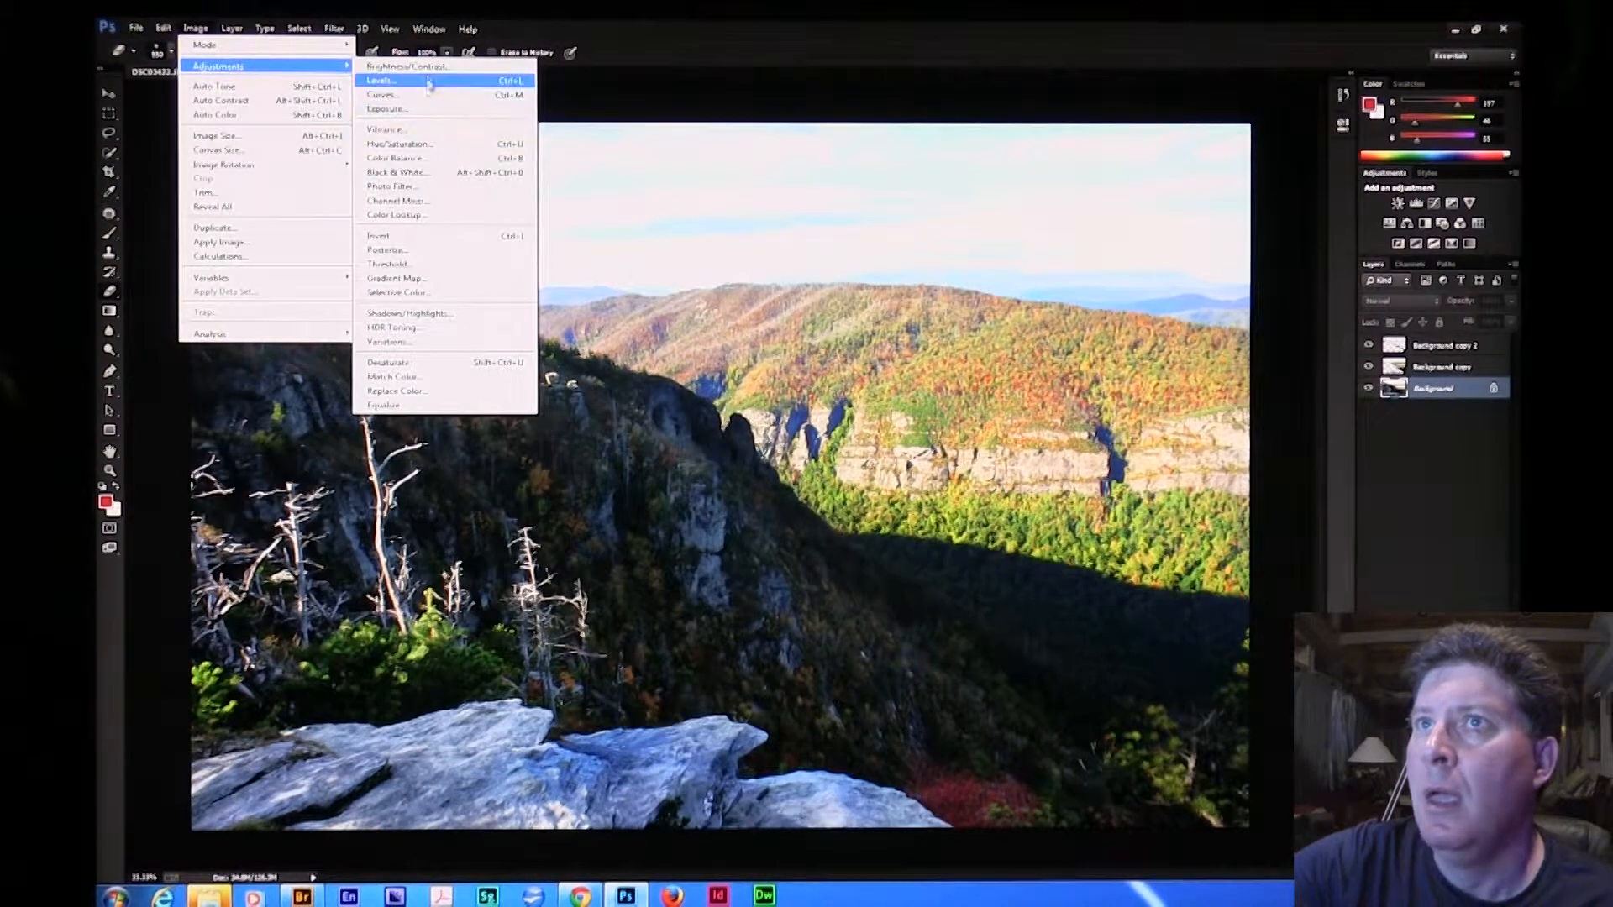
click(403, 65)
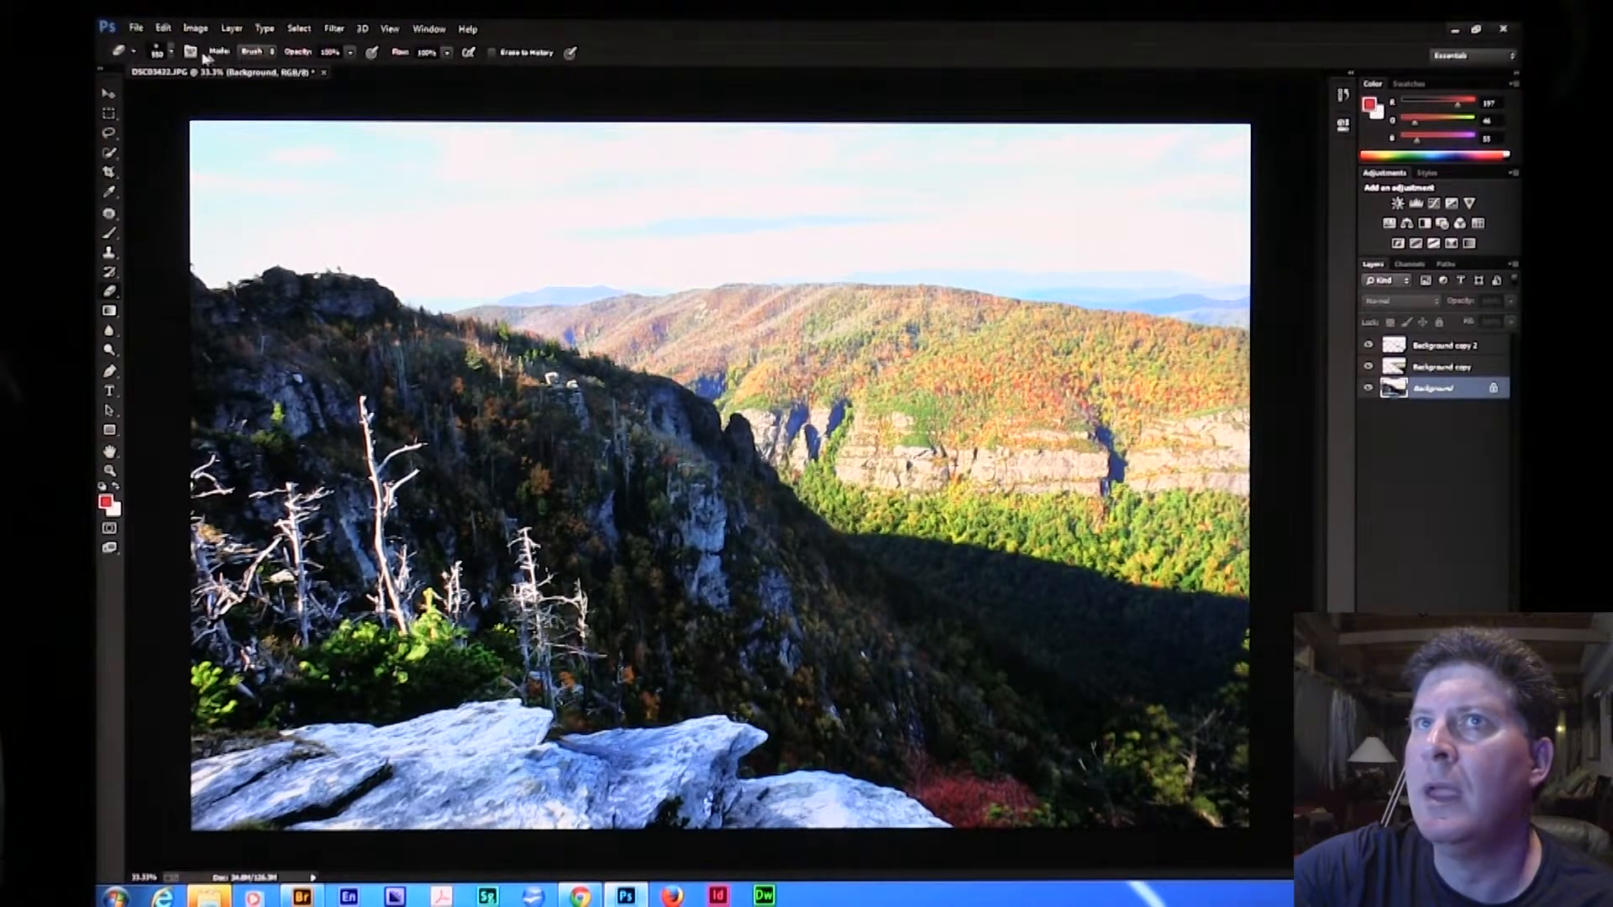
Raise Vibrance on the Background layer to about +12 so the fall colours pop
click(195, 28)
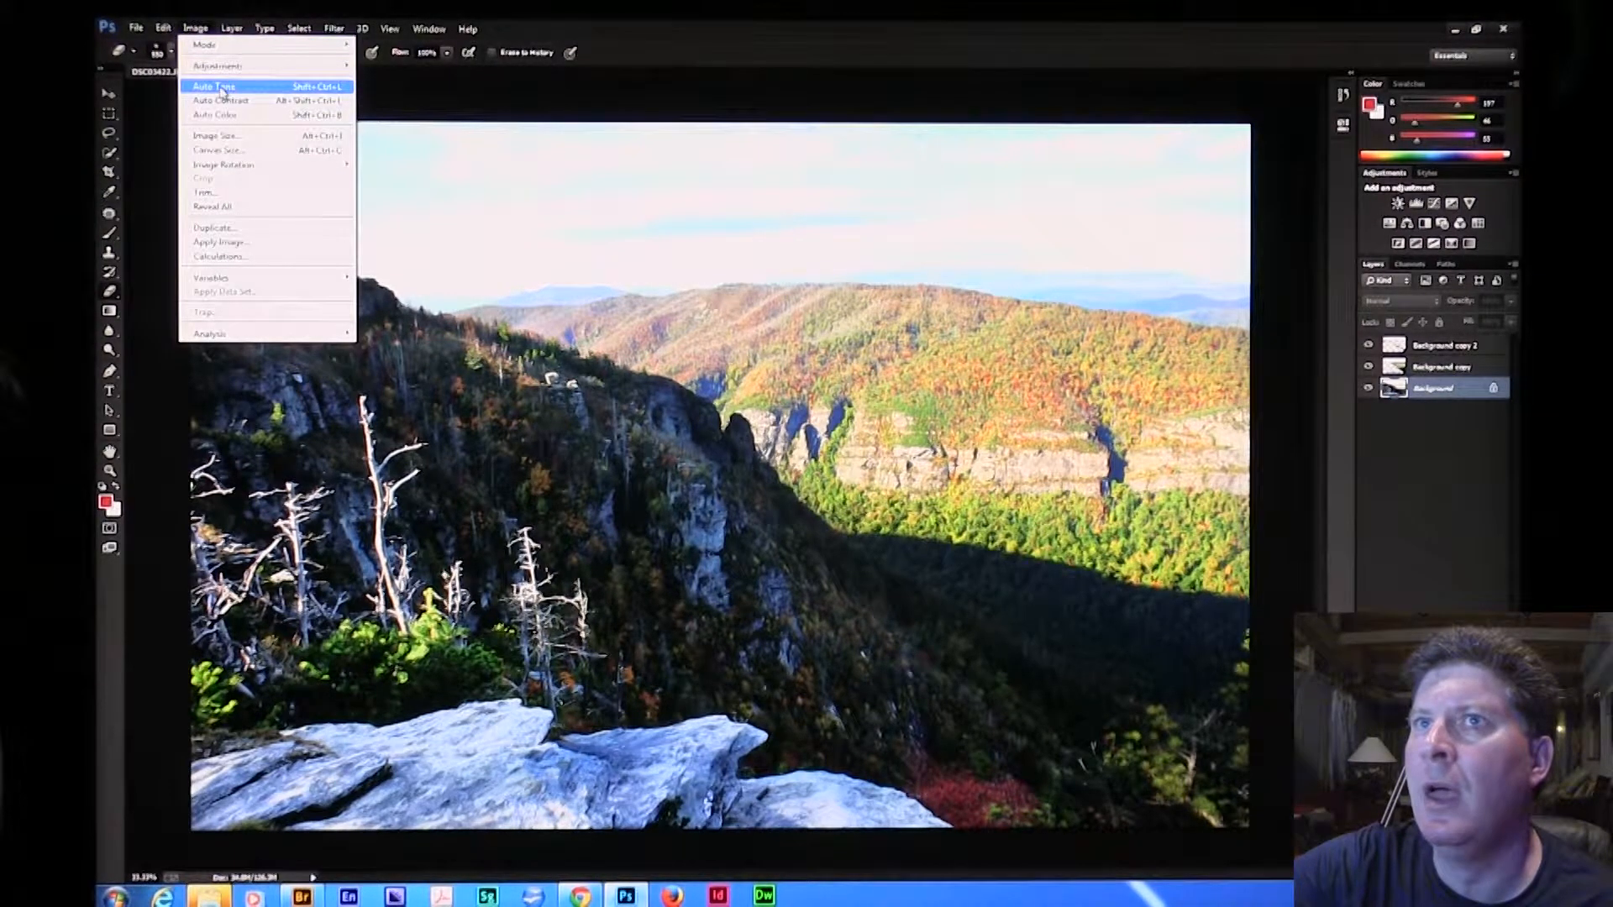
mouse_move(216, 65)
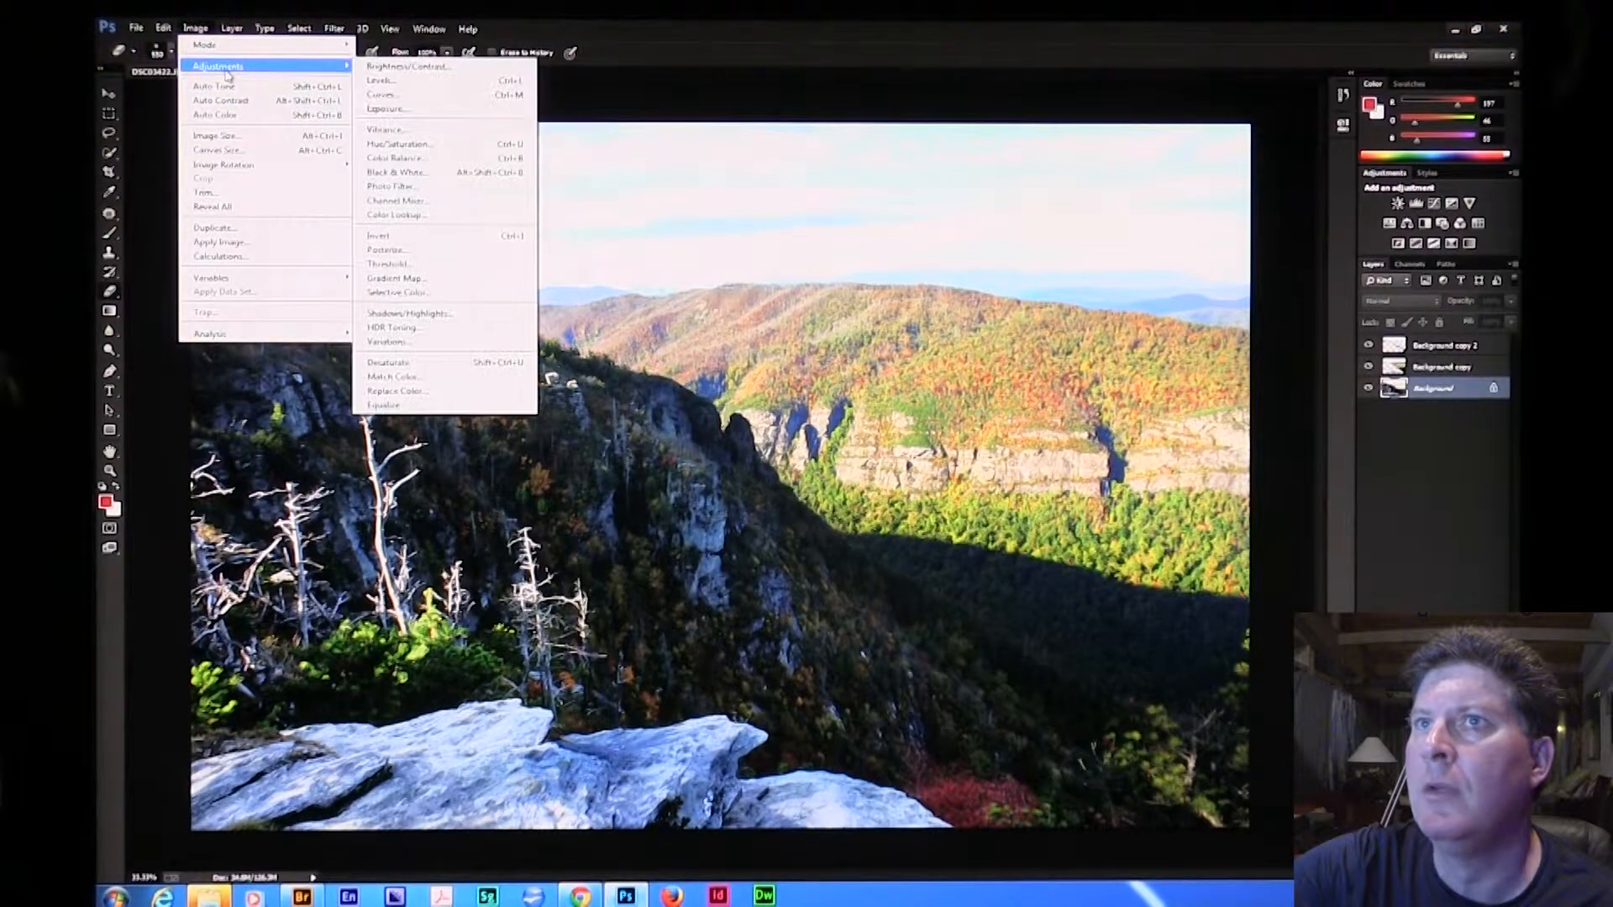
click(386, 129)
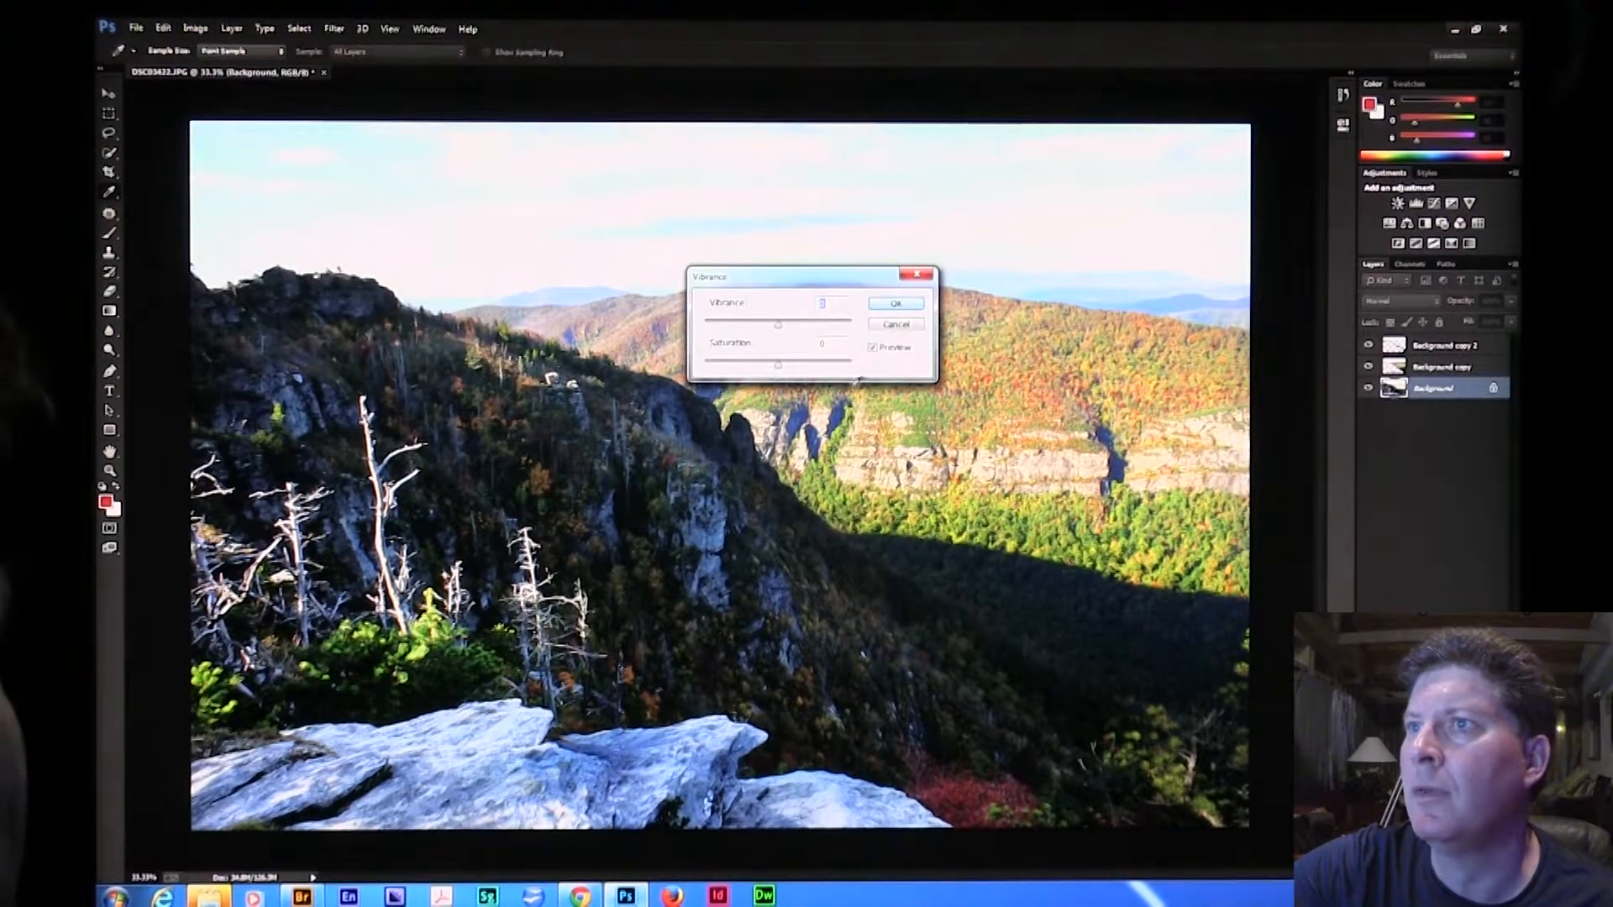
drag(778, 364, 804, 368)
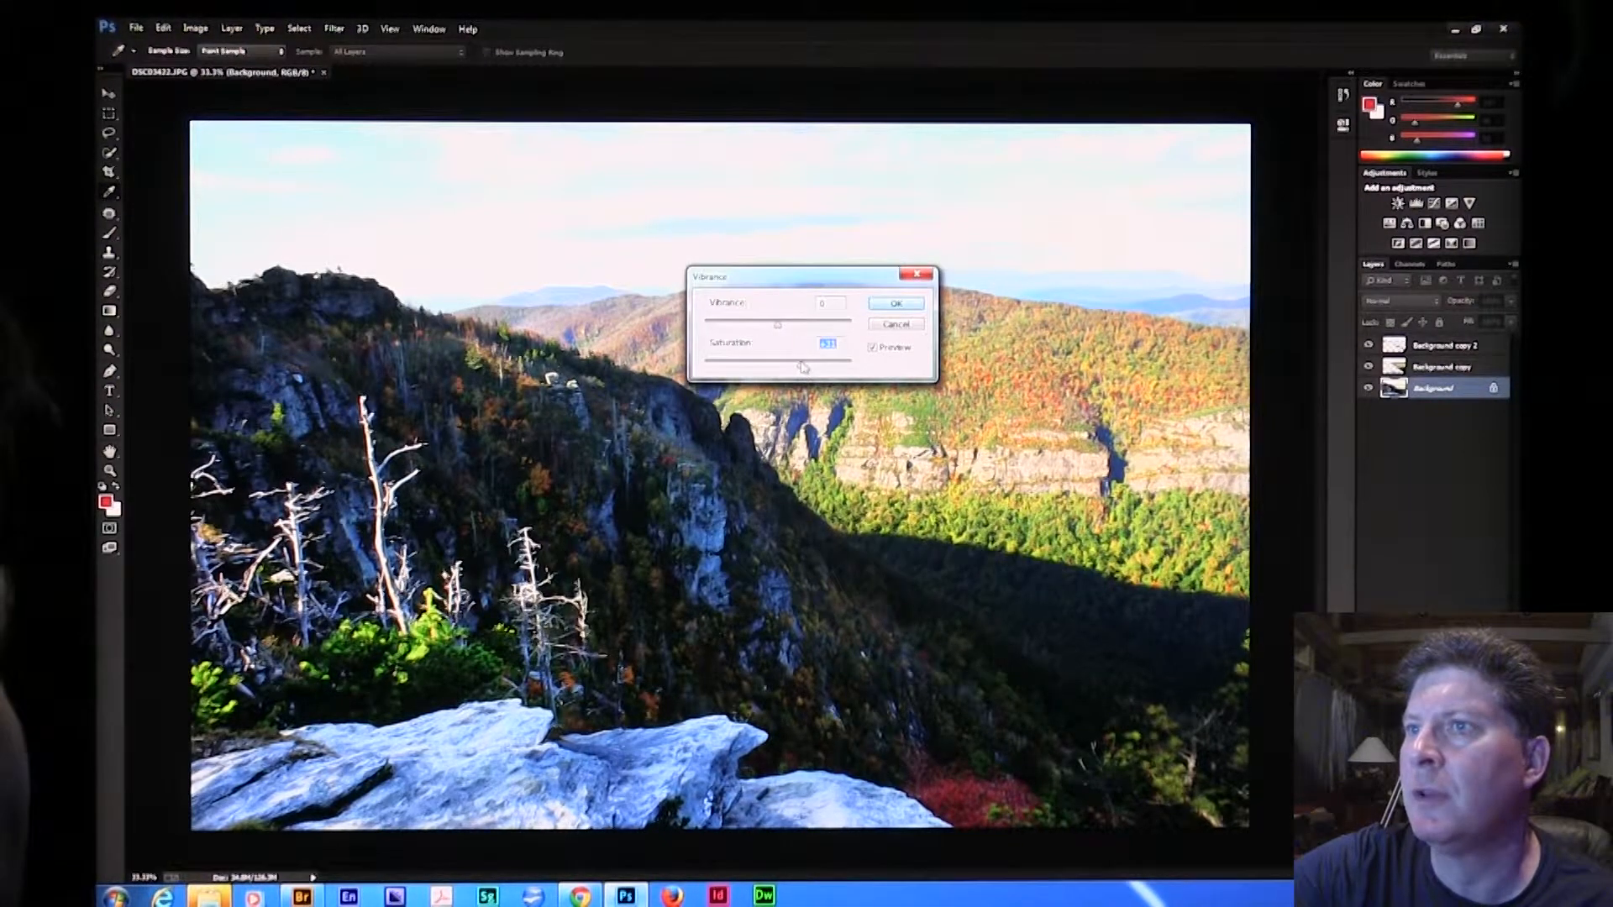
drag(778, 322, 796, 323)
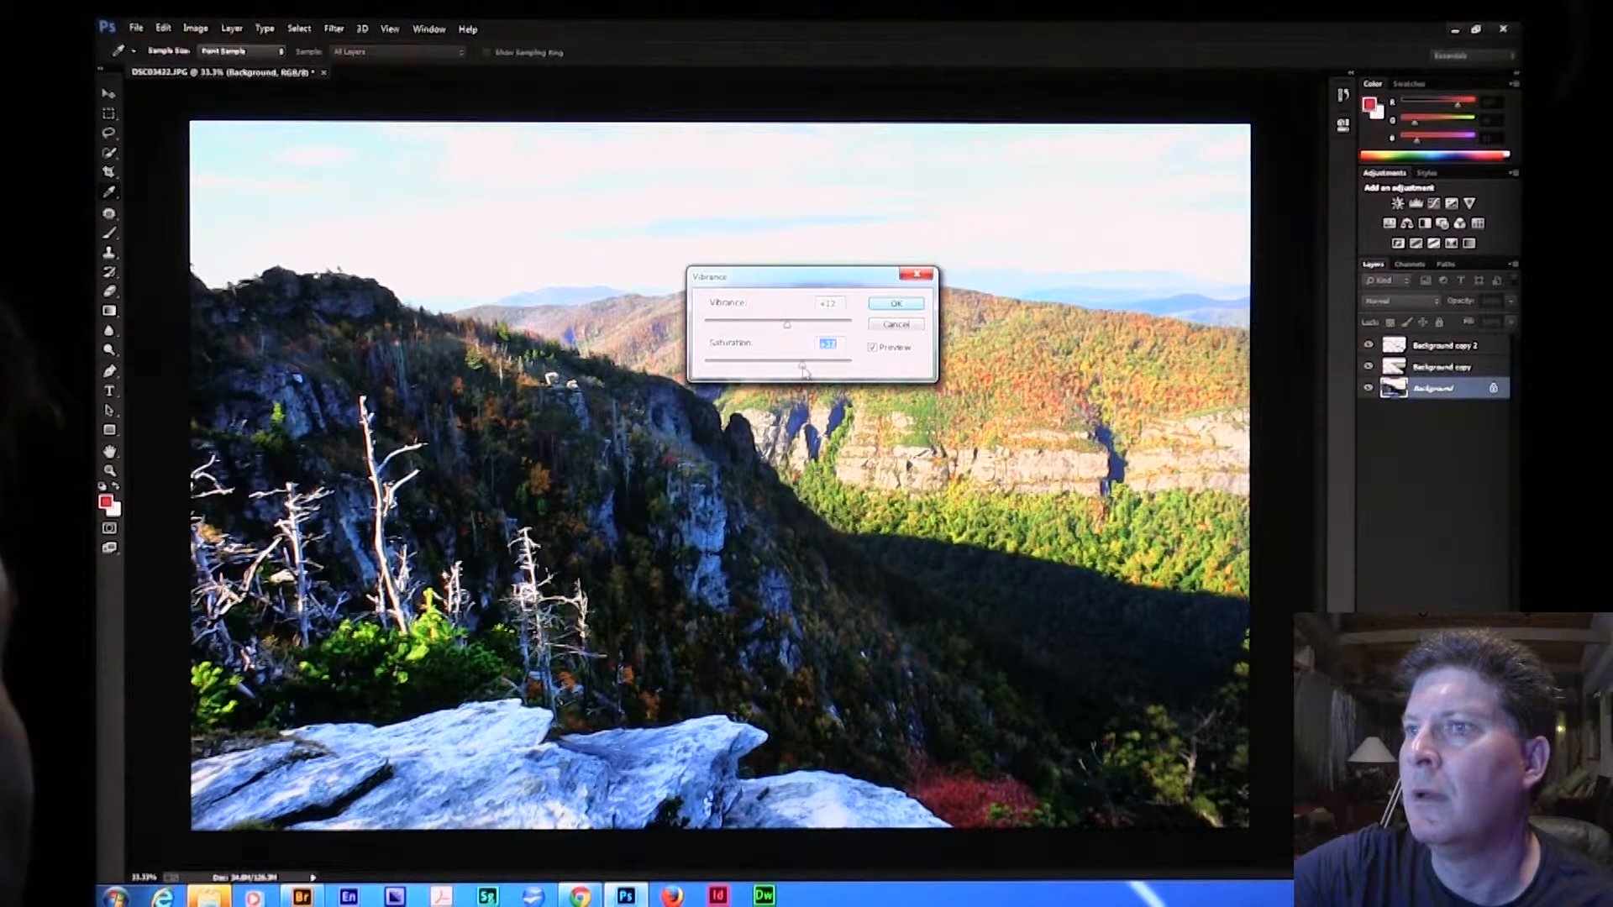
click(894, 323)
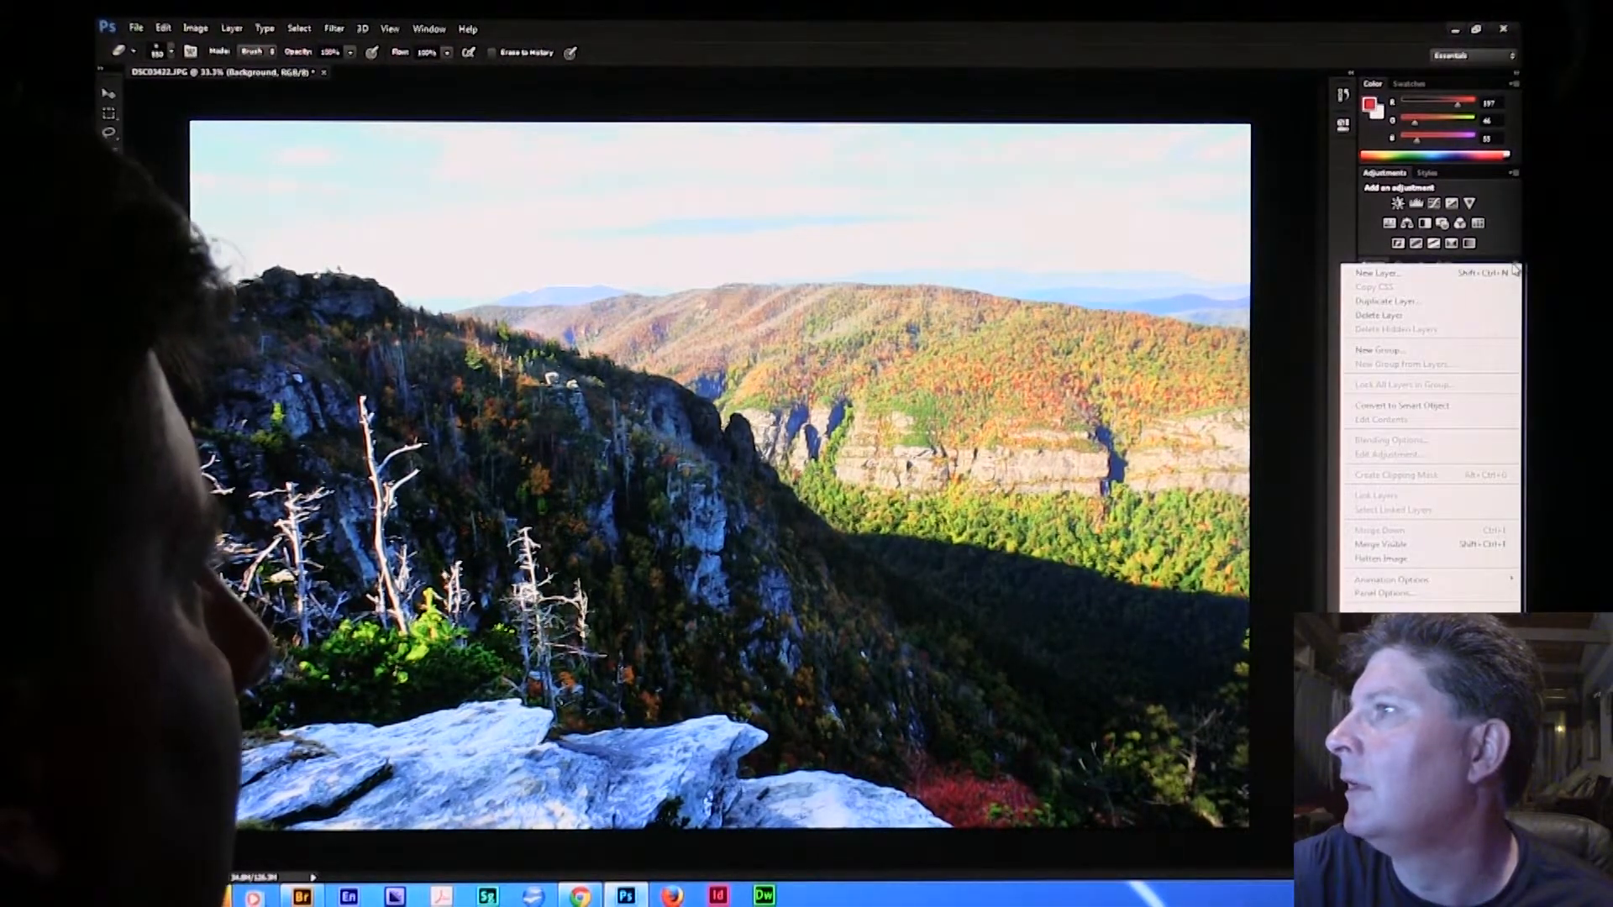
mouse_move(1430, 509)
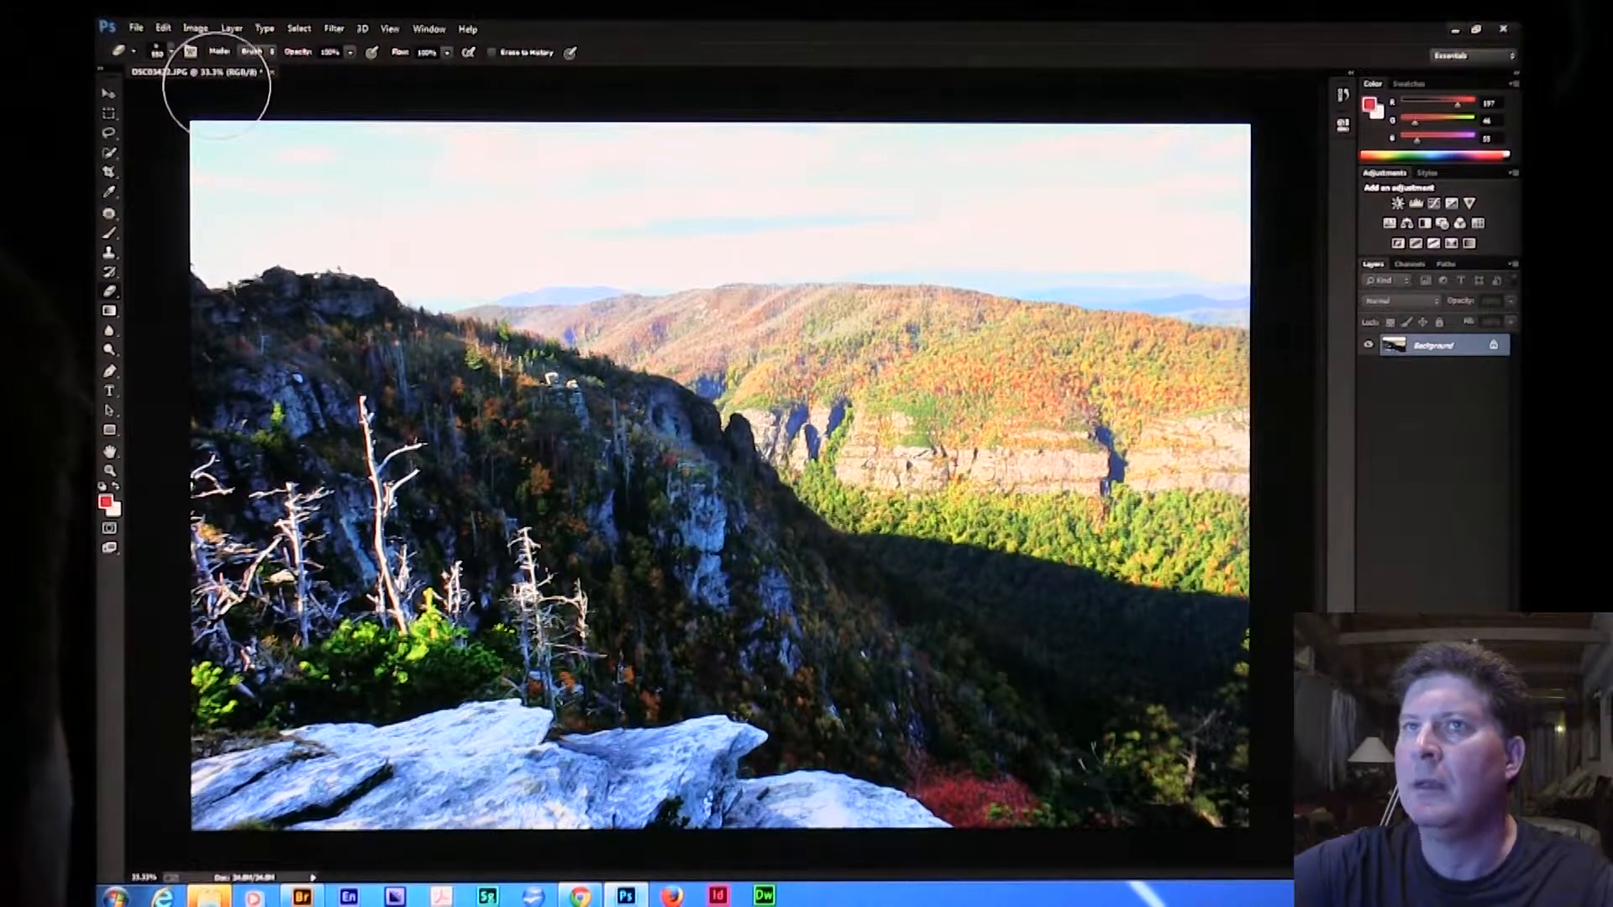
Flatten all layers into a single Background image
click(195, 29)
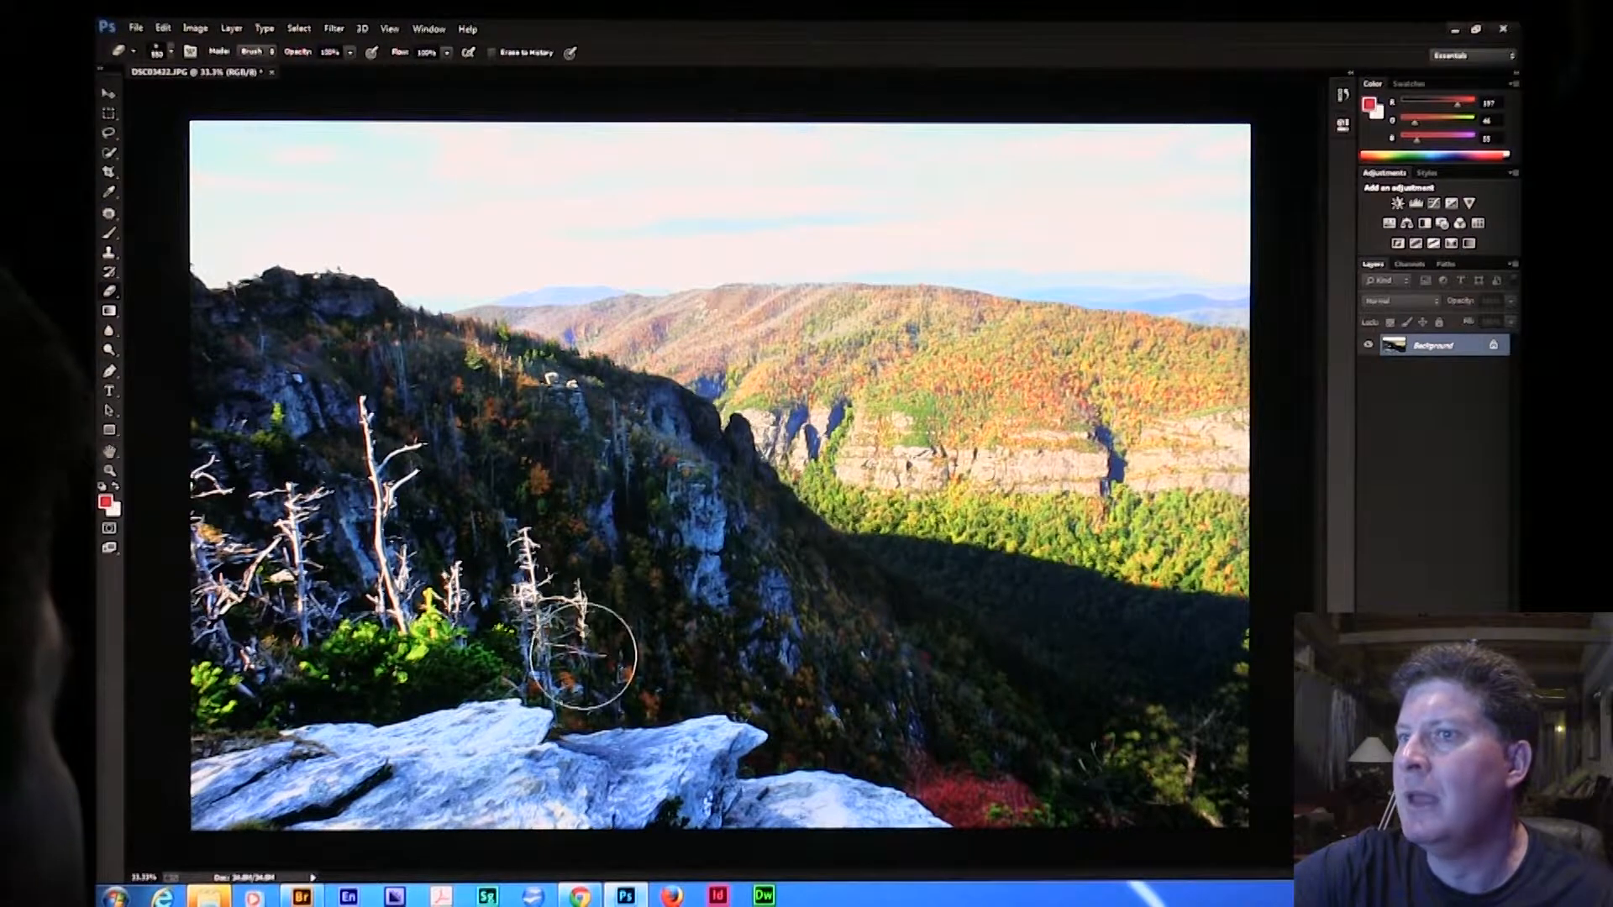
mouse_move(771, 645)
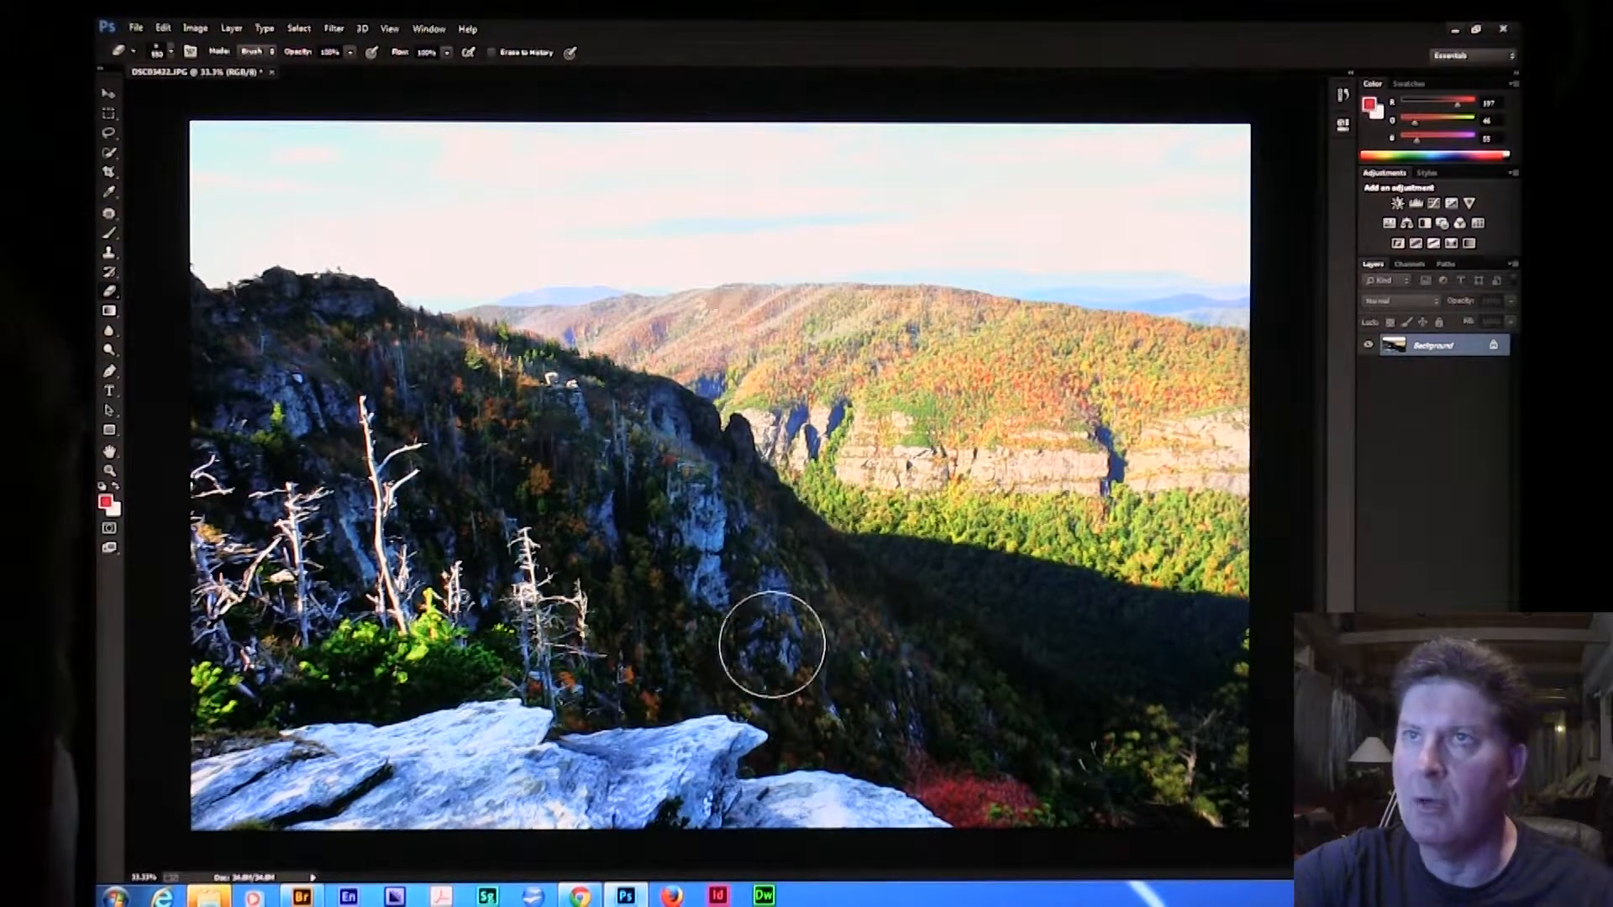
Save a copy as JPEG 'DSC03422e', adding 'e' to the name and accepting default quality
click(136, 29)
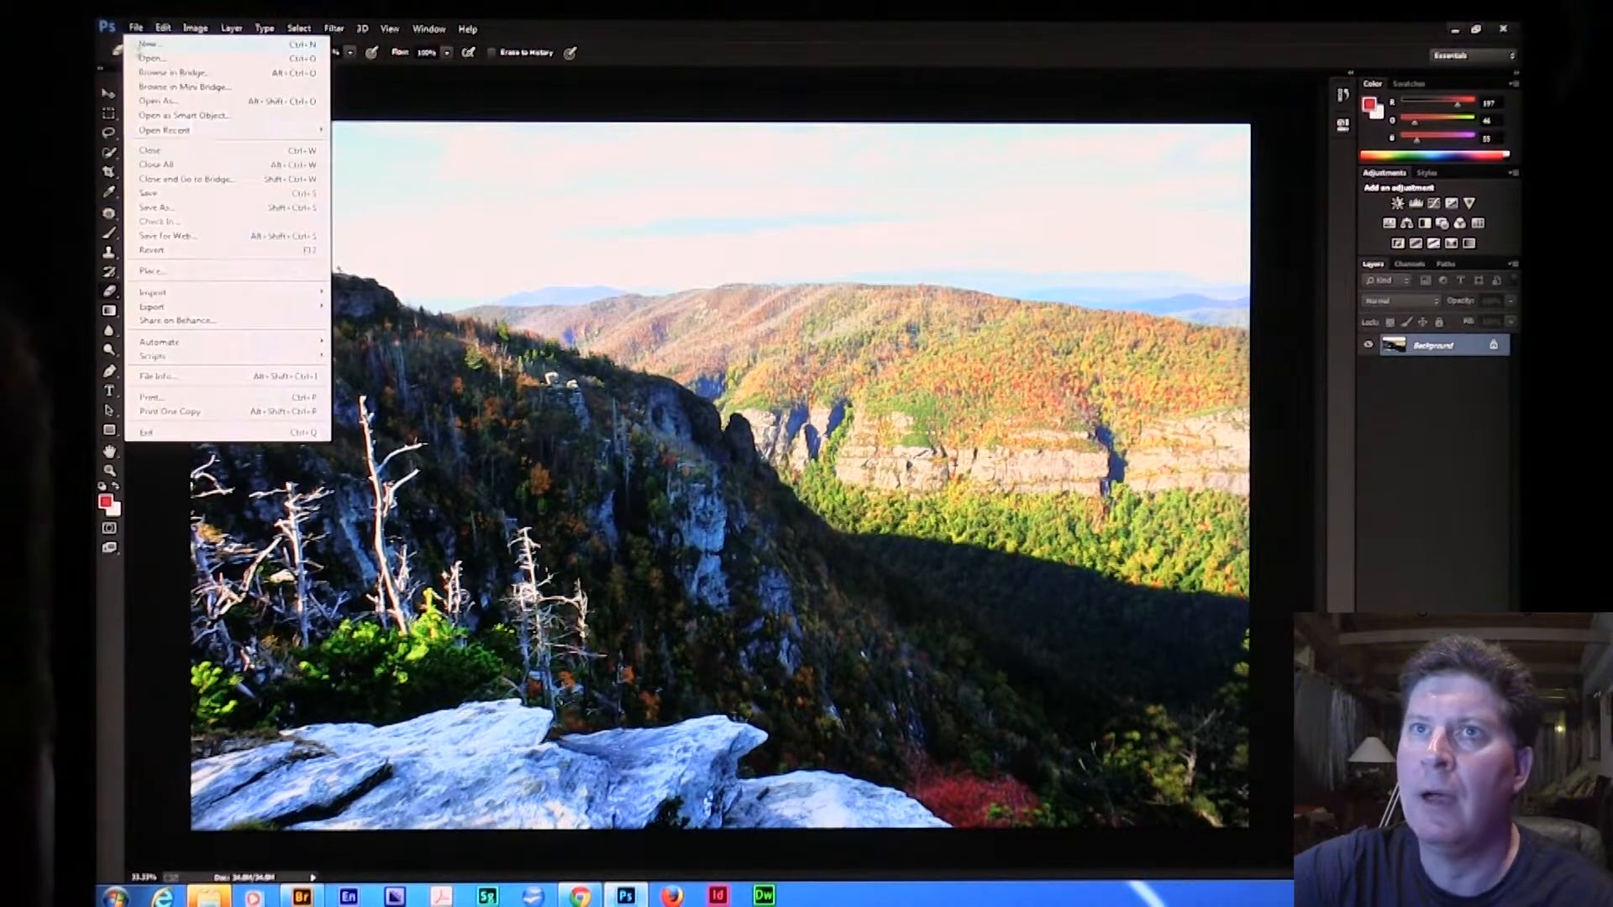
click(155, 208)
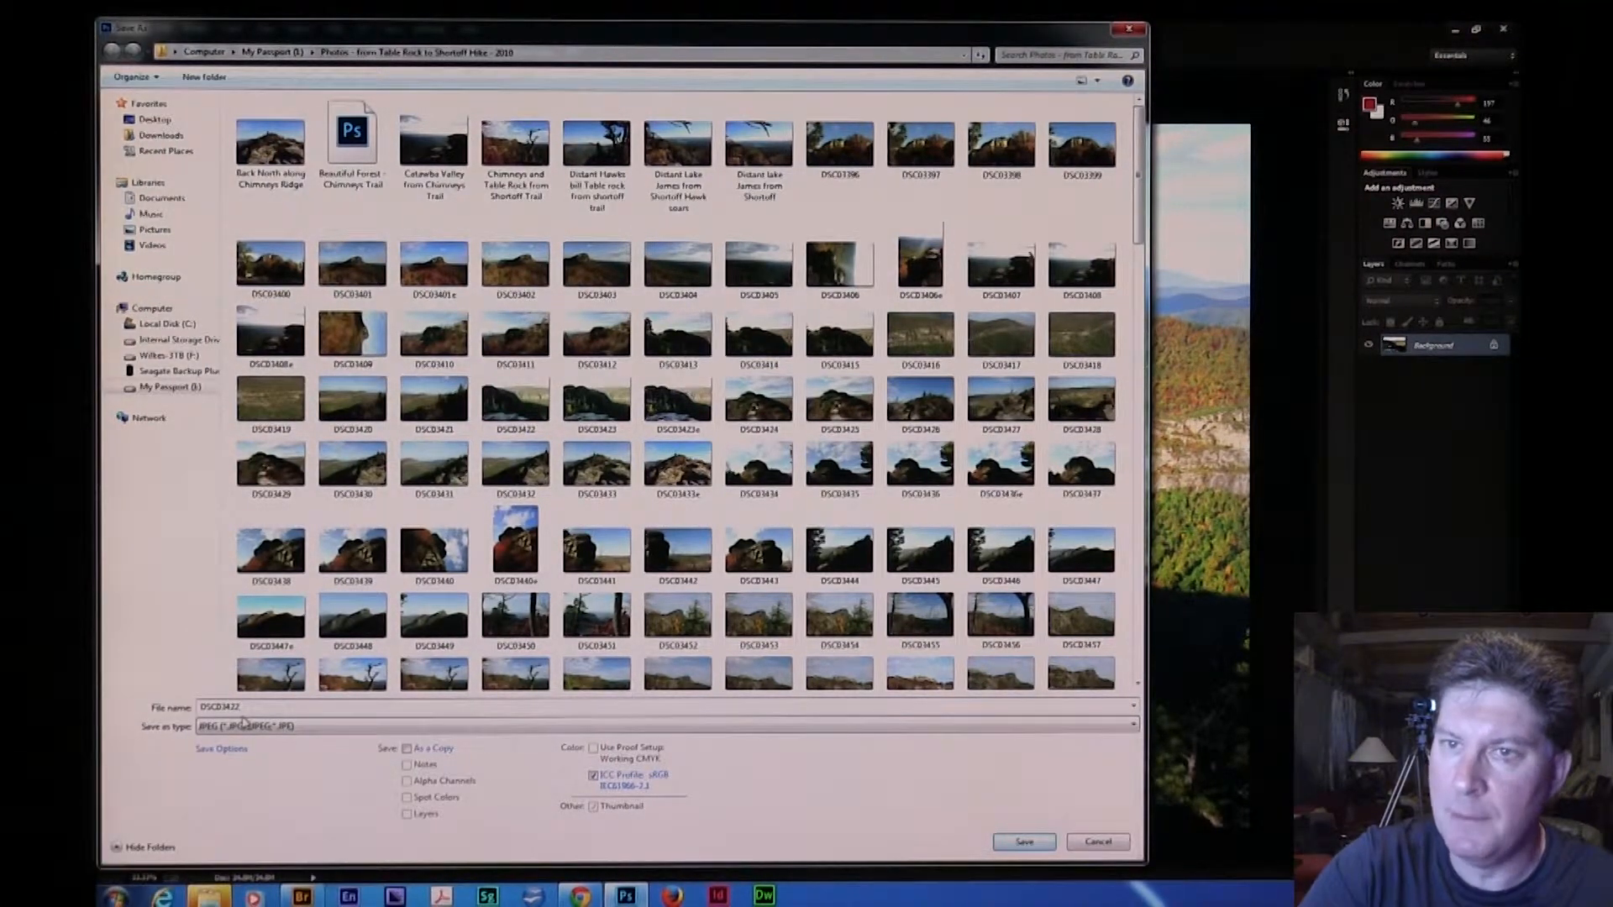
text(e)
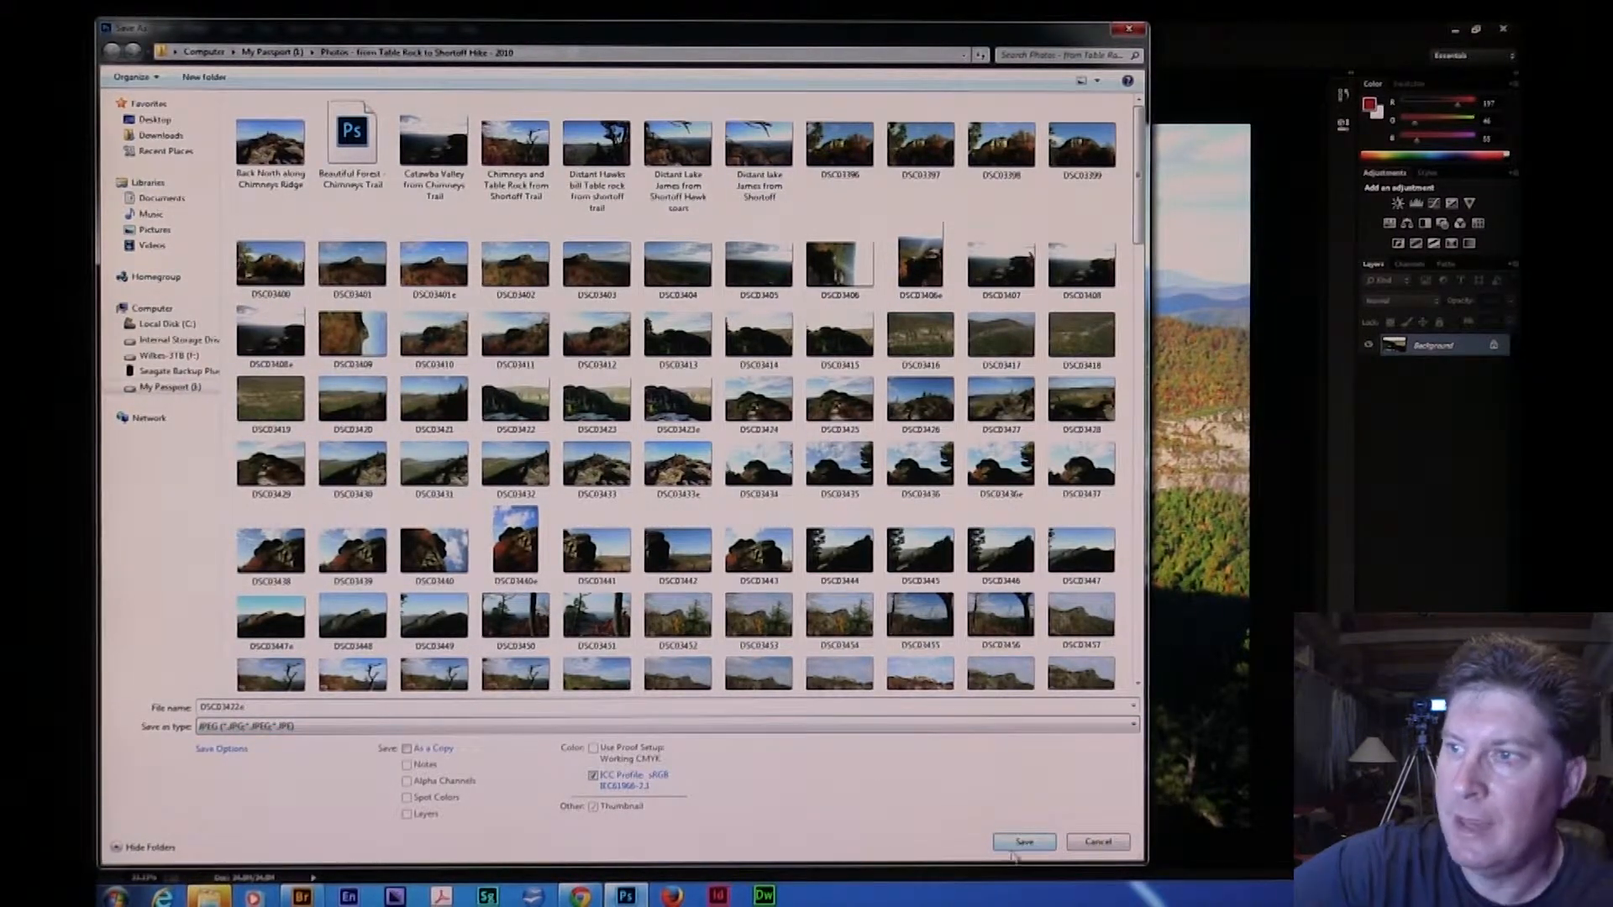
click(1023, 842)
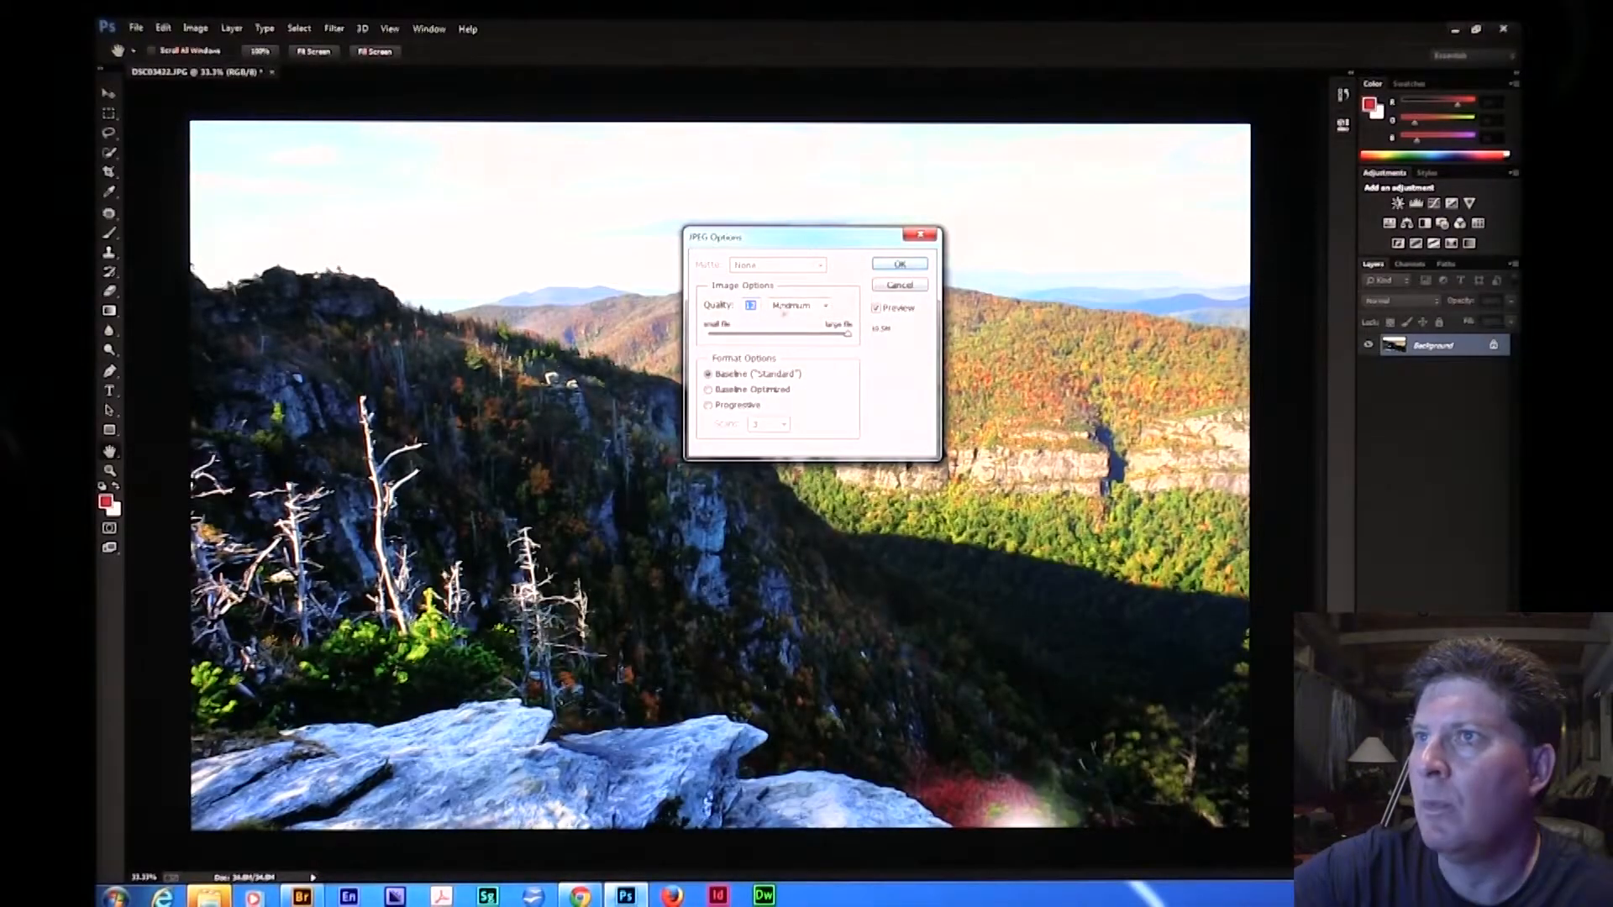
click(897, 264)
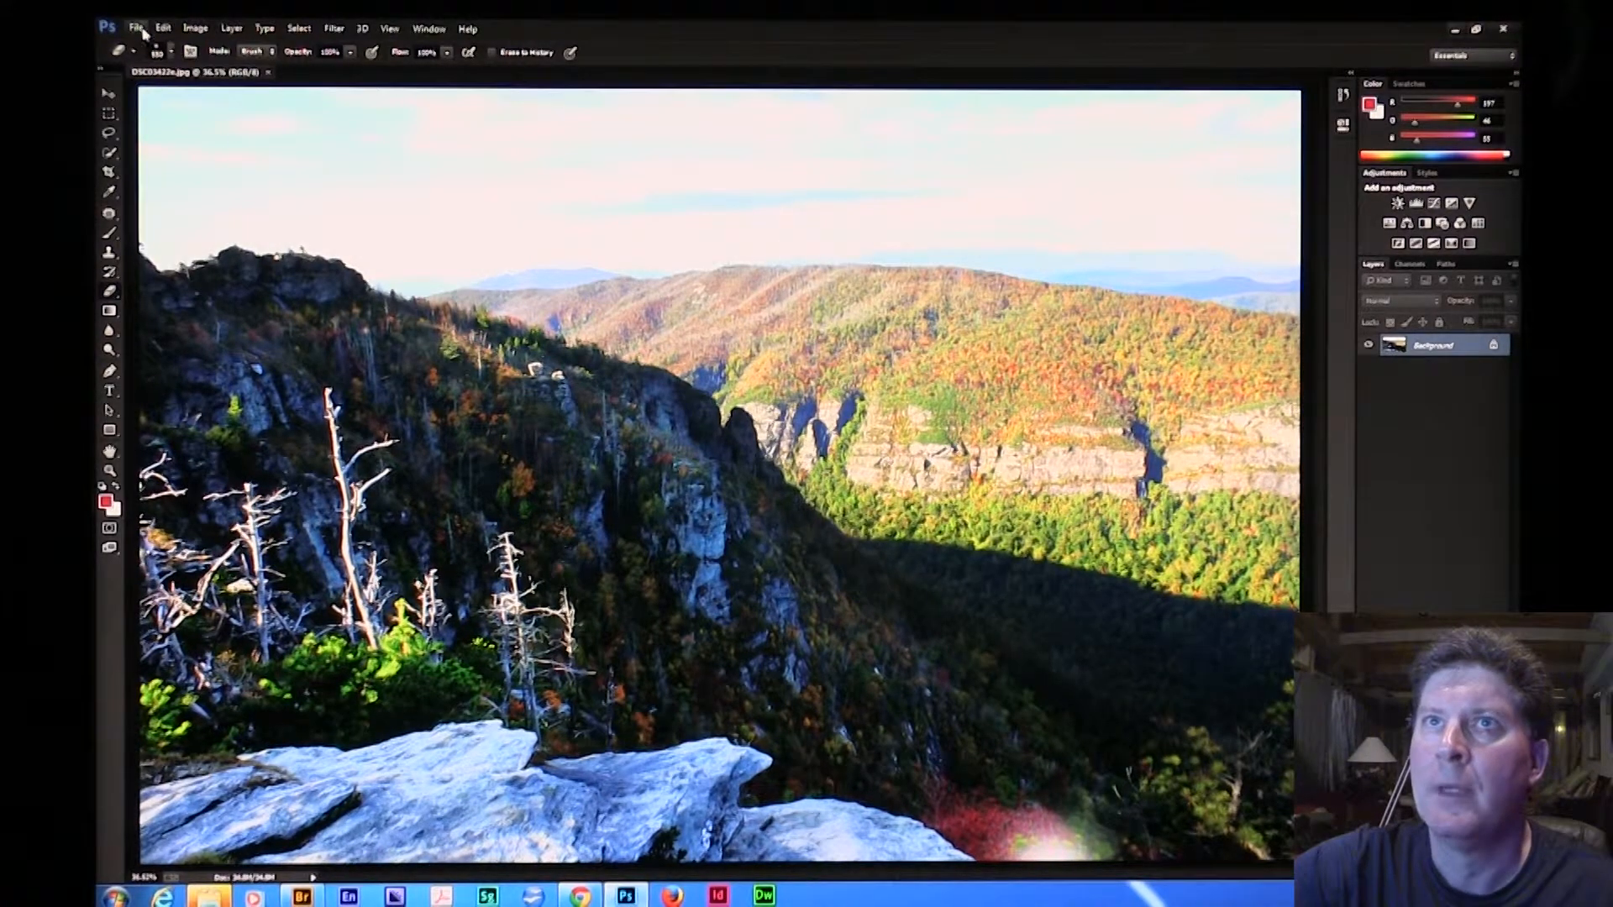
Open the original DSC03422.JPG and switch between it and the edited copy
click(135, 29)
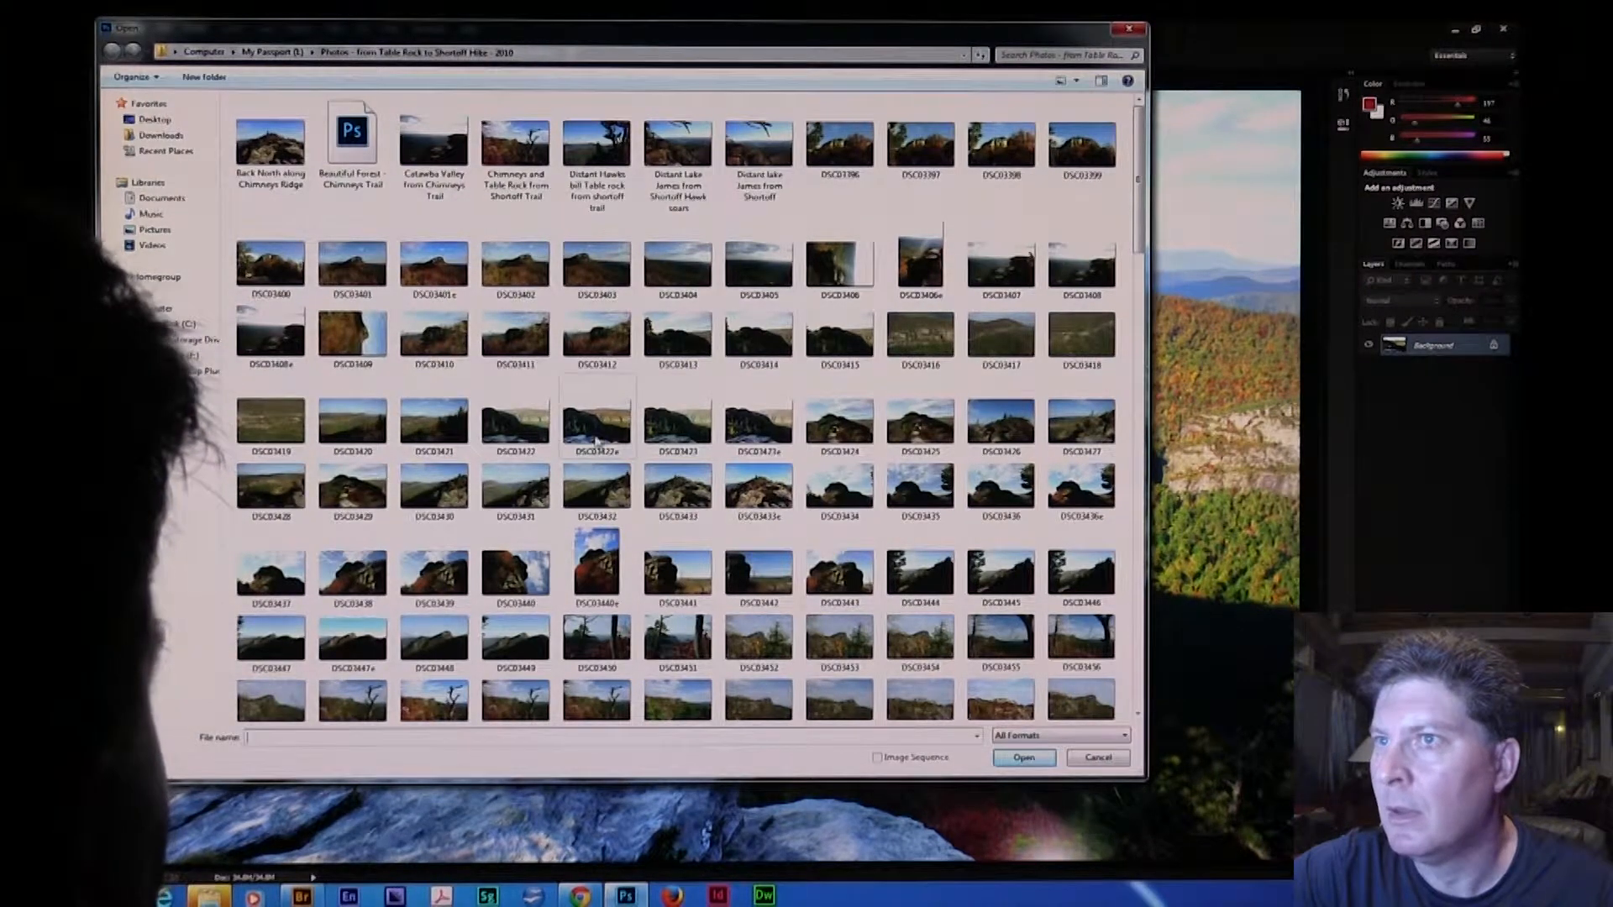
click(514, 425)
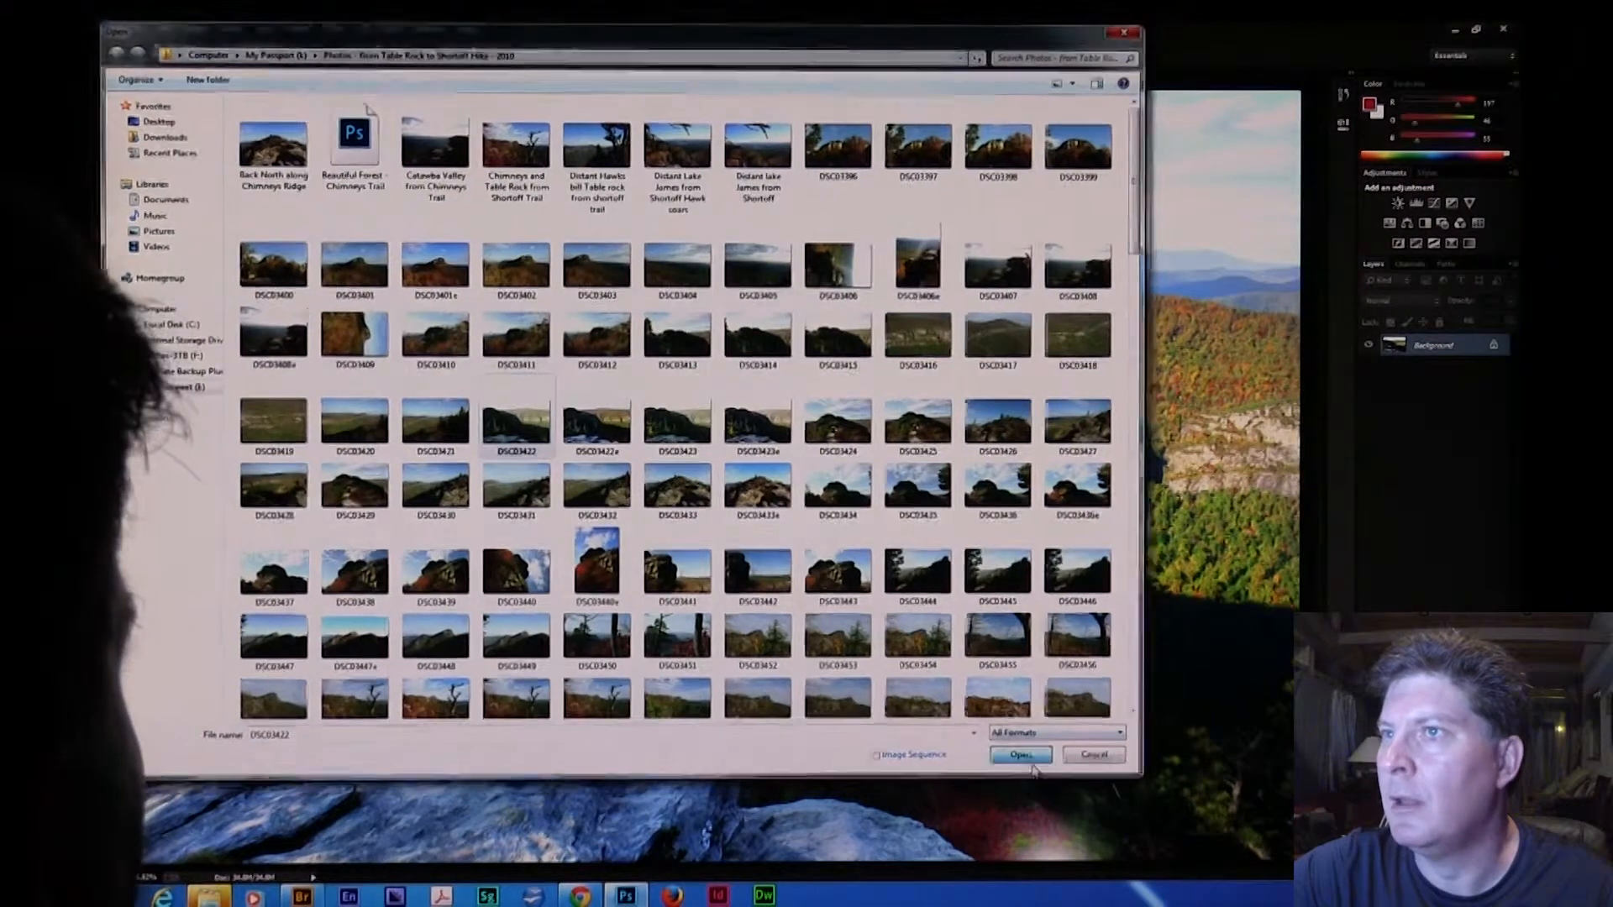
click(1018, 755)
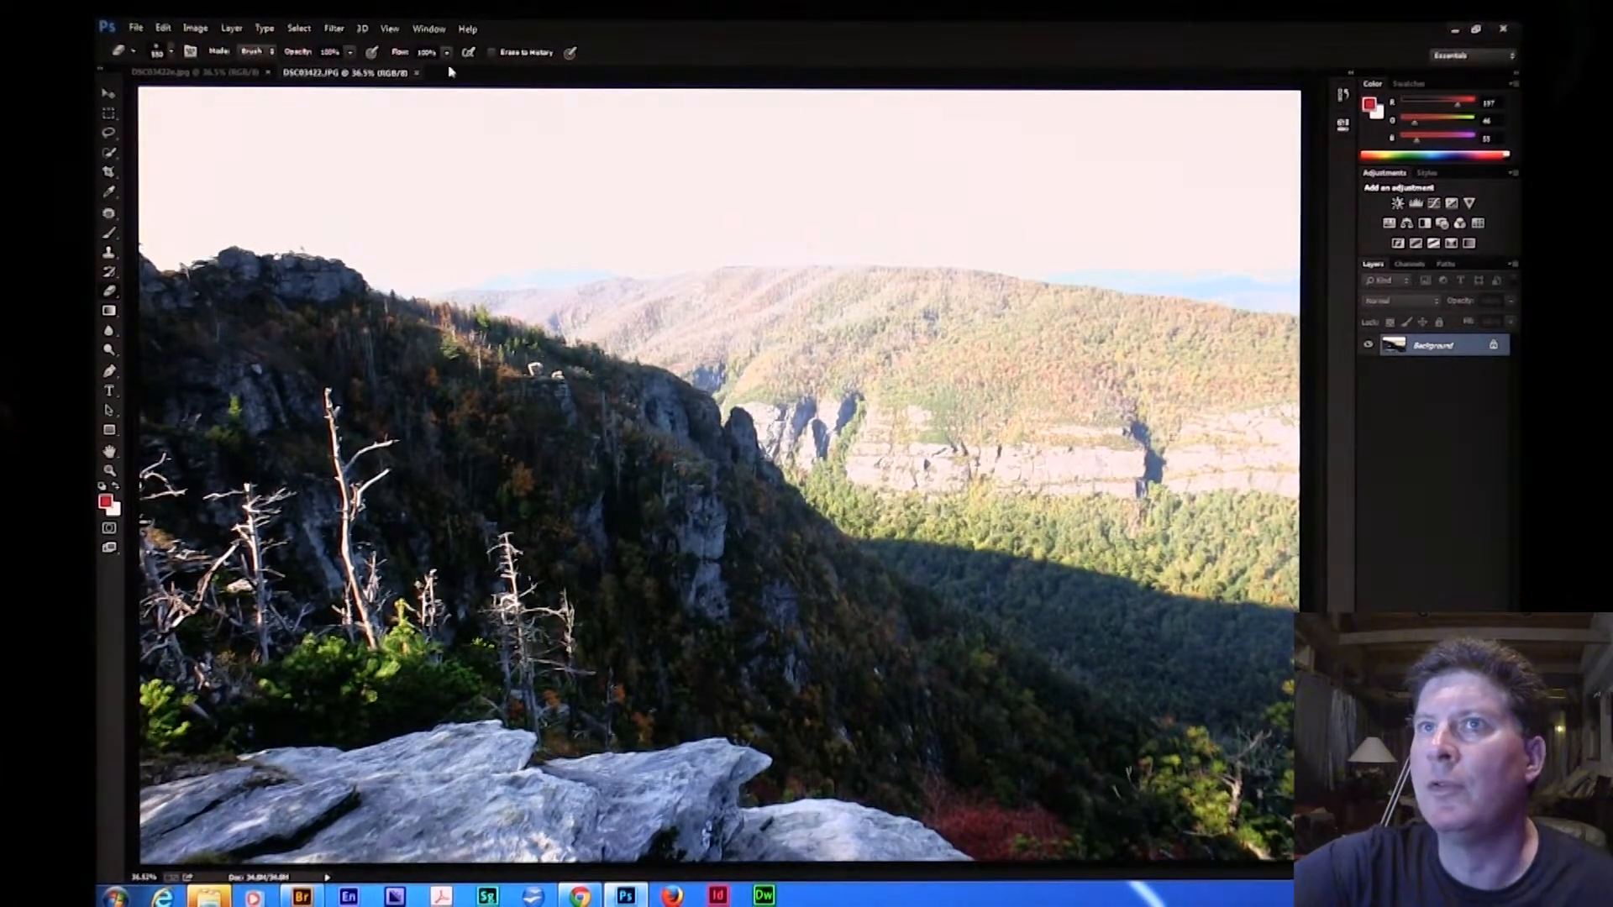
click(164, 72)
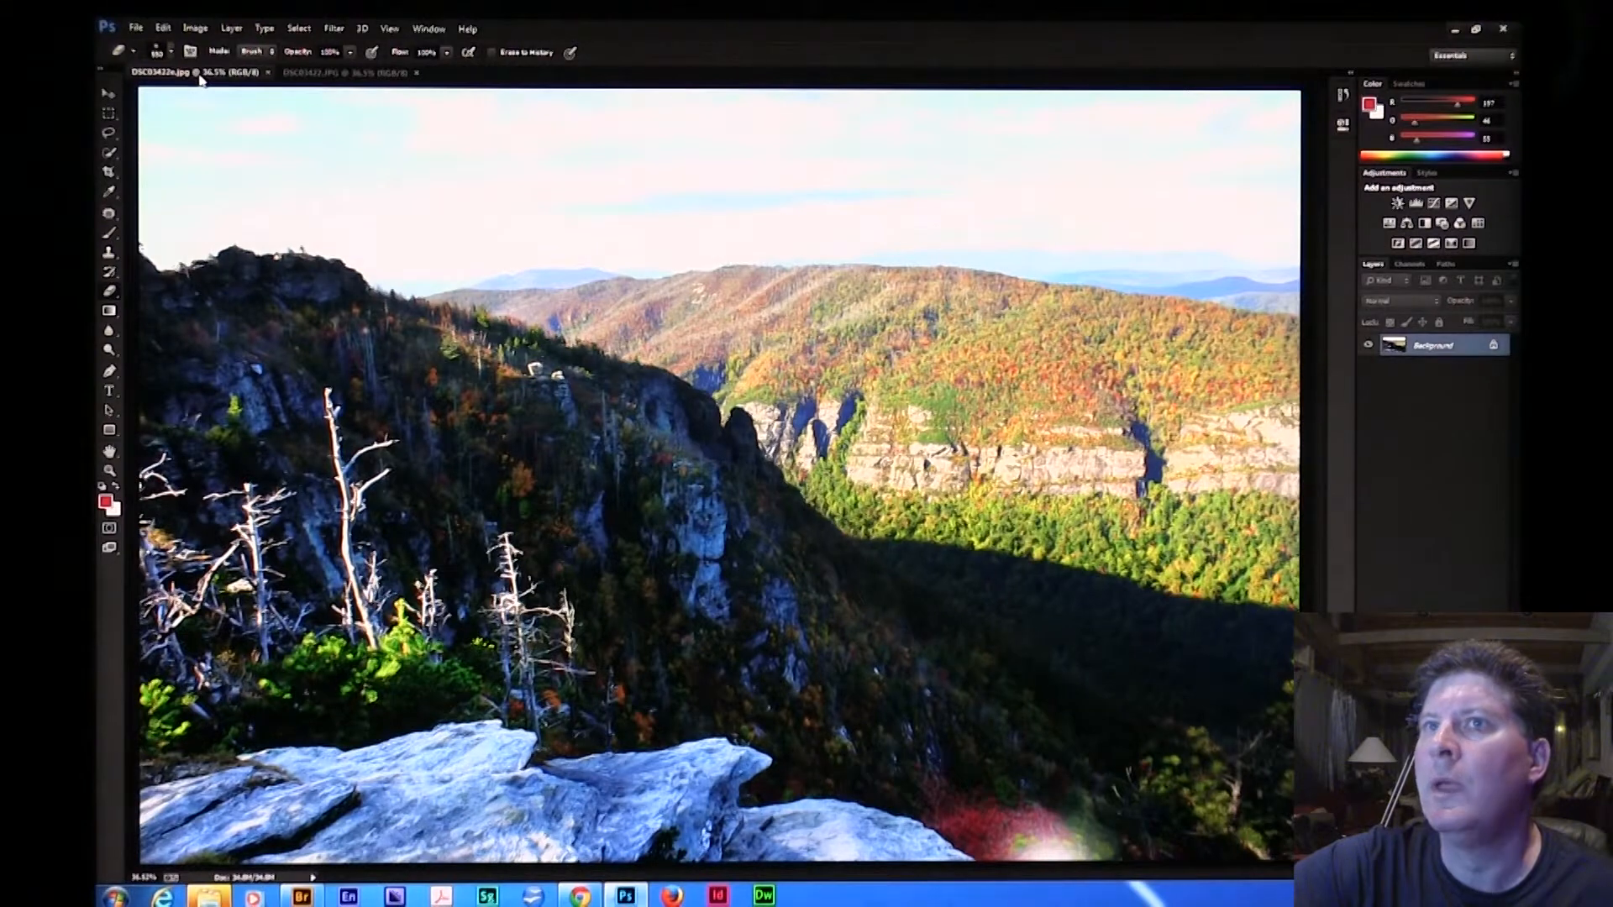
click(350, 72)
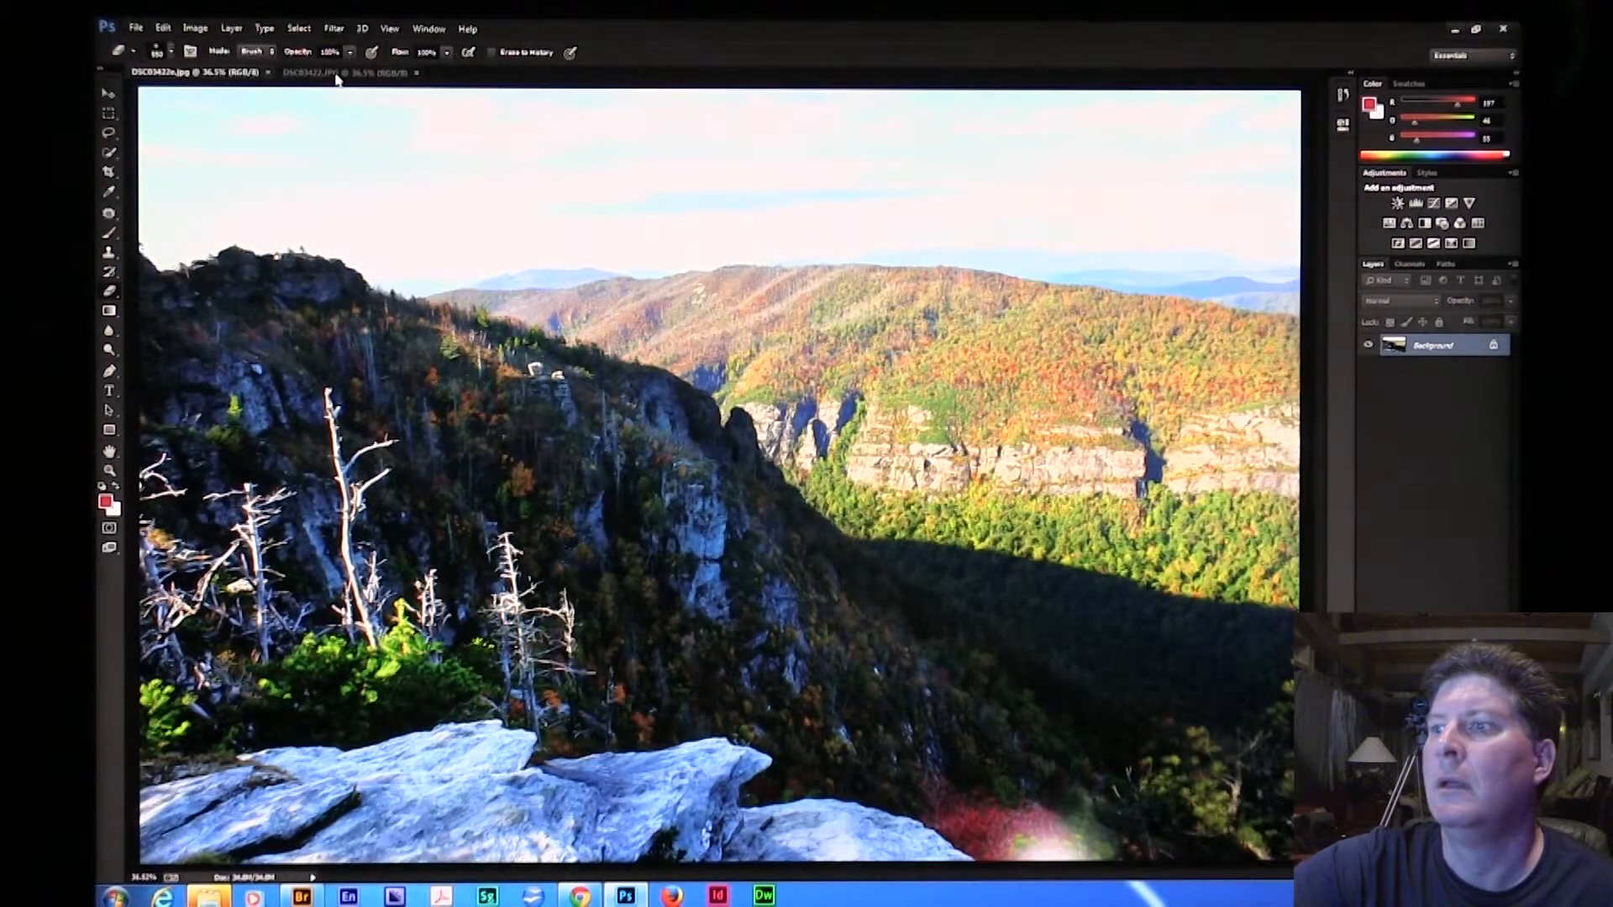
mouse_move(936, 766)
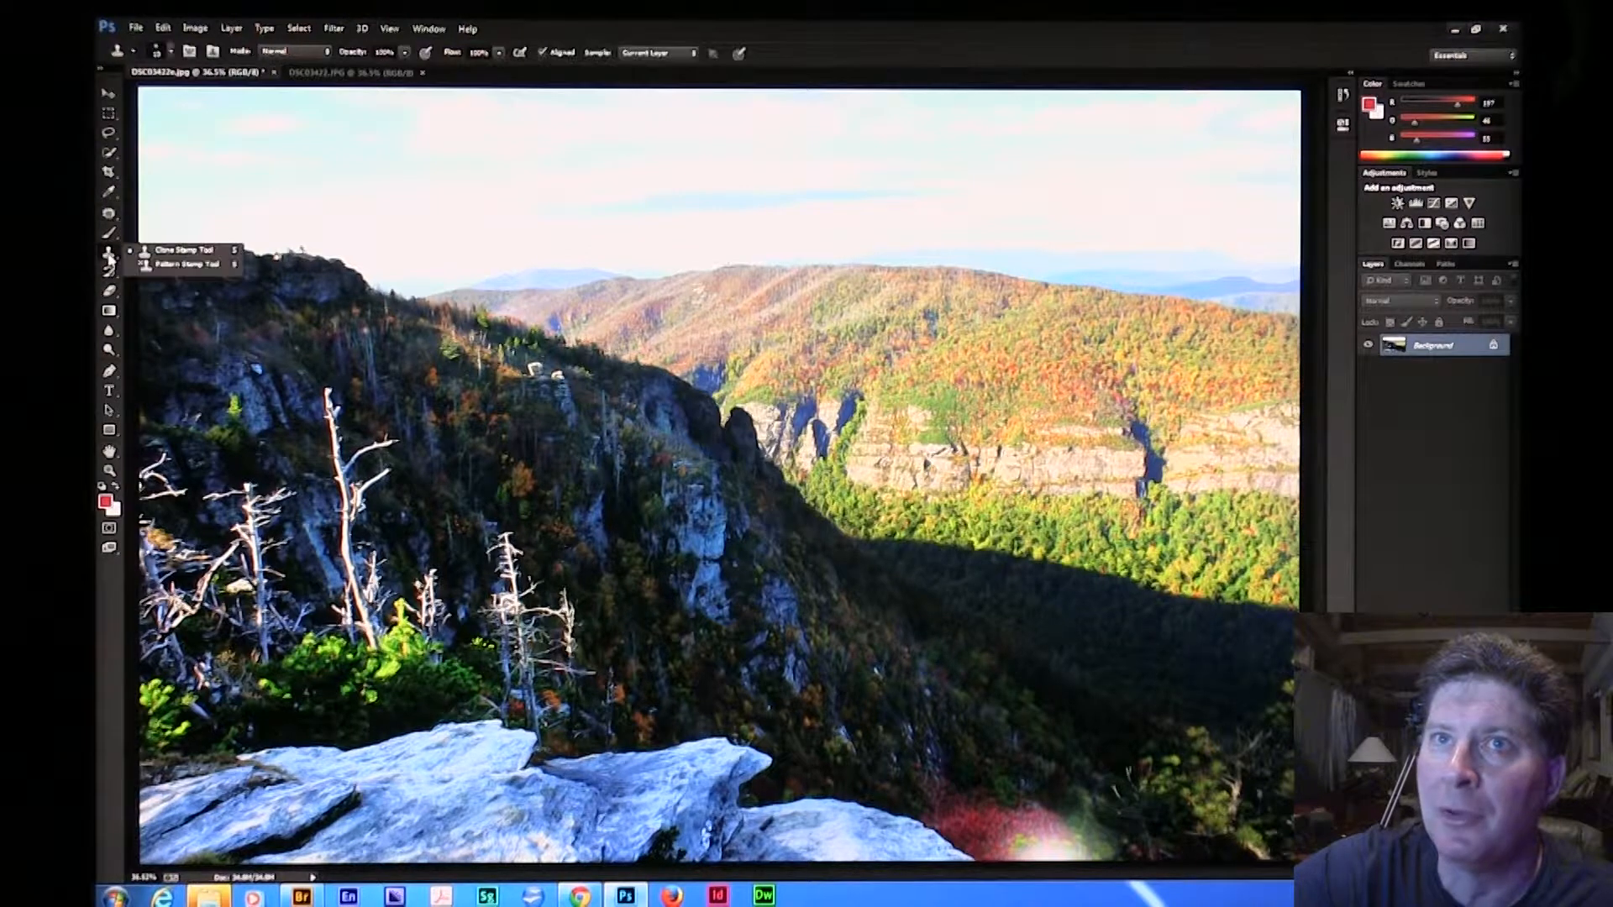
Choose the Clone Stamp Tool to paint foliage over the bright flare spot
click(107, 253)
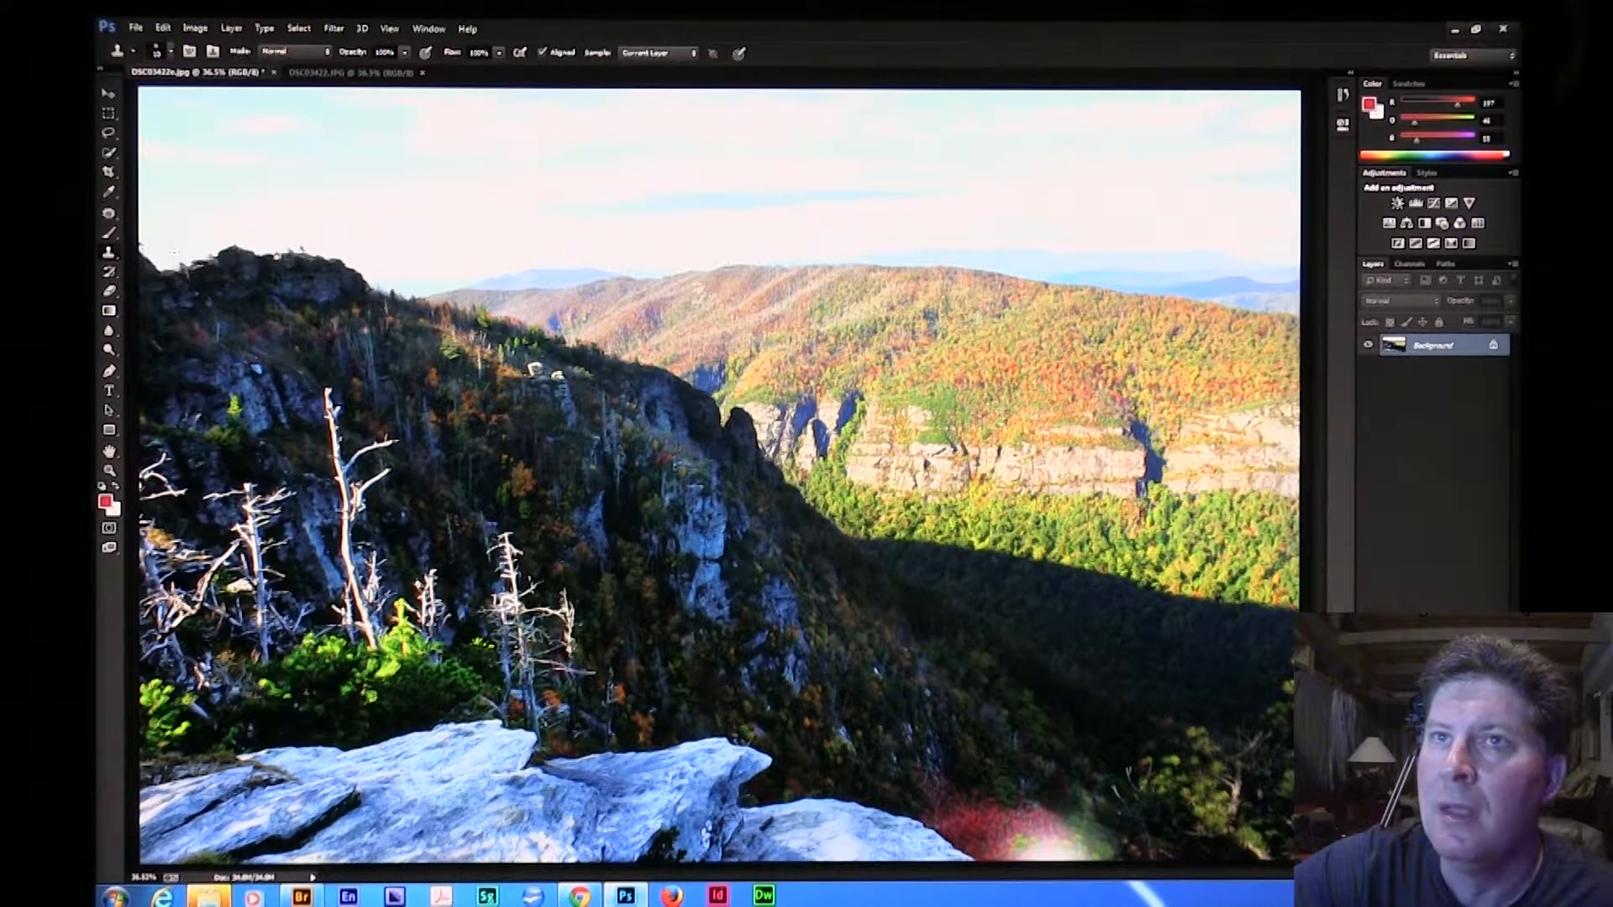
click(162, 52)
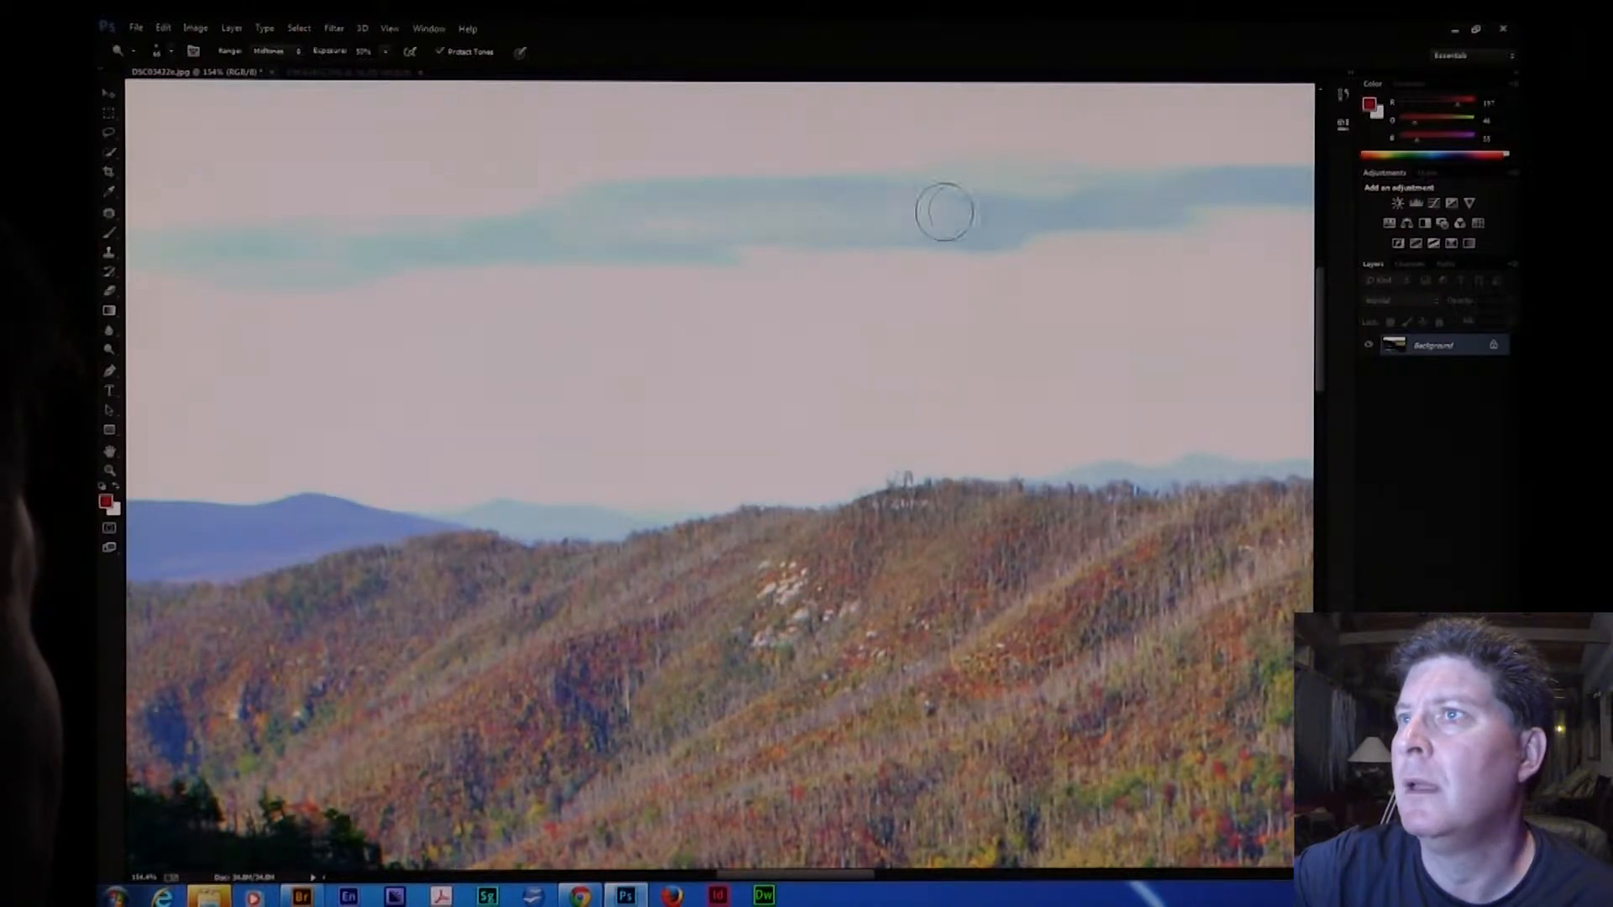
Brush the Dodge Tool over the dark blue cloud streaks above the ridge to lighten them
drag(940, 212, 864, 232)
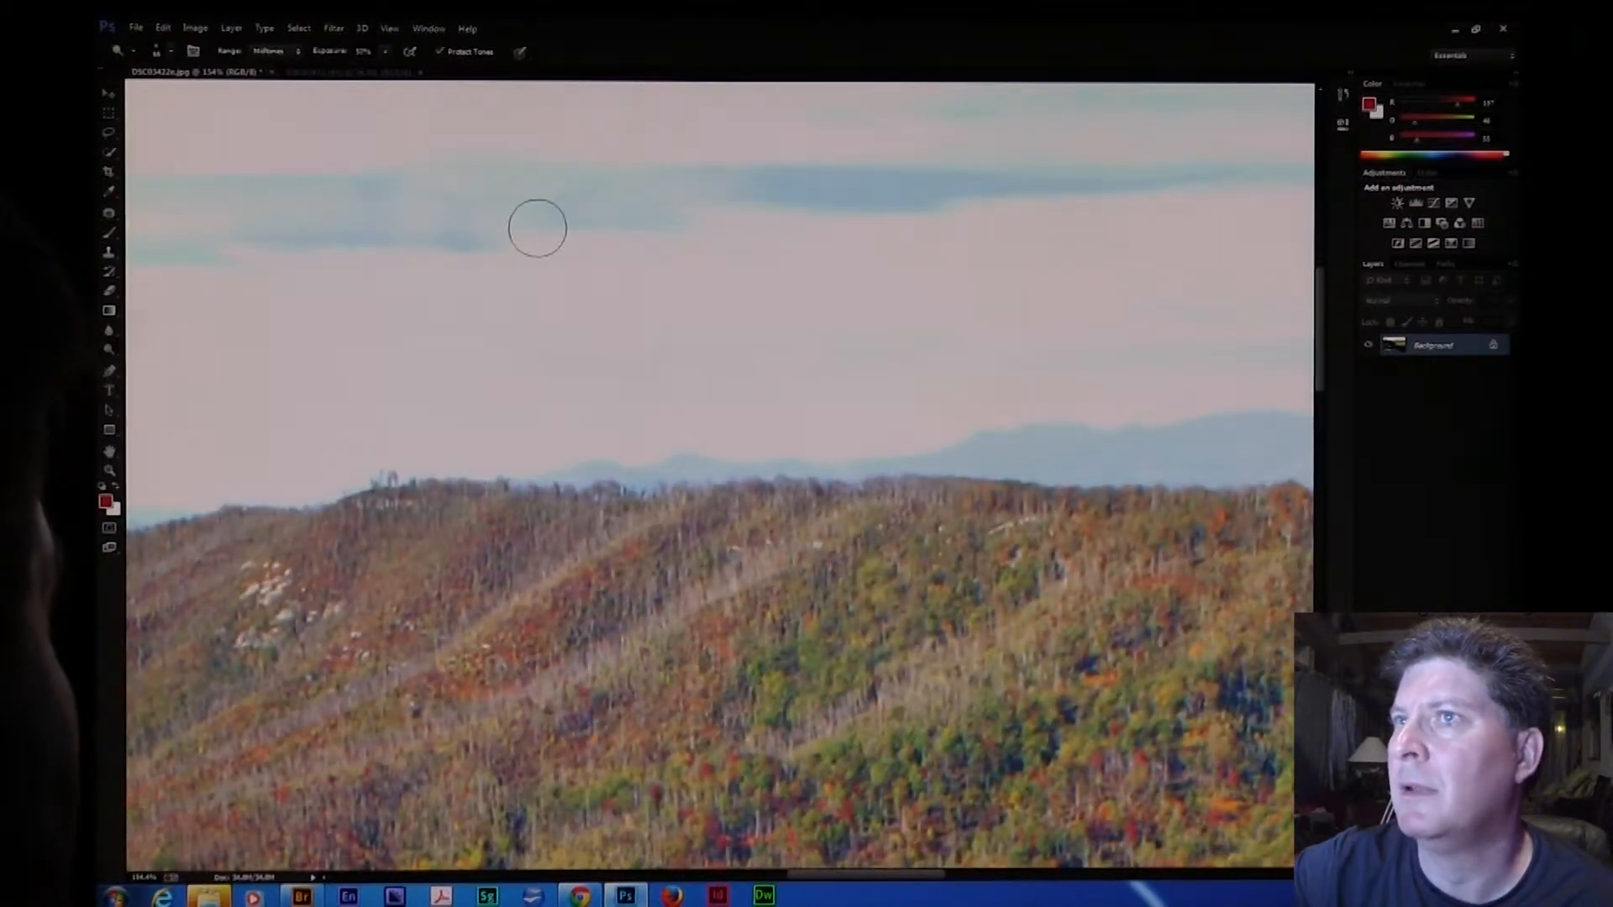
drag(536, 227, 1220, 173)
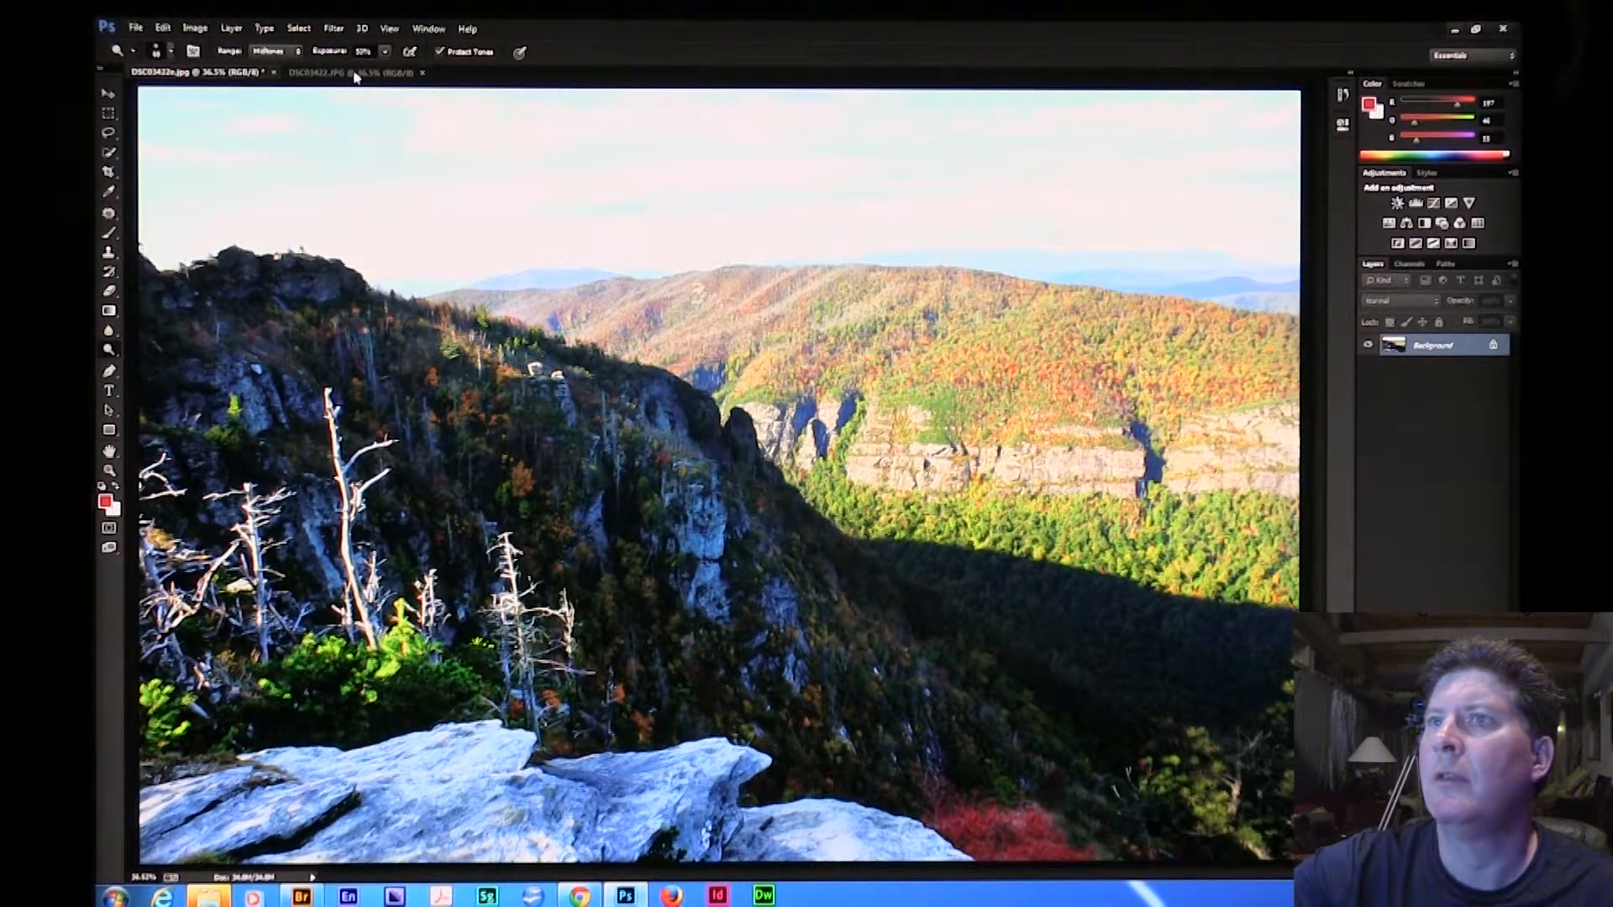
Show the original DSC03422.JPG to compare against the retouched copy
click(349, 72)
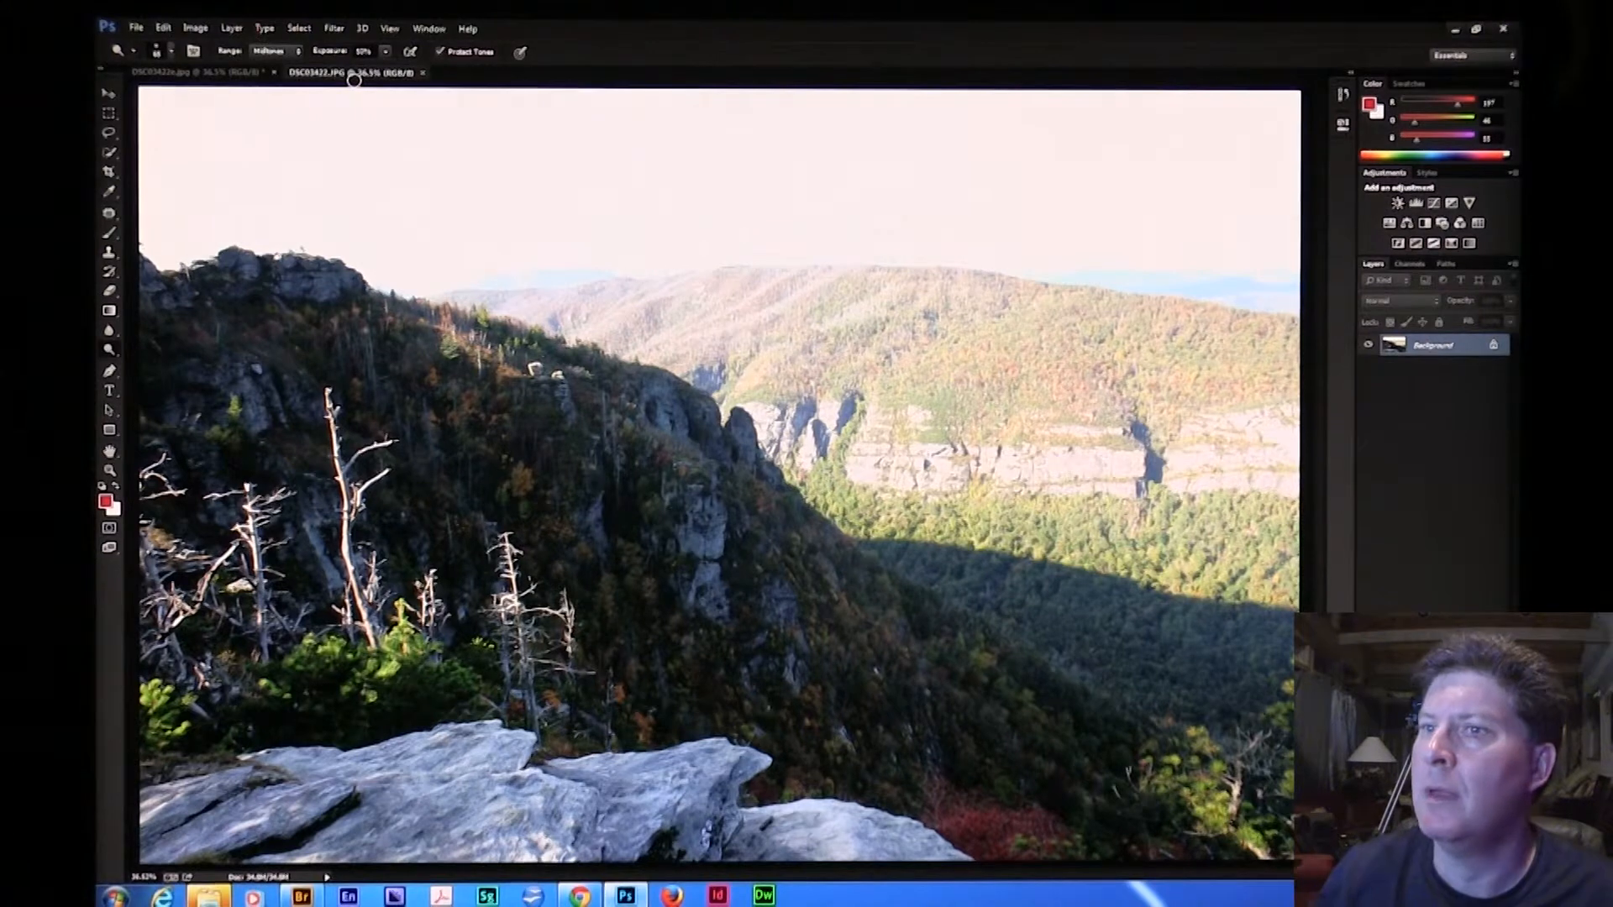